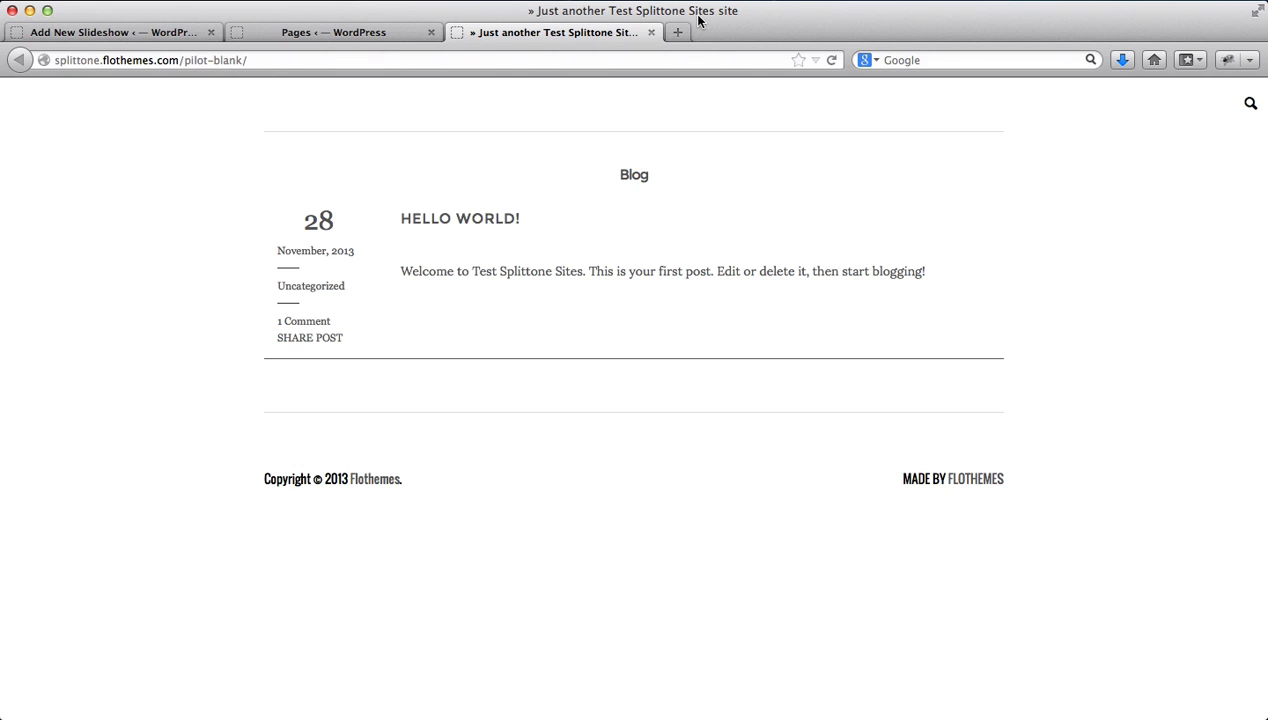
mouse_move(398, 60)
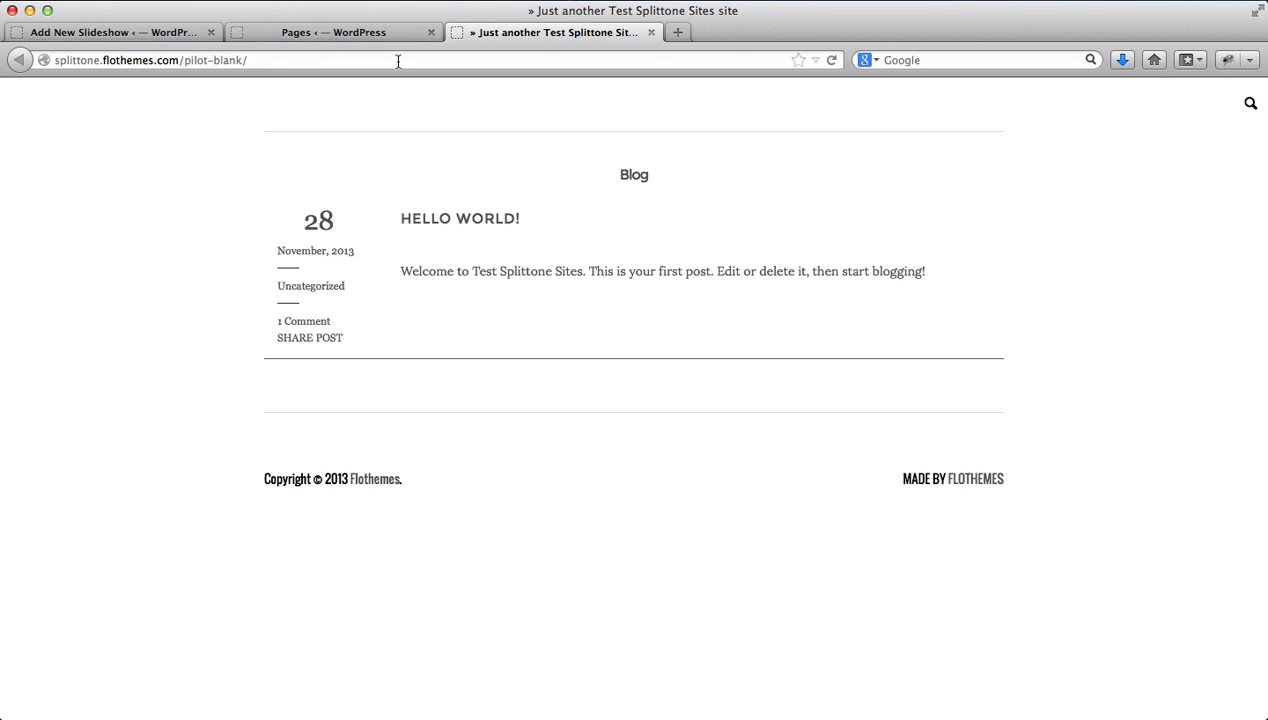
mouse_move(150, 38)
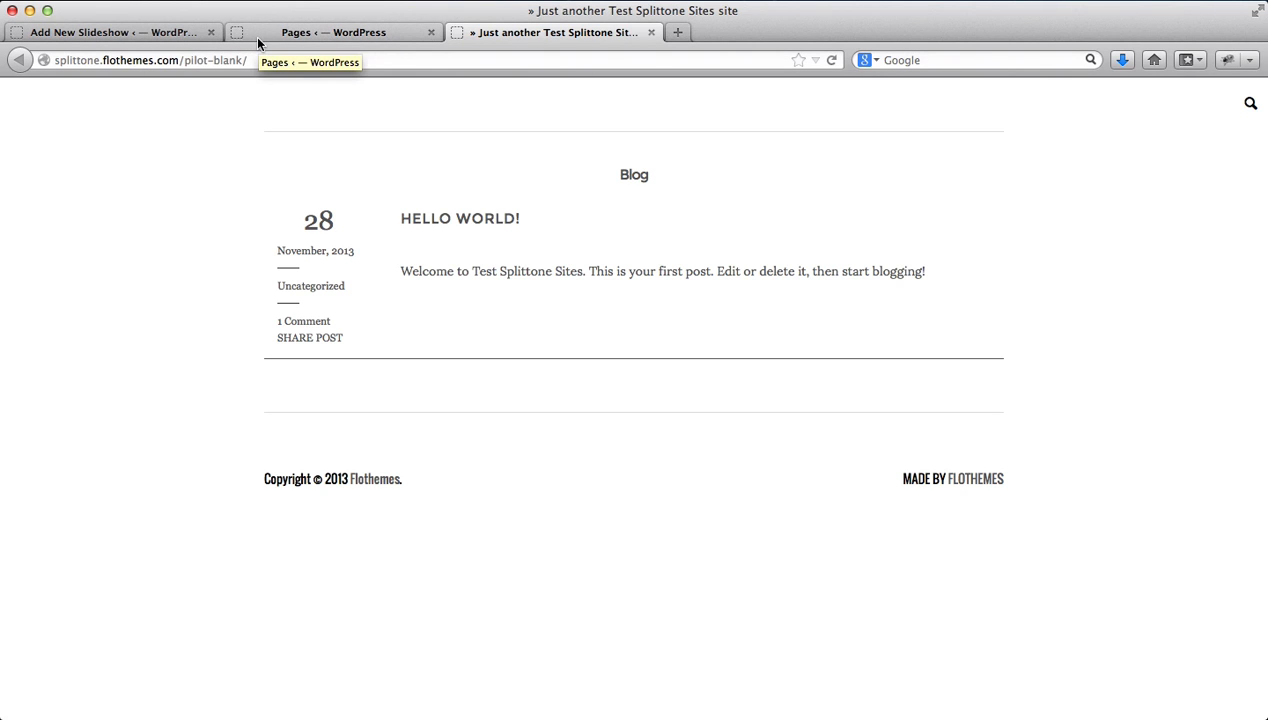
Switch to the Pages admin screen listing the published Sample Page.
left_click(332, 32)
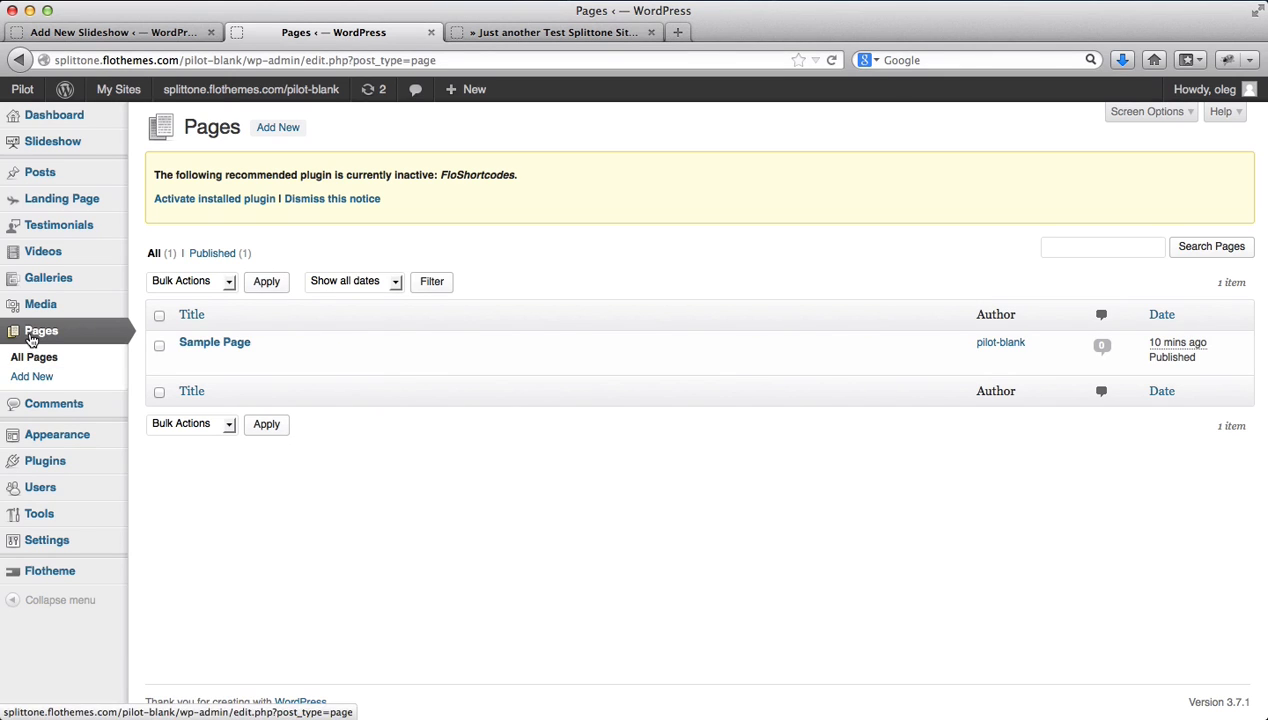
Create and publish a new page titled 'Home' using the Default Template.
left_click(32, 376)
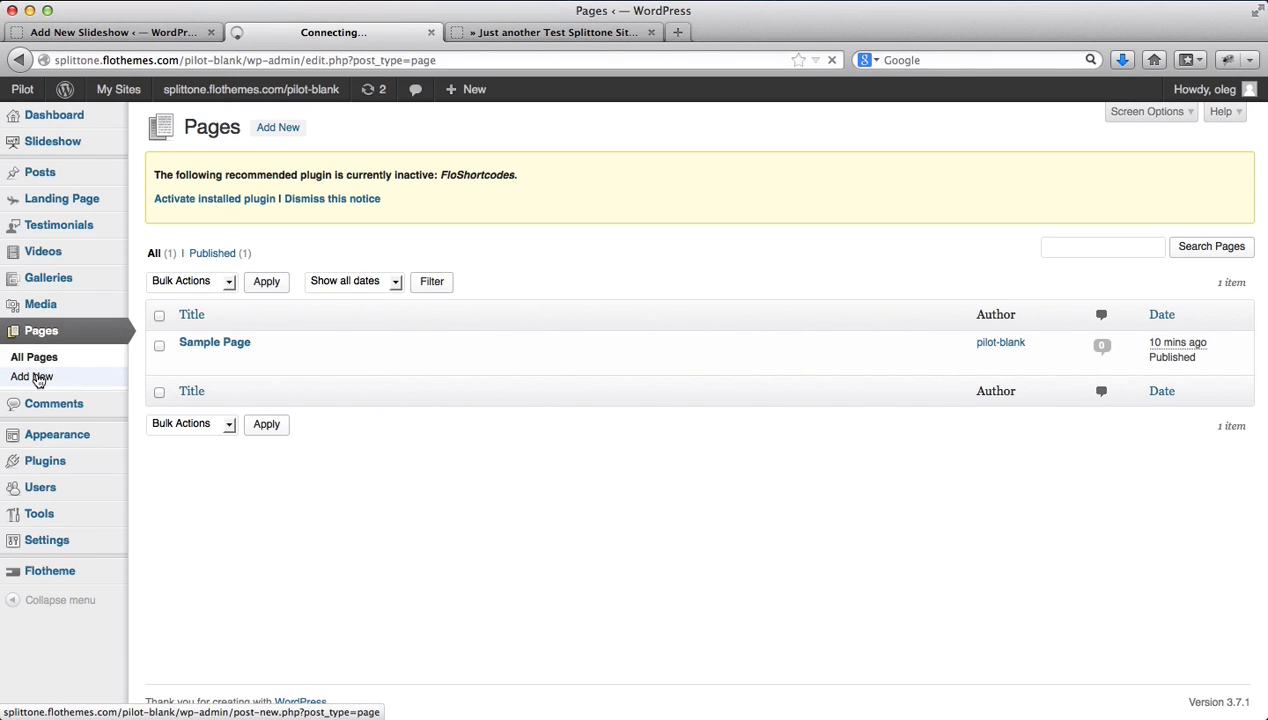
left_click(32, 376)
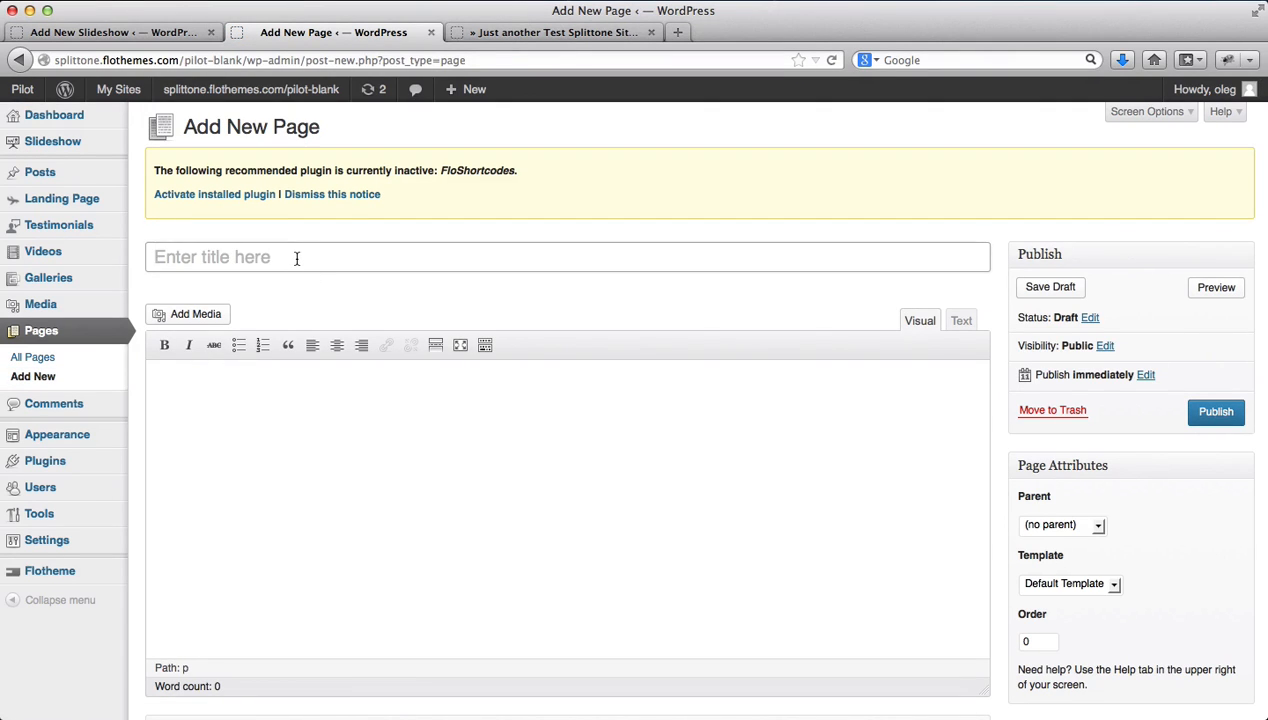
type("Home")
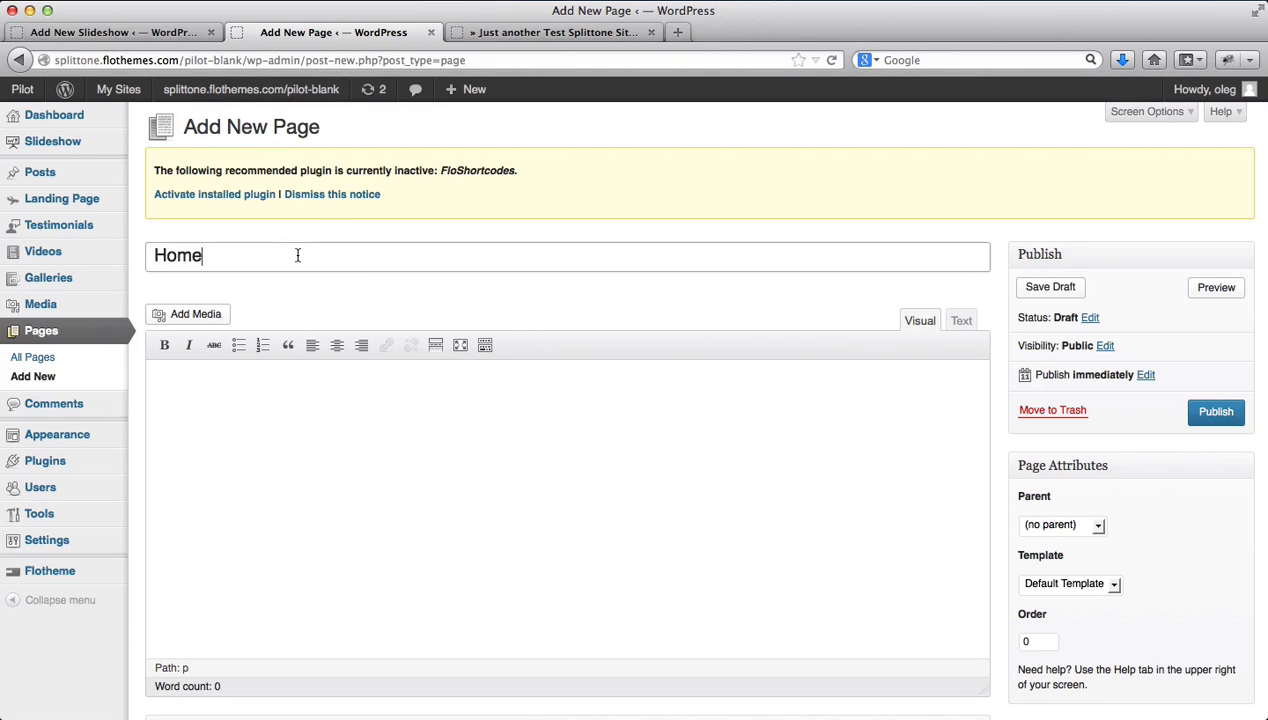
scroll("down", 3)
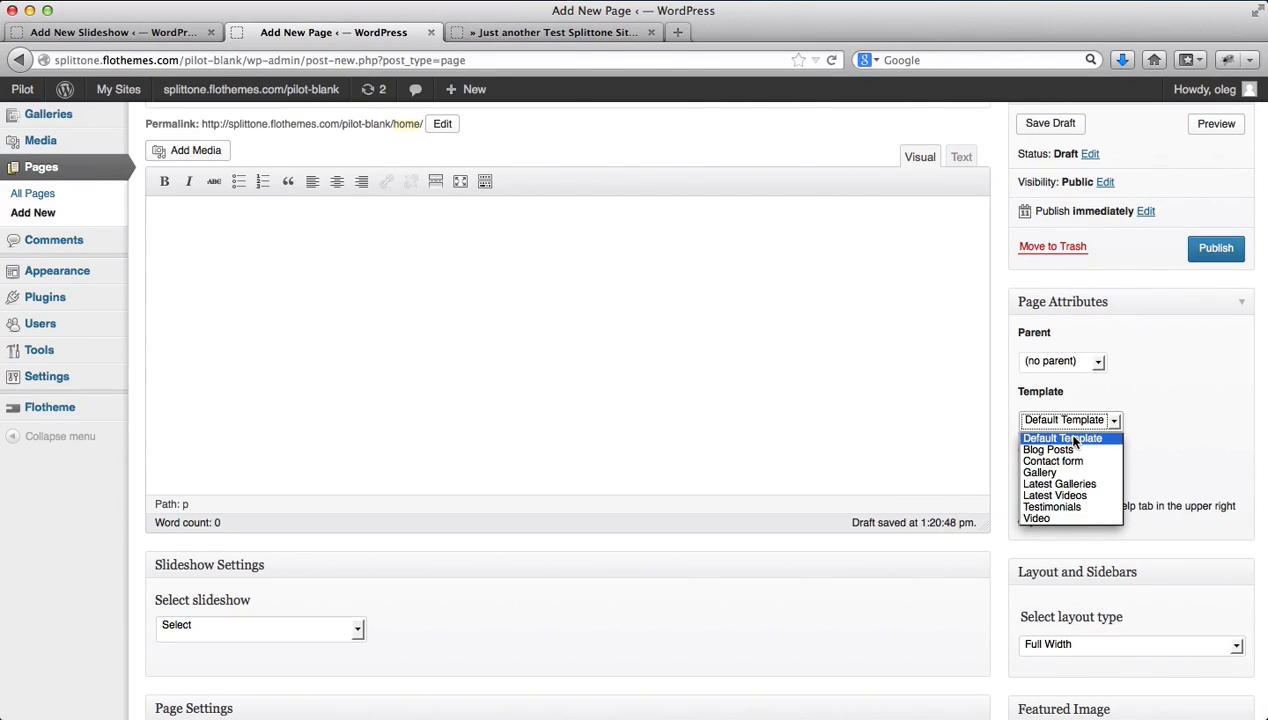
left_click(1062, 438)
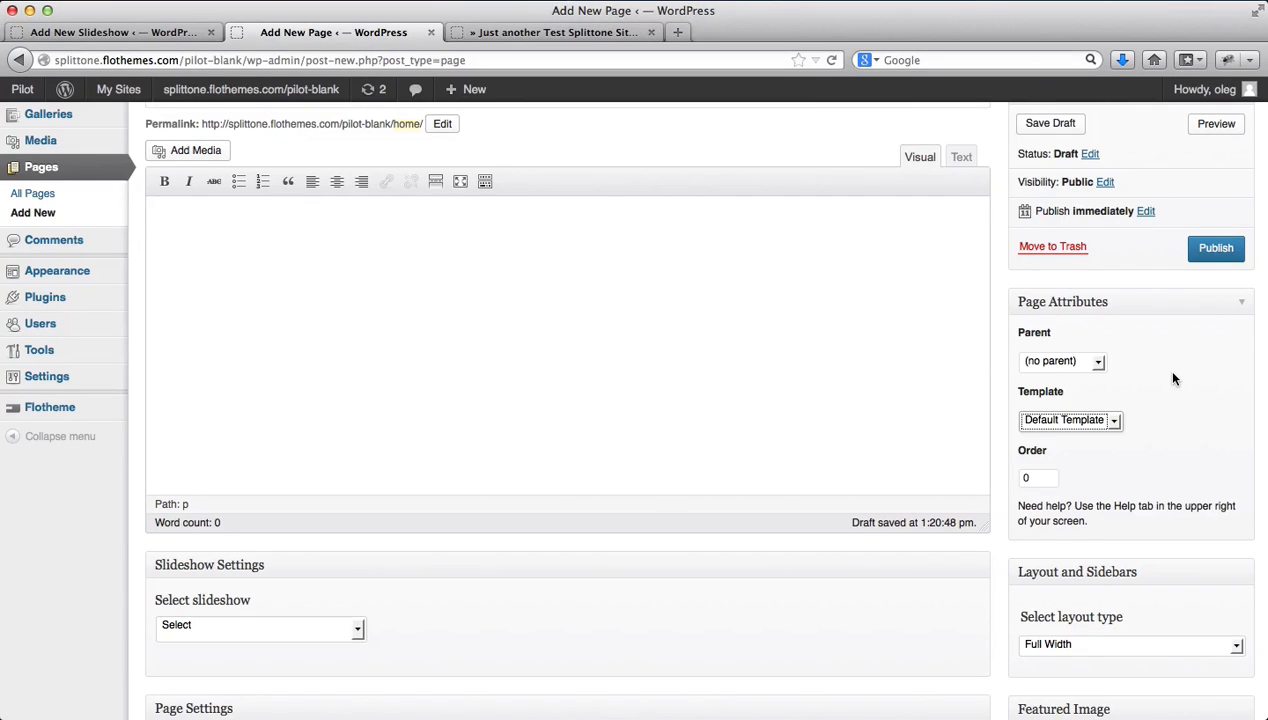
mouse_move(1216, 248)
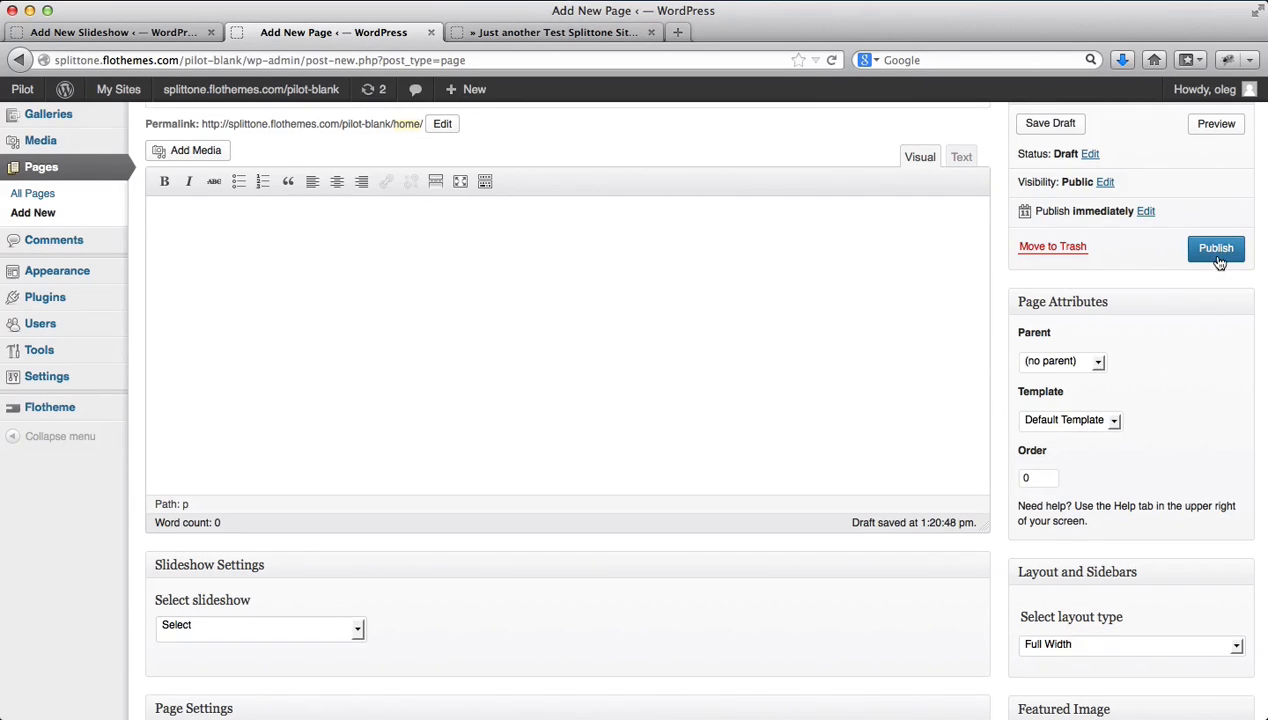
left_click(1216, 248)
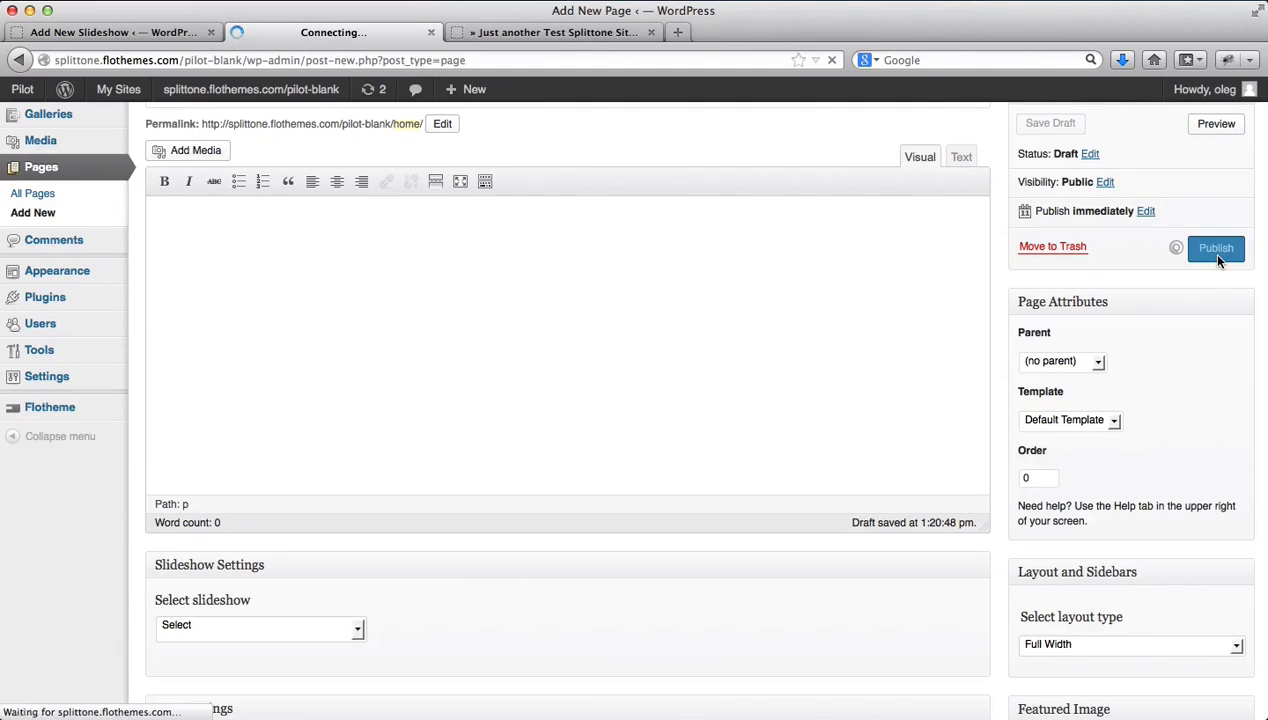
left_click(1216, 248)
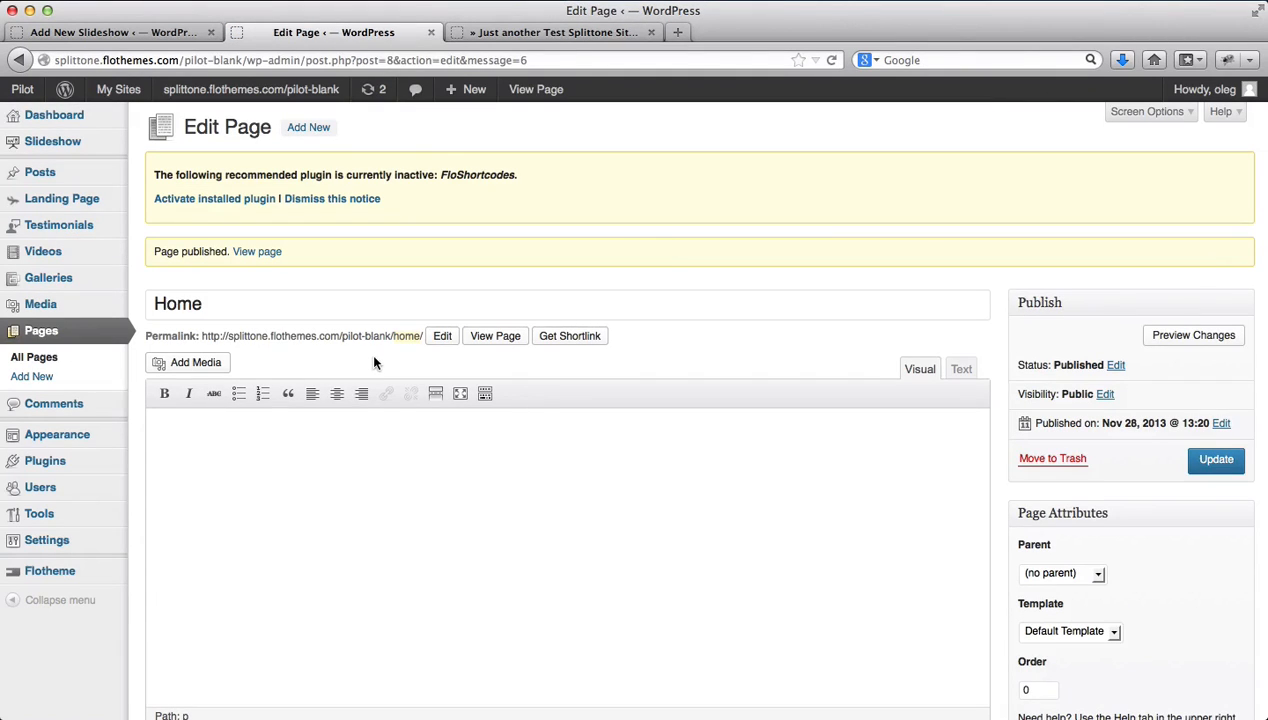
mouse_move(40, 540)
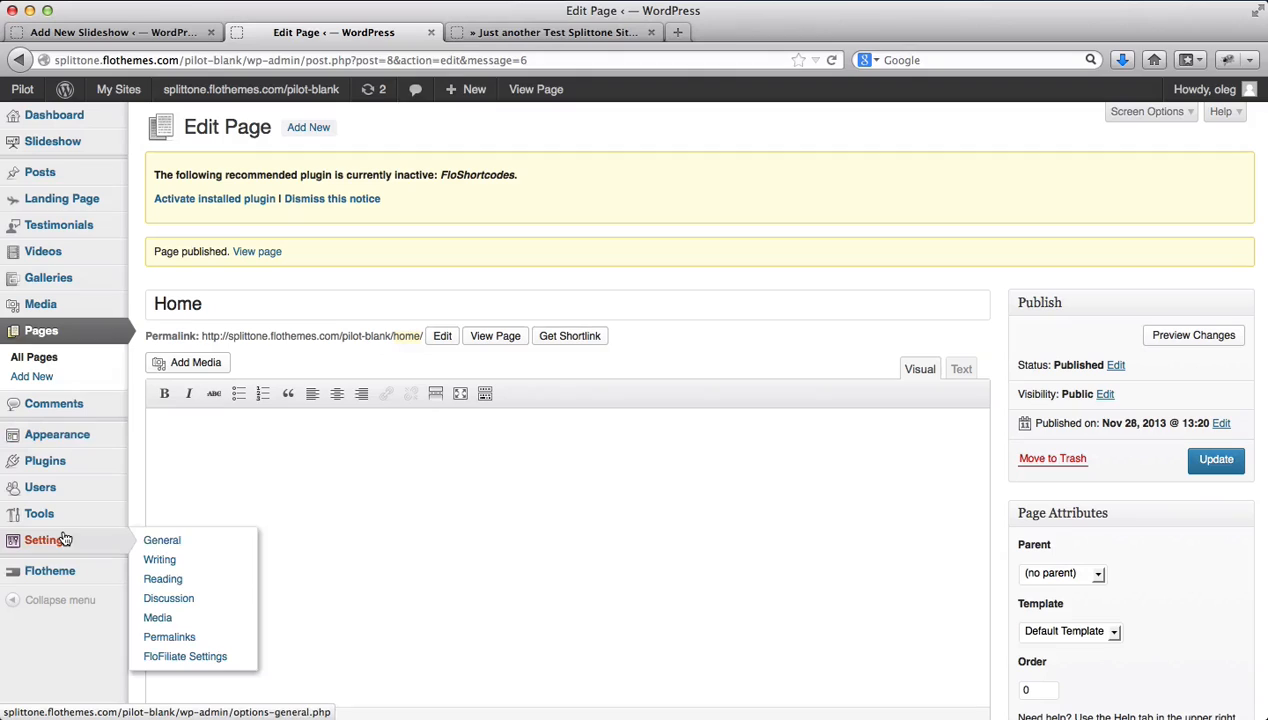
mouse_move(164, 580)
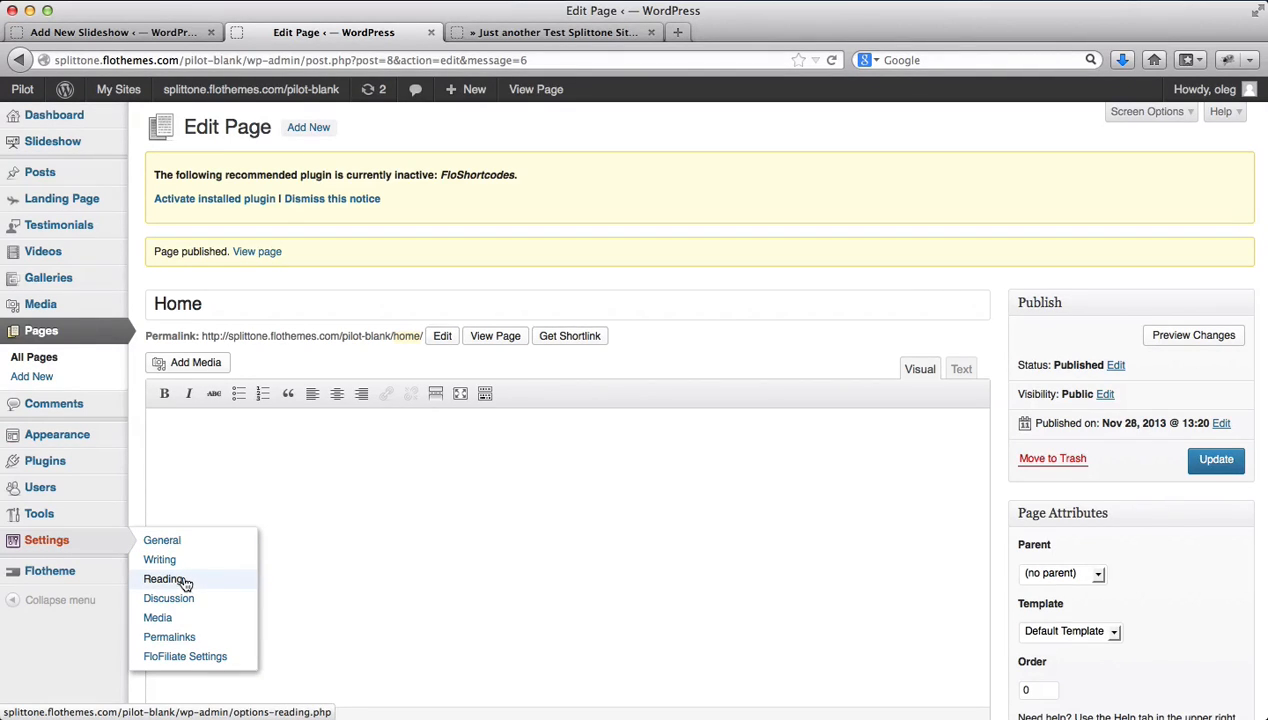
In Reading Settings, choose a static front page and set it to Home.
left_click(164, 578)
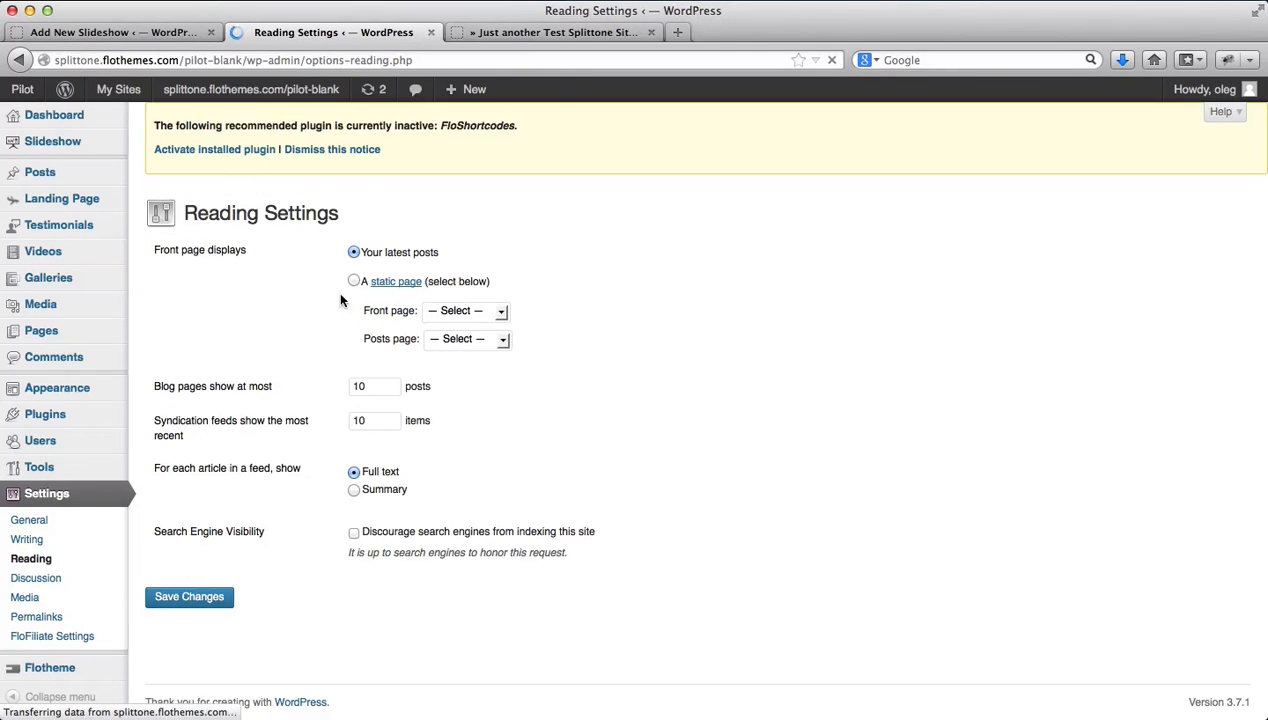
left_click(352, 280)
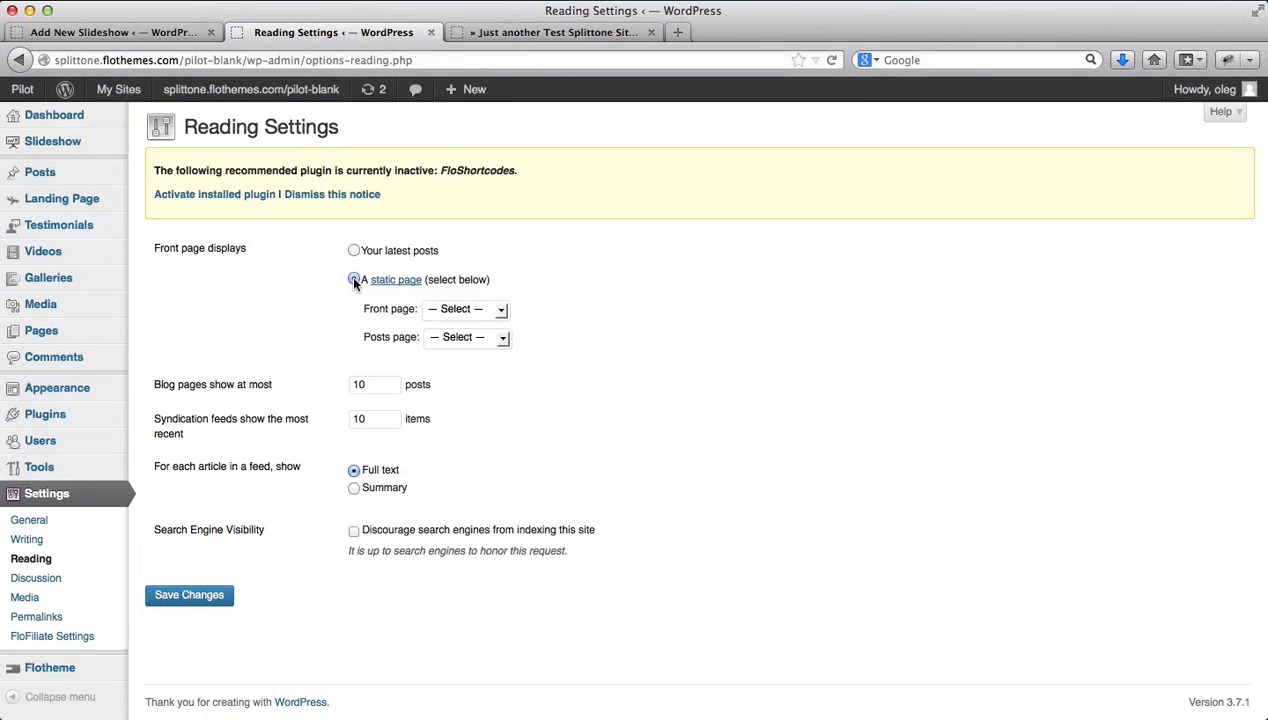
left_click(464, 308)
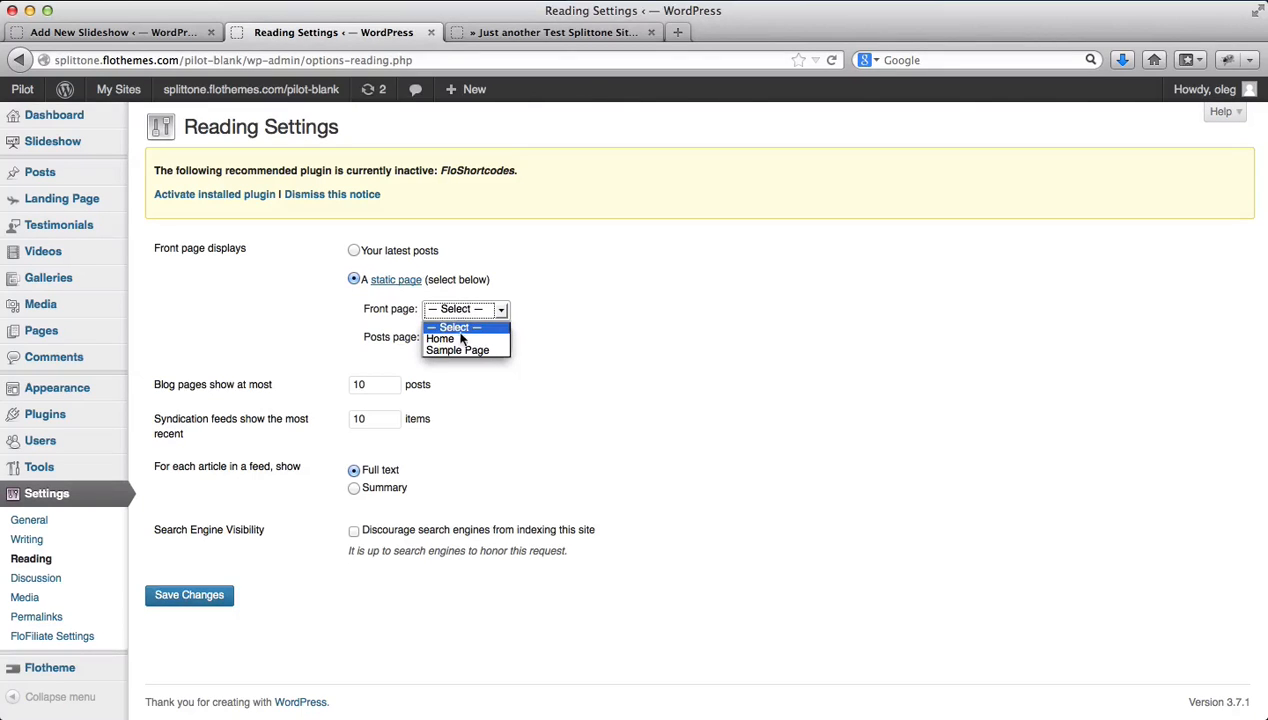
left_click(440, 338)
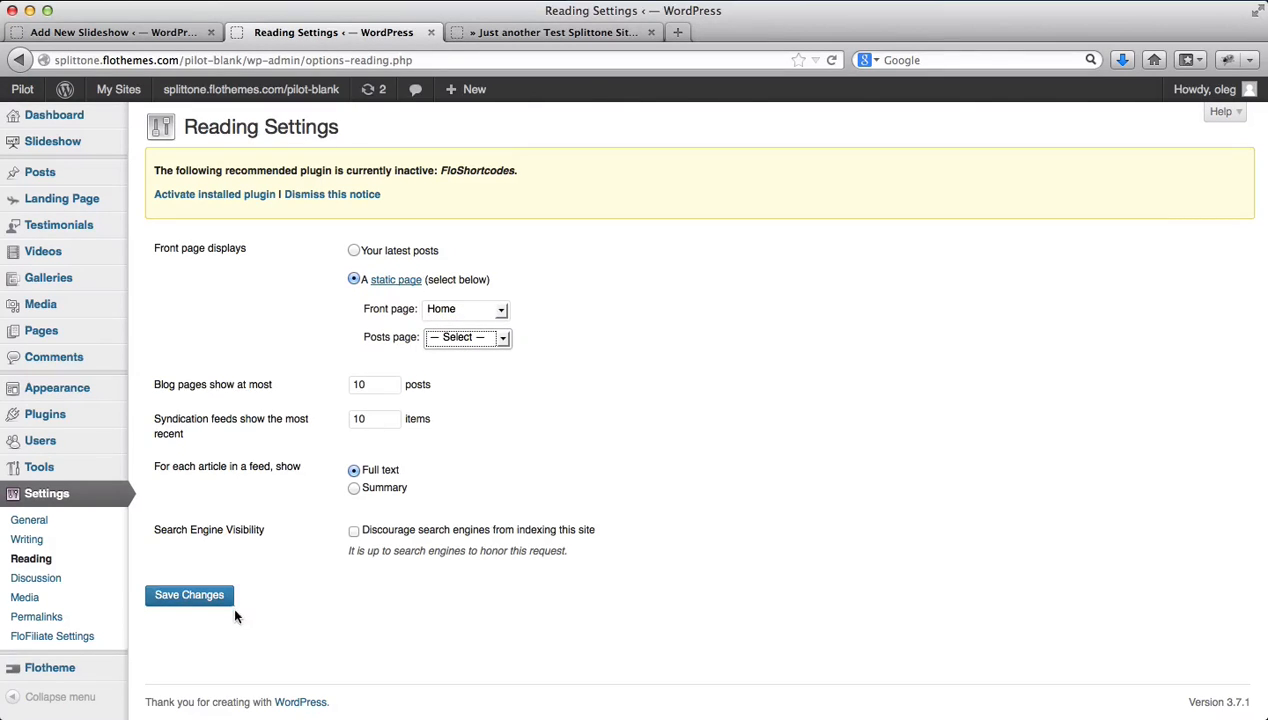
Save the reading settings and move to the Add New Slideshow screen.
left_click(188, 596)
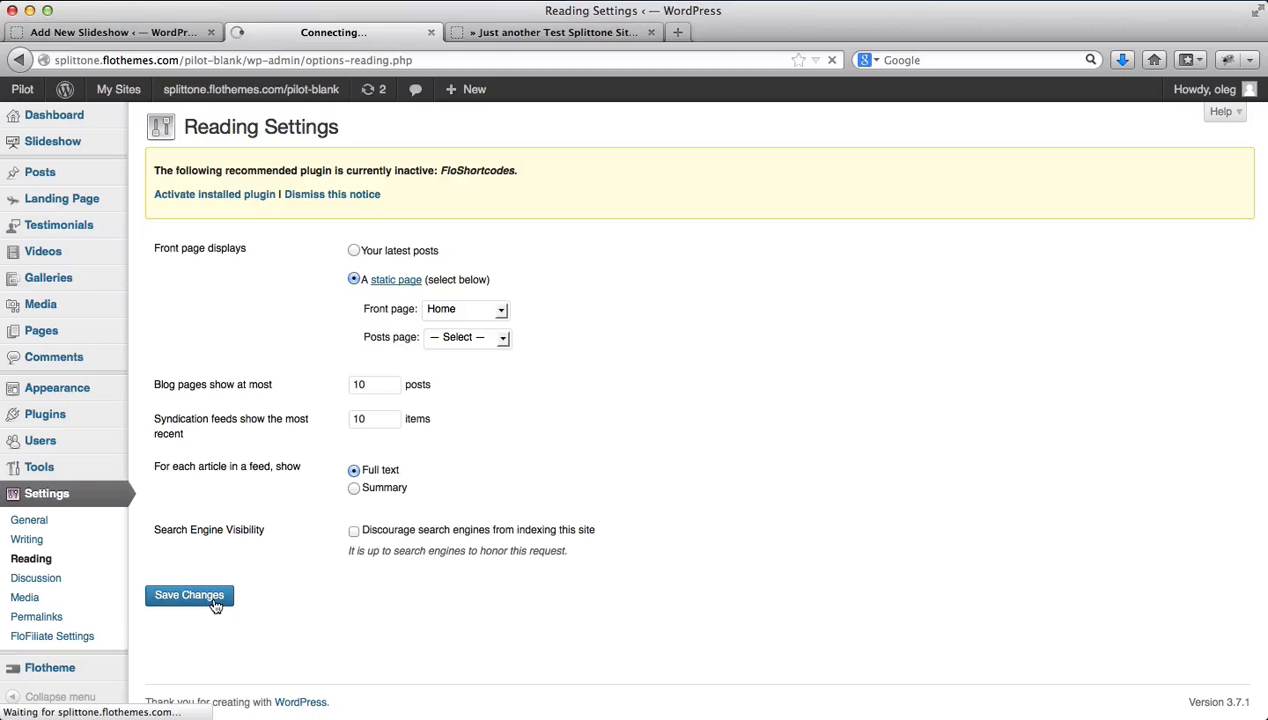
left_click(188, 596)
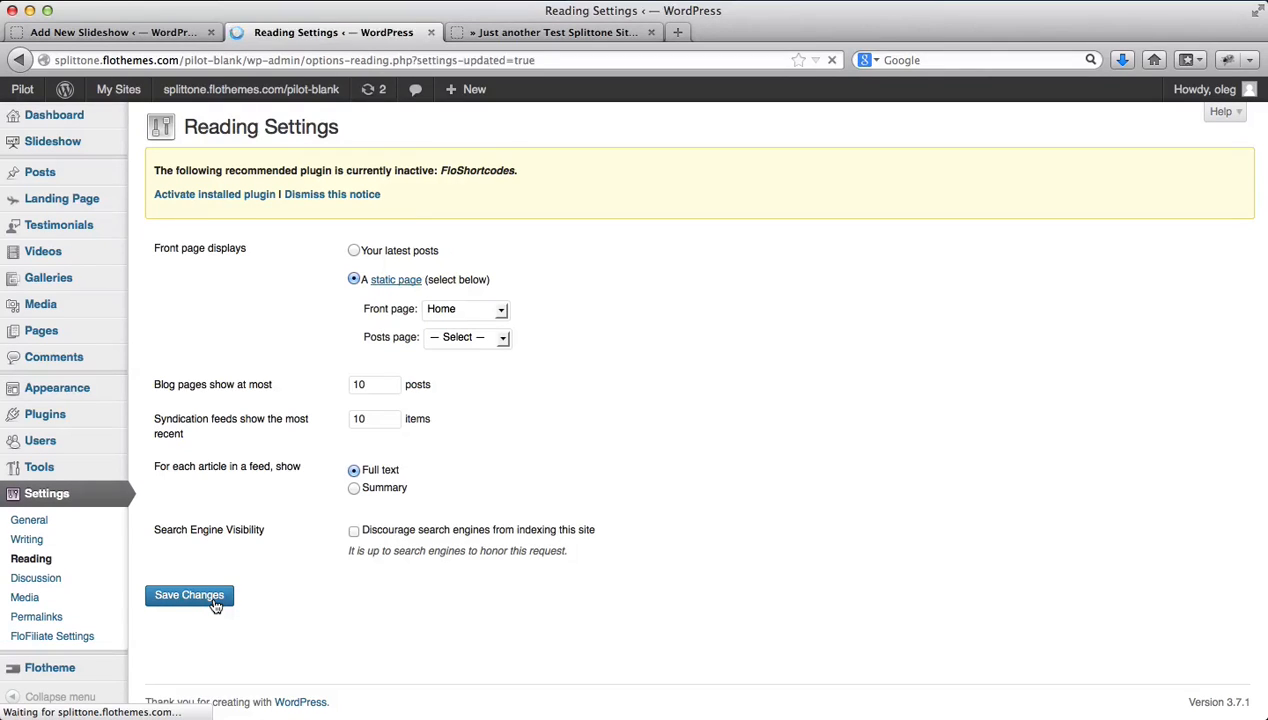
left_click(188, 596)
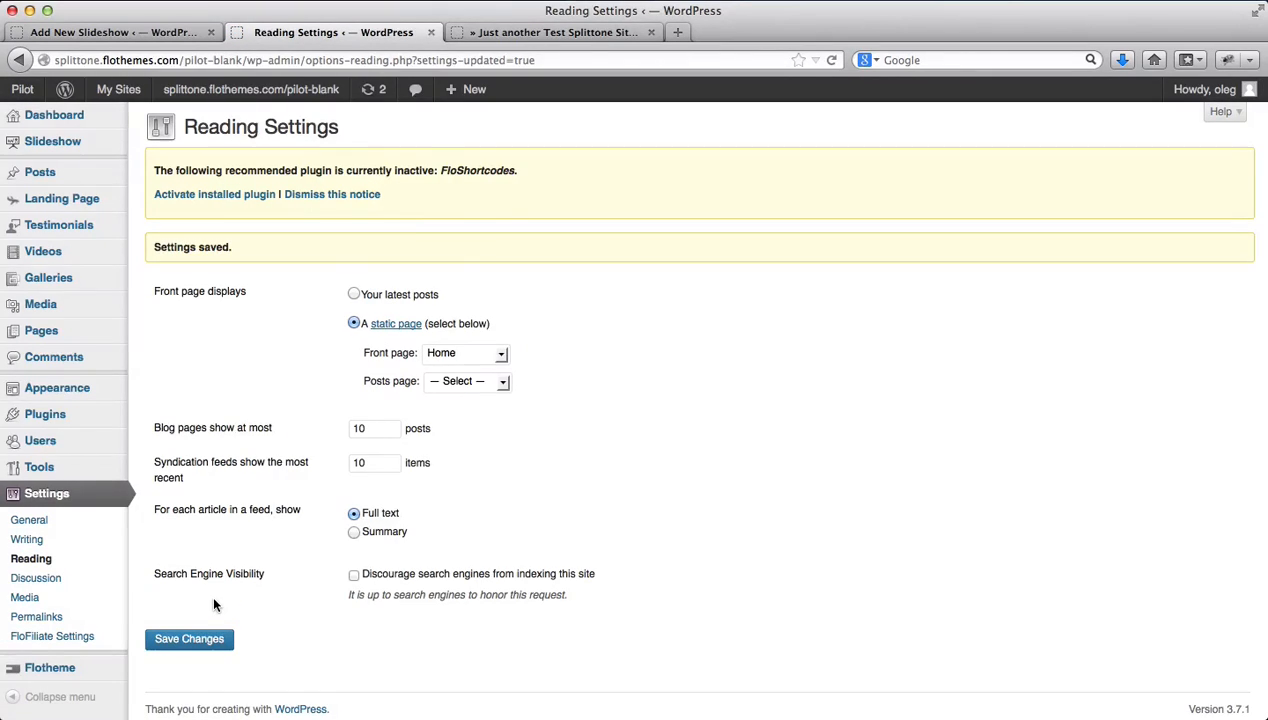
left_click(556, 32)
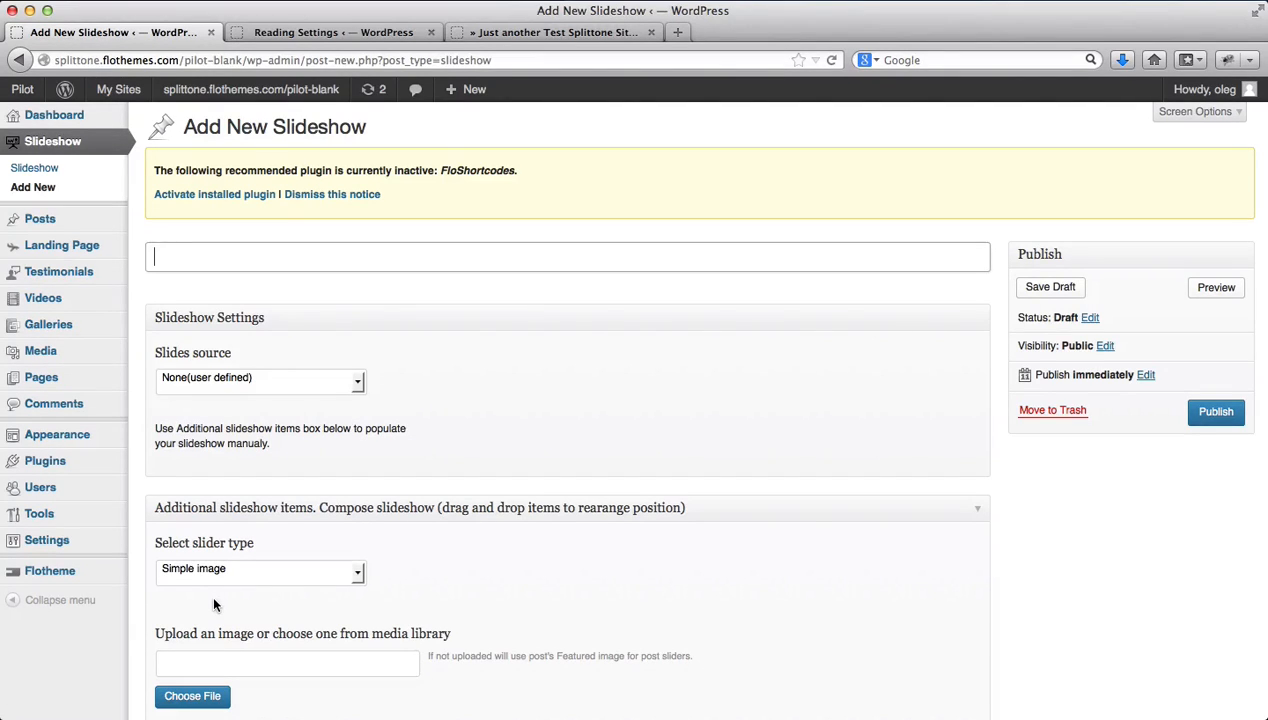
mouse_move(40, 218)
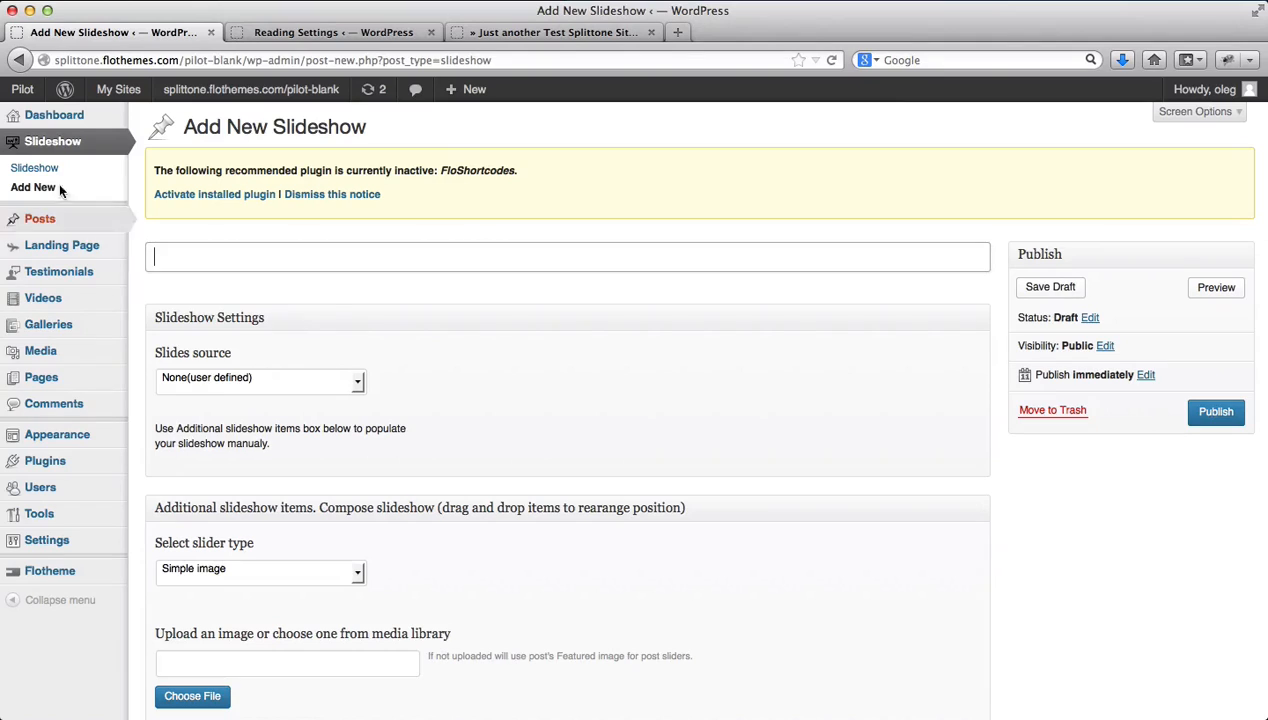
mouse_move(52, 140)
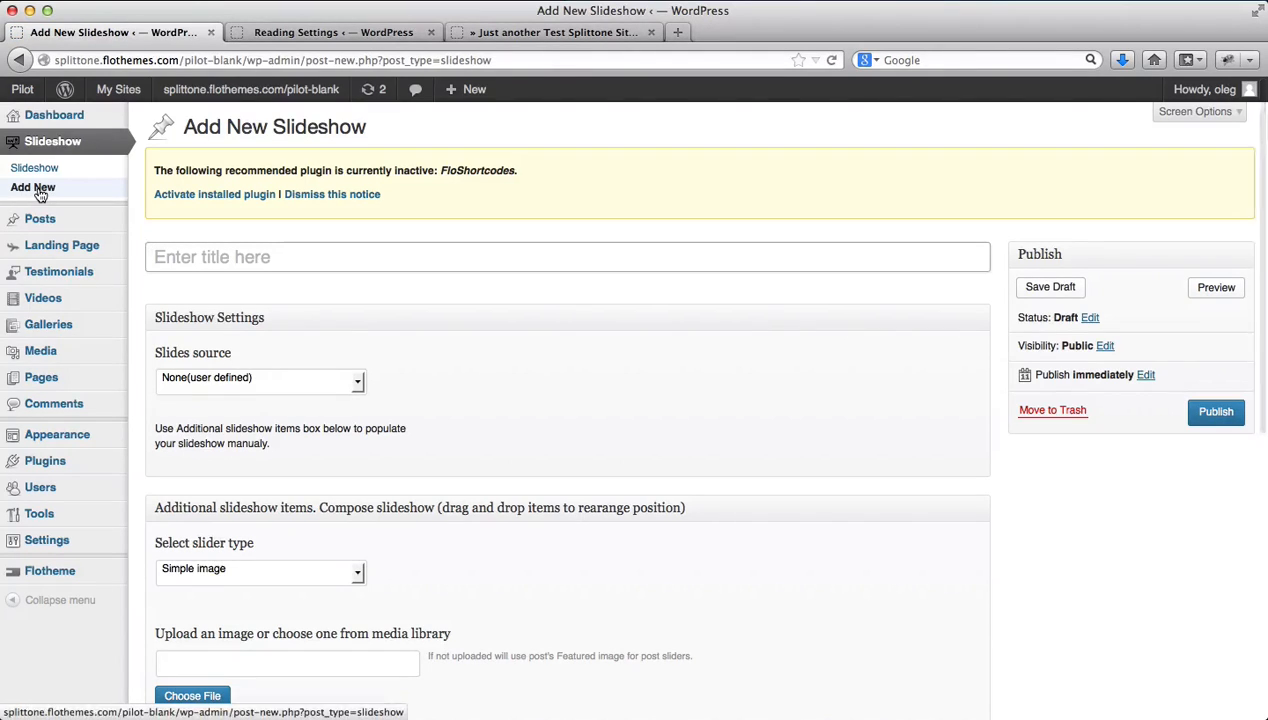
Name the new slideshow 'Homepage slideshow' and reach the slide image fields.
left_click(568, 256)
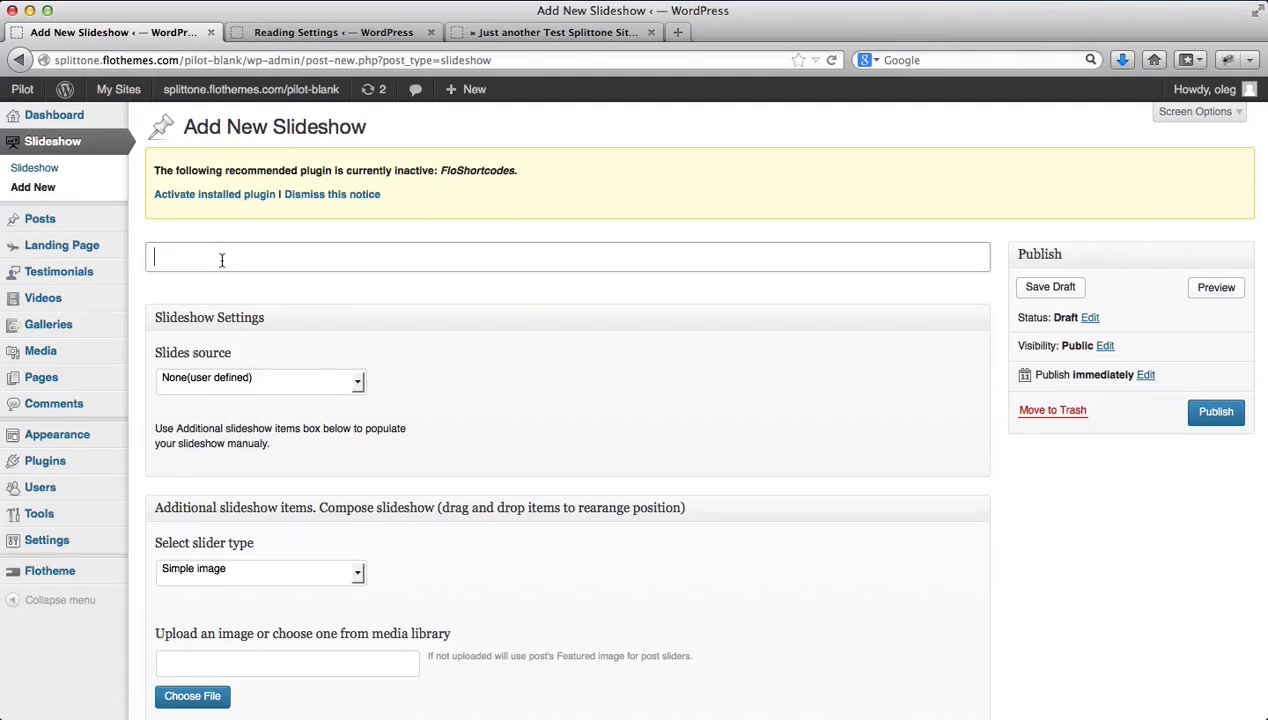
type("Homep")
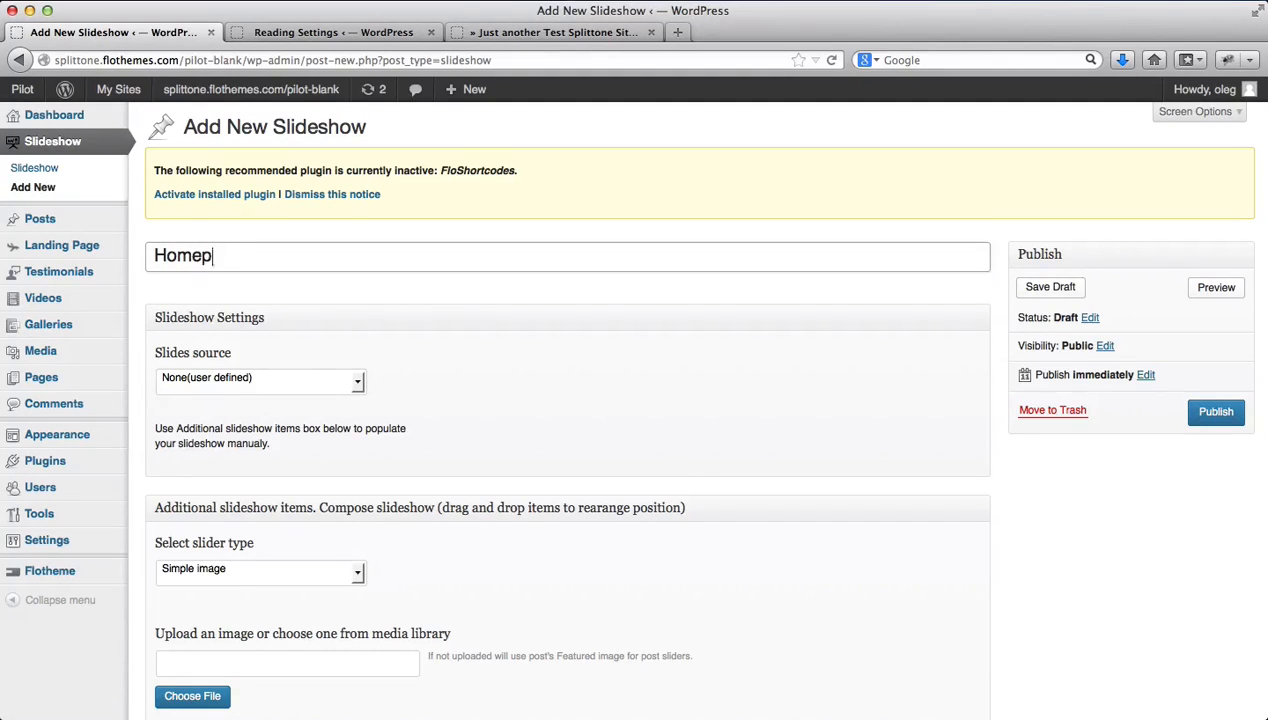
type("age slide")
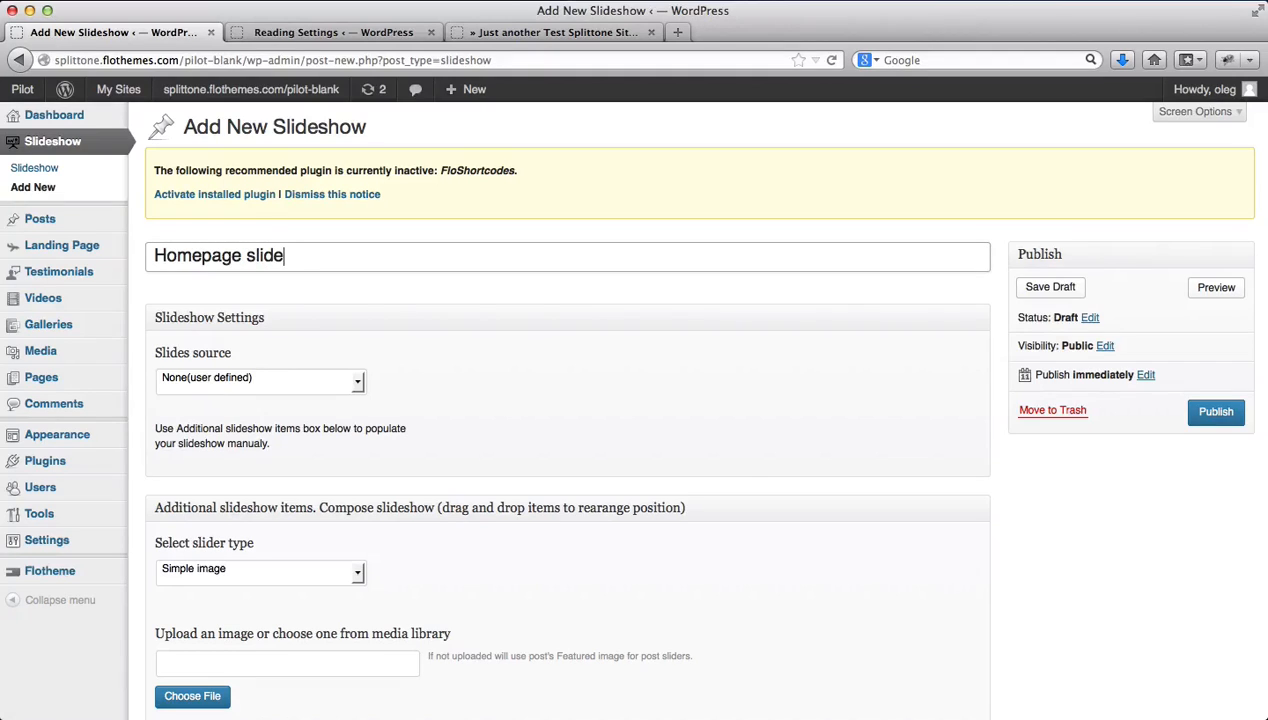
type("show")
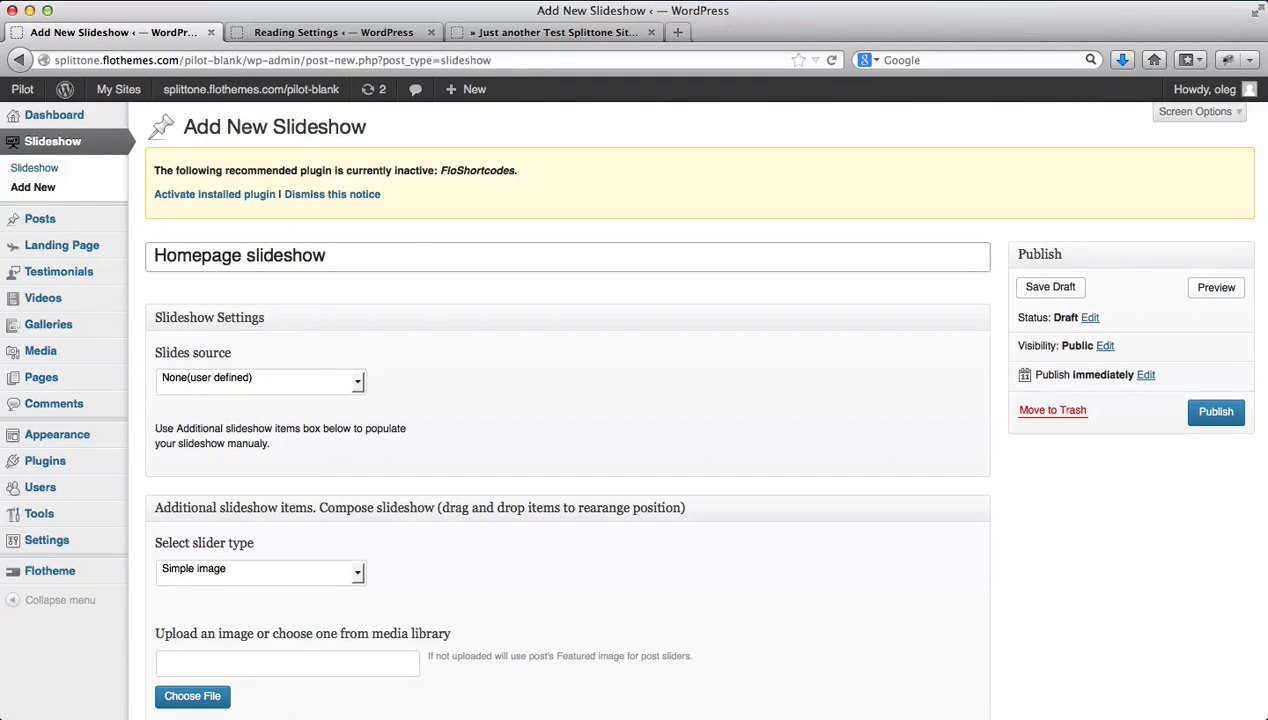
scroll("down", 3)
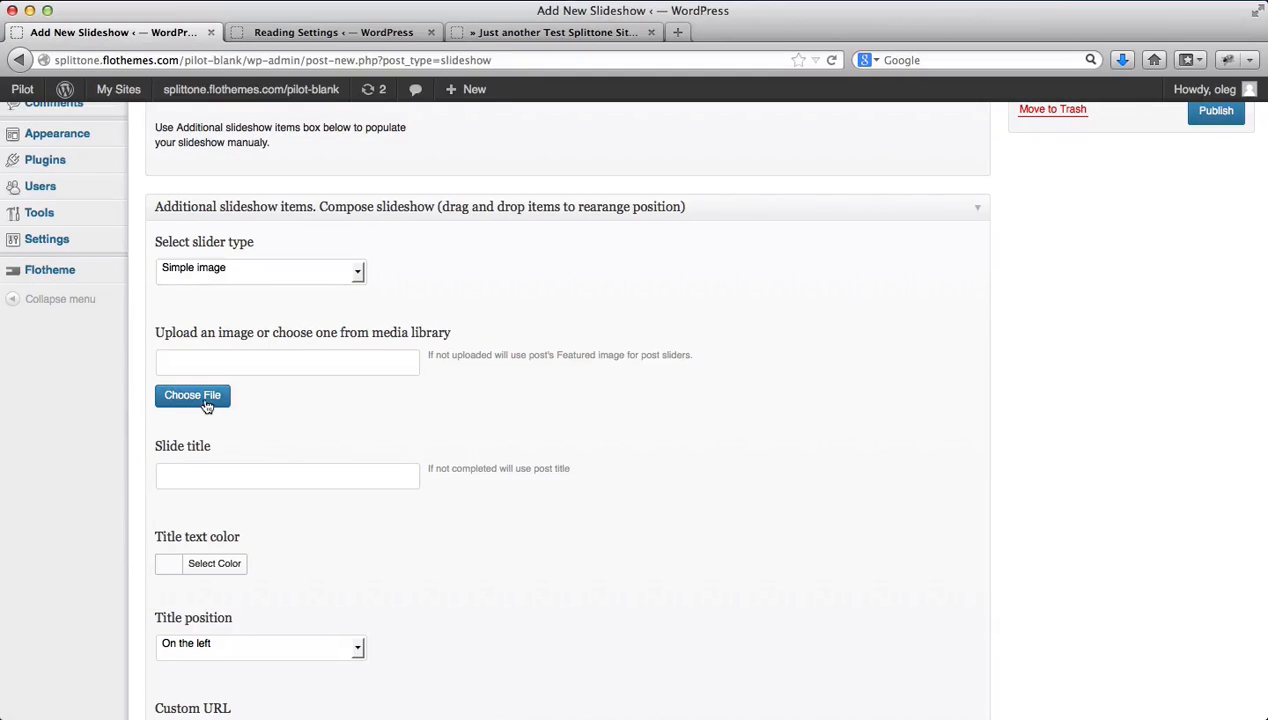
Upload 1.jpg from the Slideshow images folder as the first slide image.
left_click(192, 396)
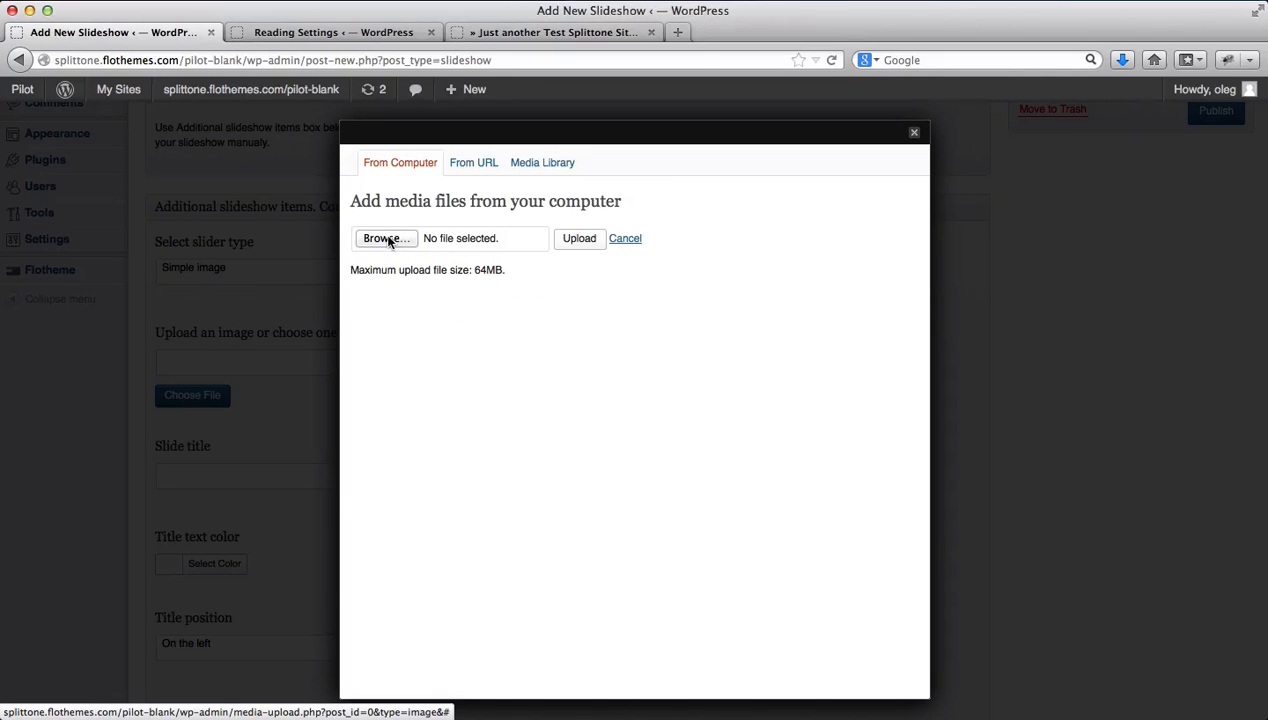
left_click(386, 238)
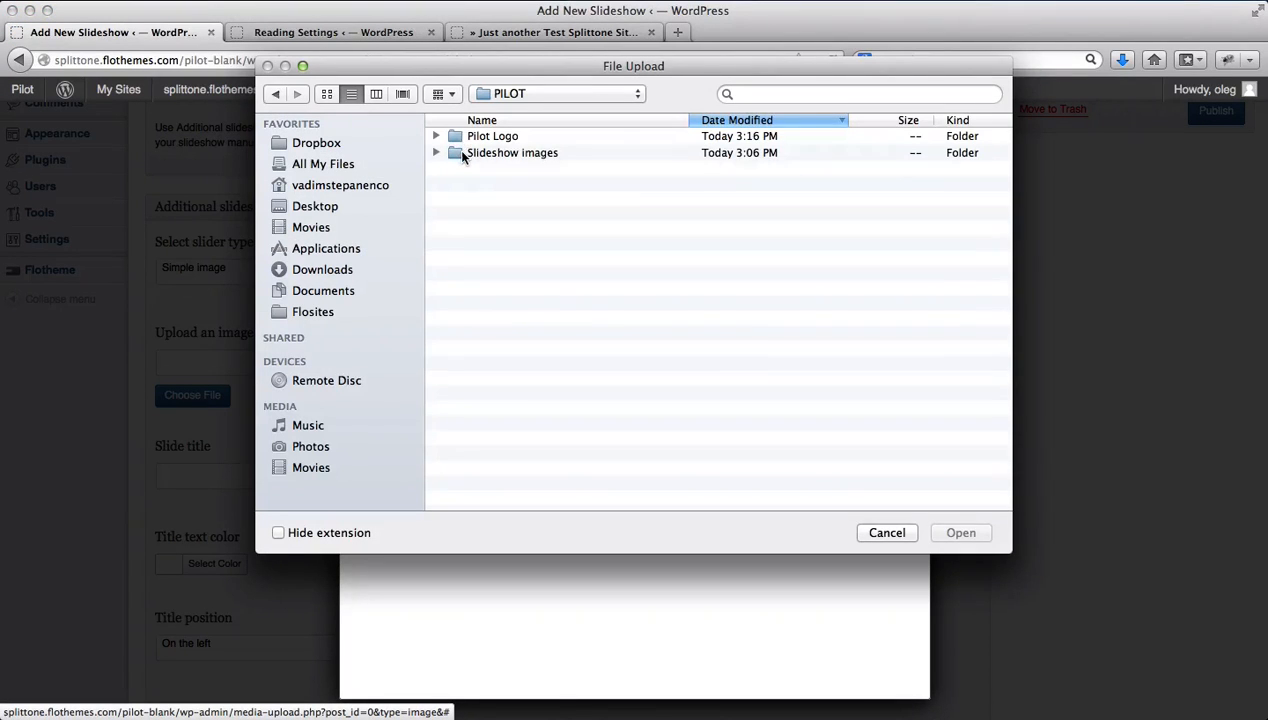
double_click(512, 152)
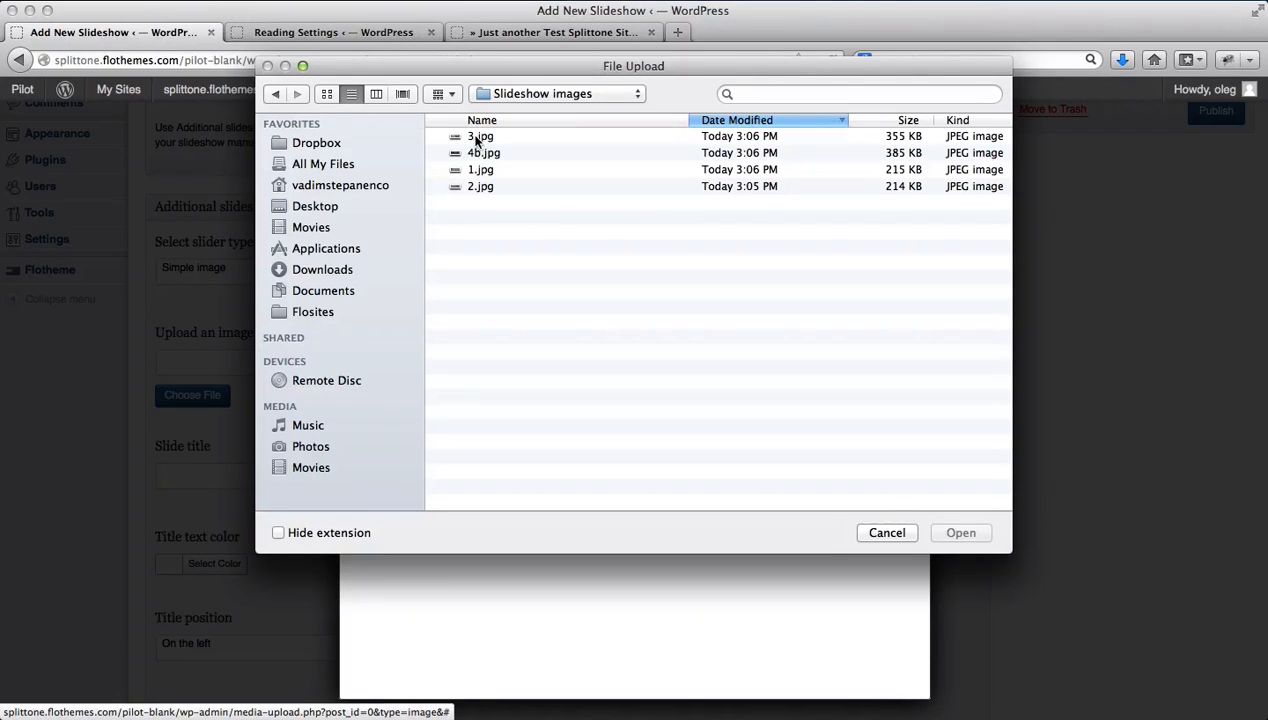
left_click(480, 168)
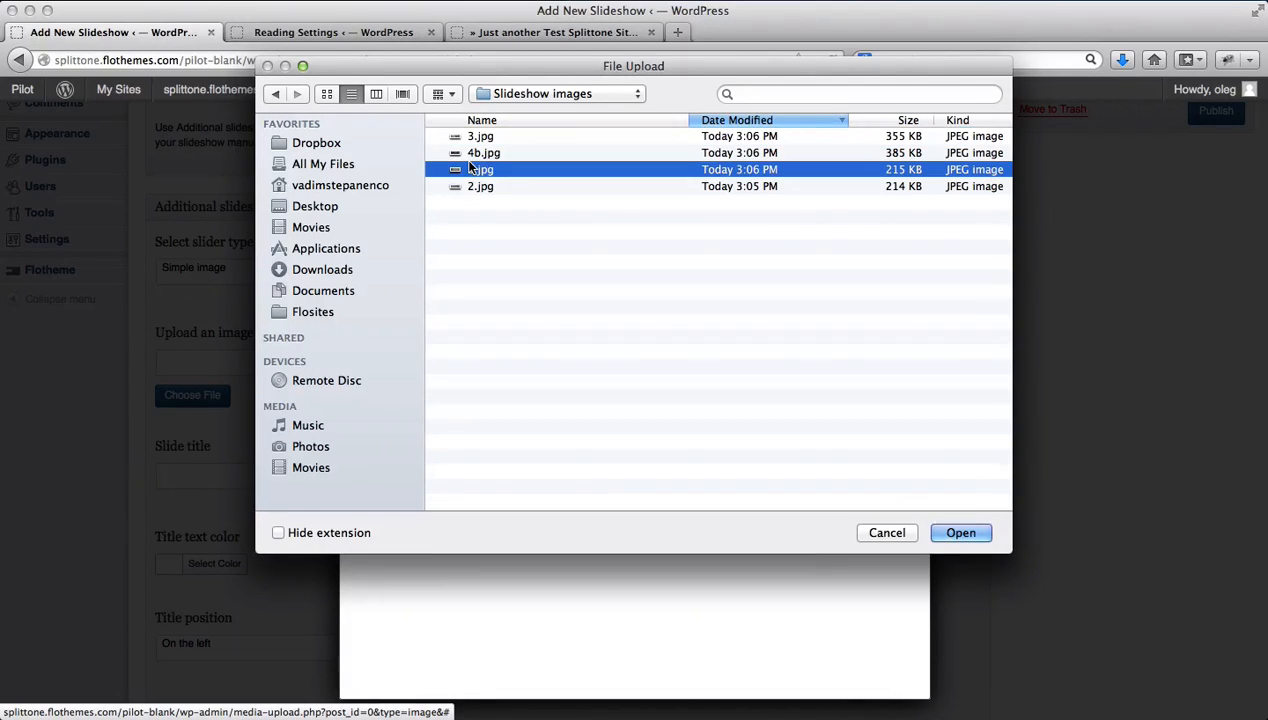
left_click(960, 532)
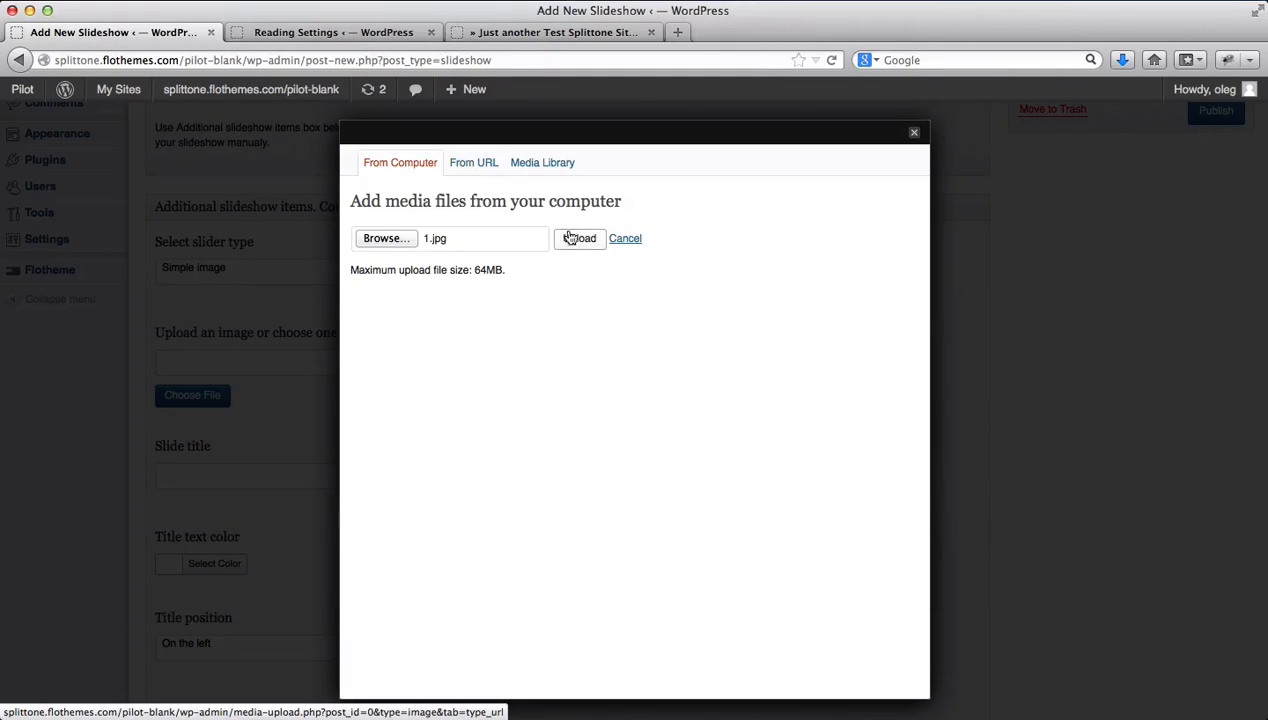
left_click(580, 238)
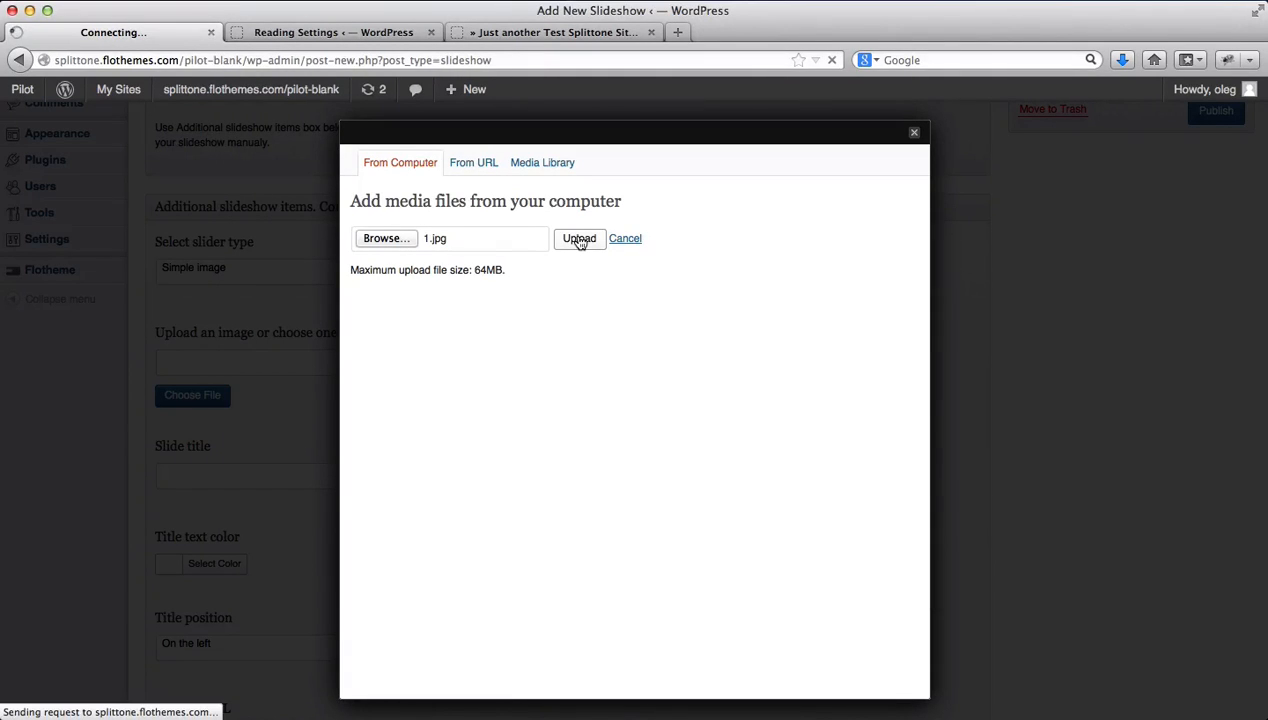
left_click(580, 238)
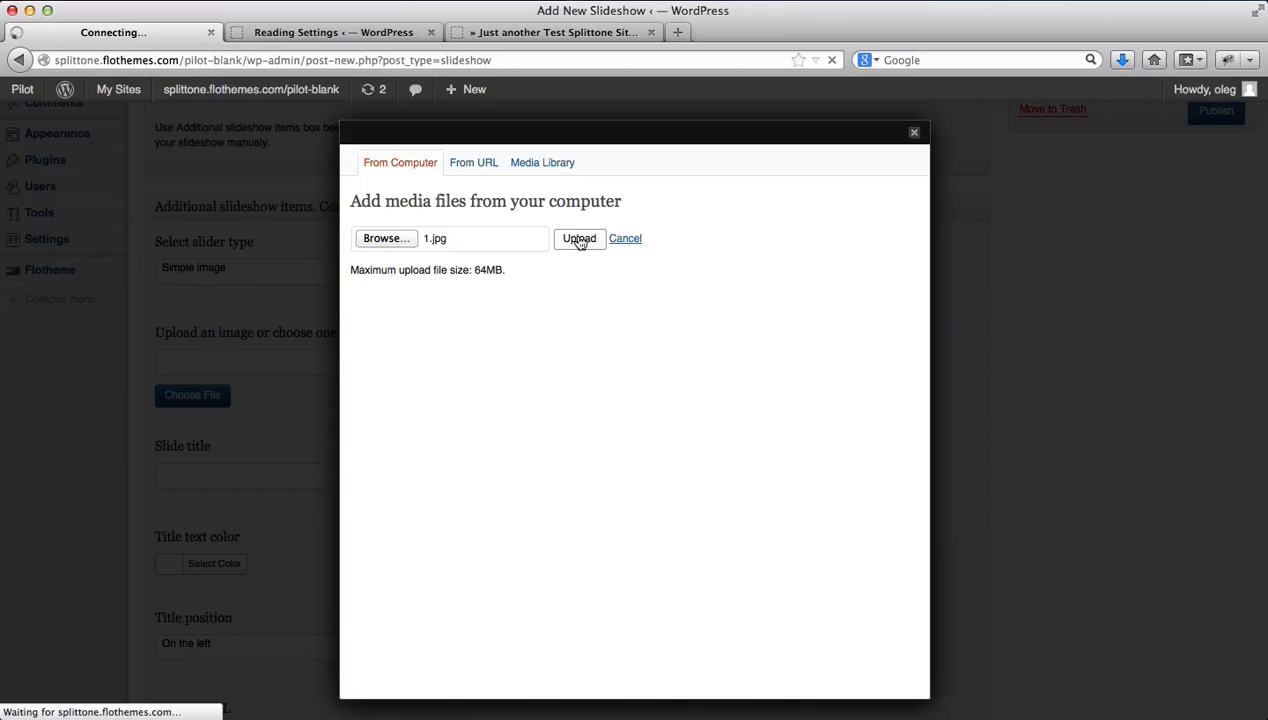
left_click(580, 238)
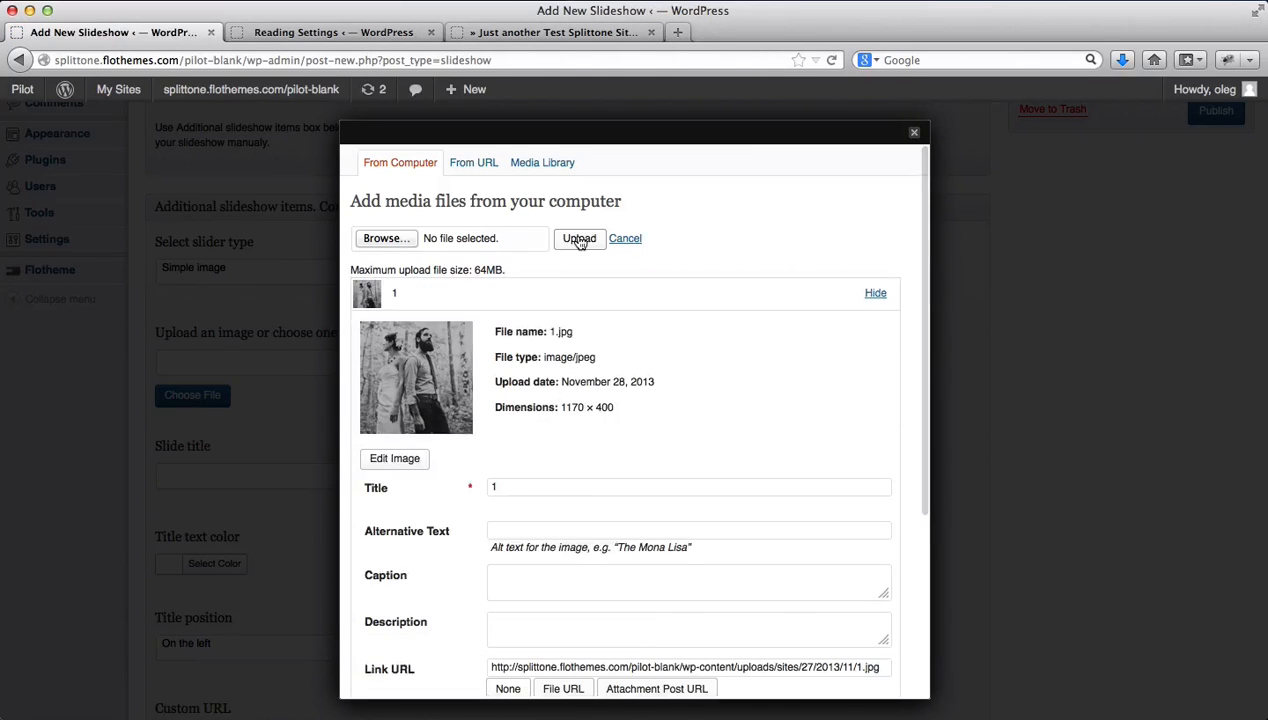
Use the uploaded 1.jpg attachment and add it to the slideshow.
scroll("down", 3)
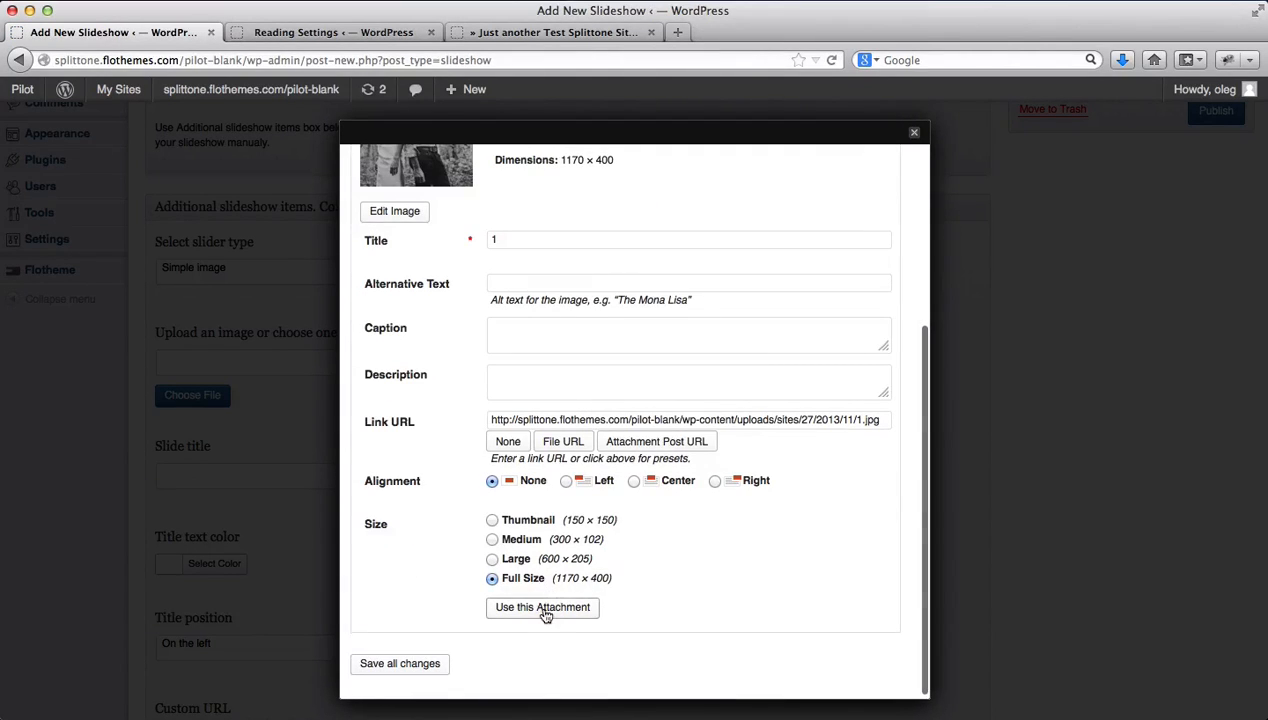
left_click(542, 608)
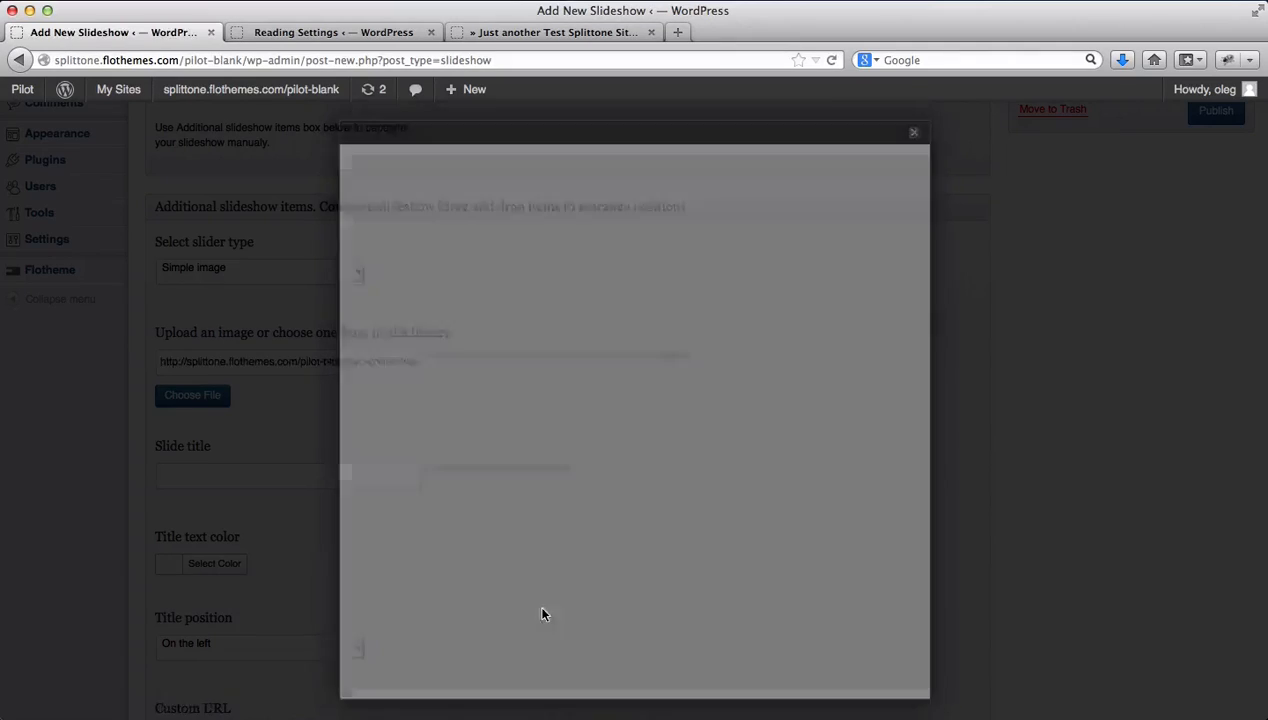
left_click(912, 132)
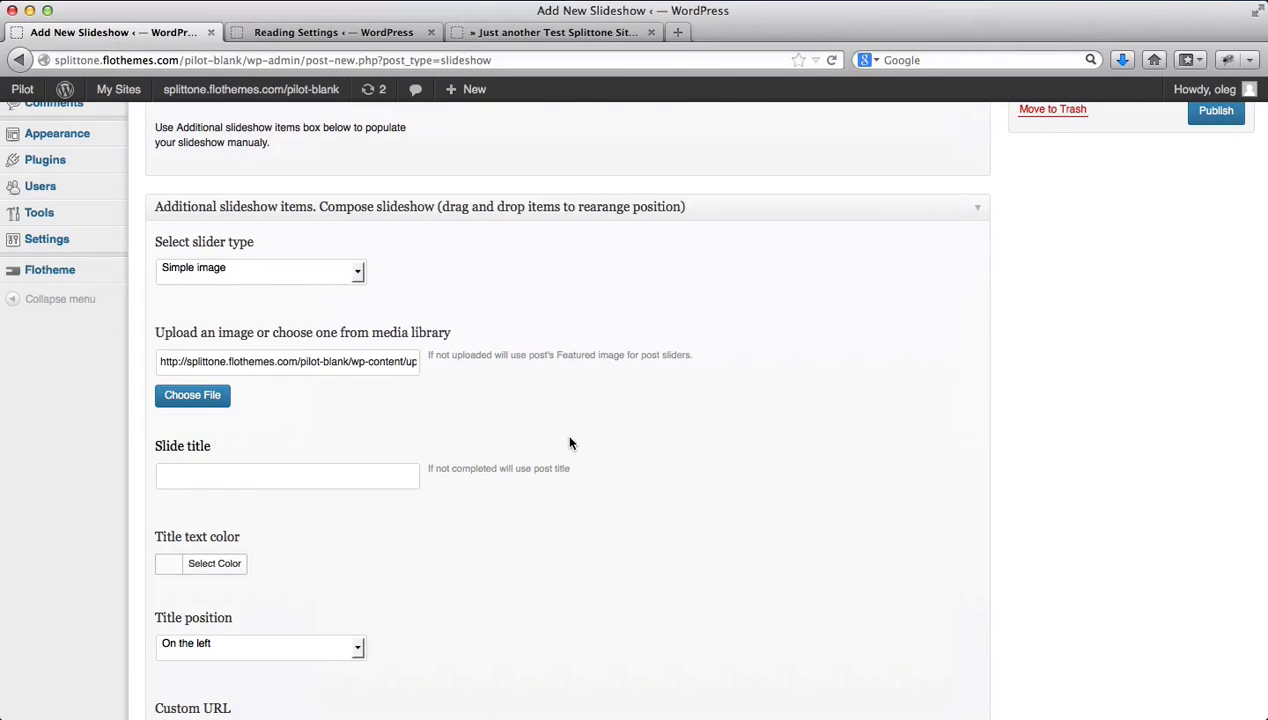
scroll("down", 3)
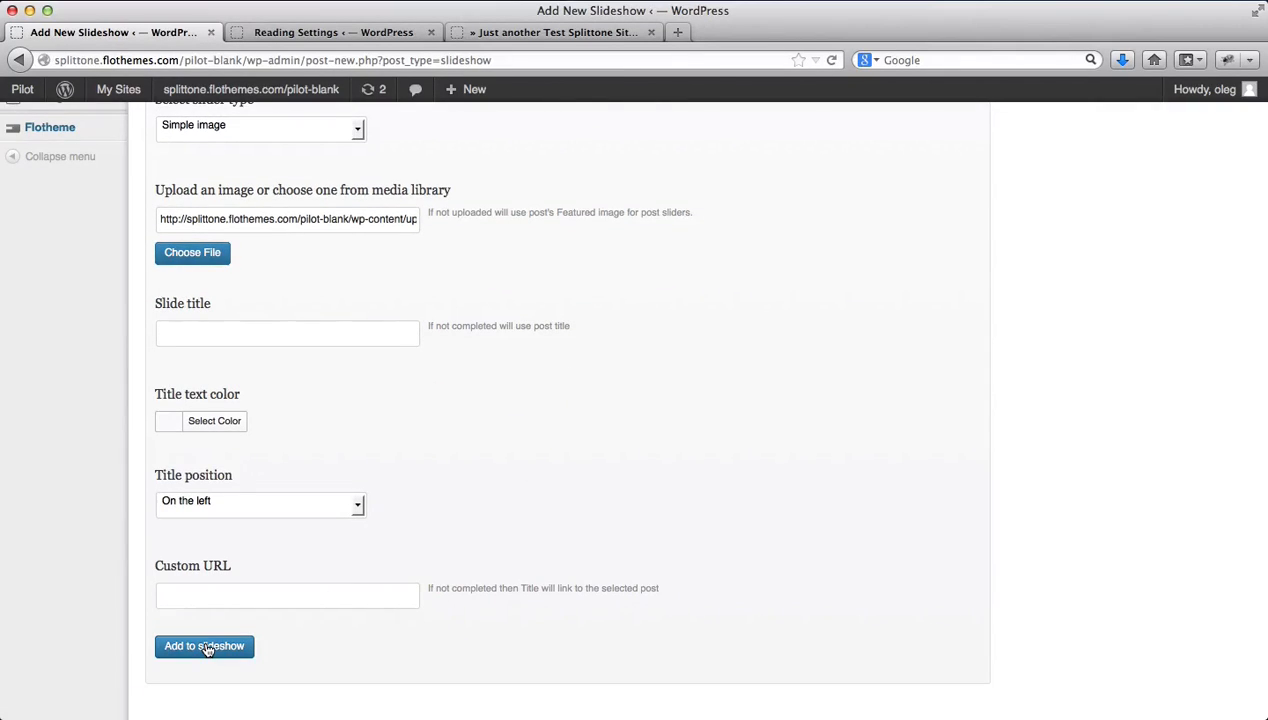
left_click(204, 646)
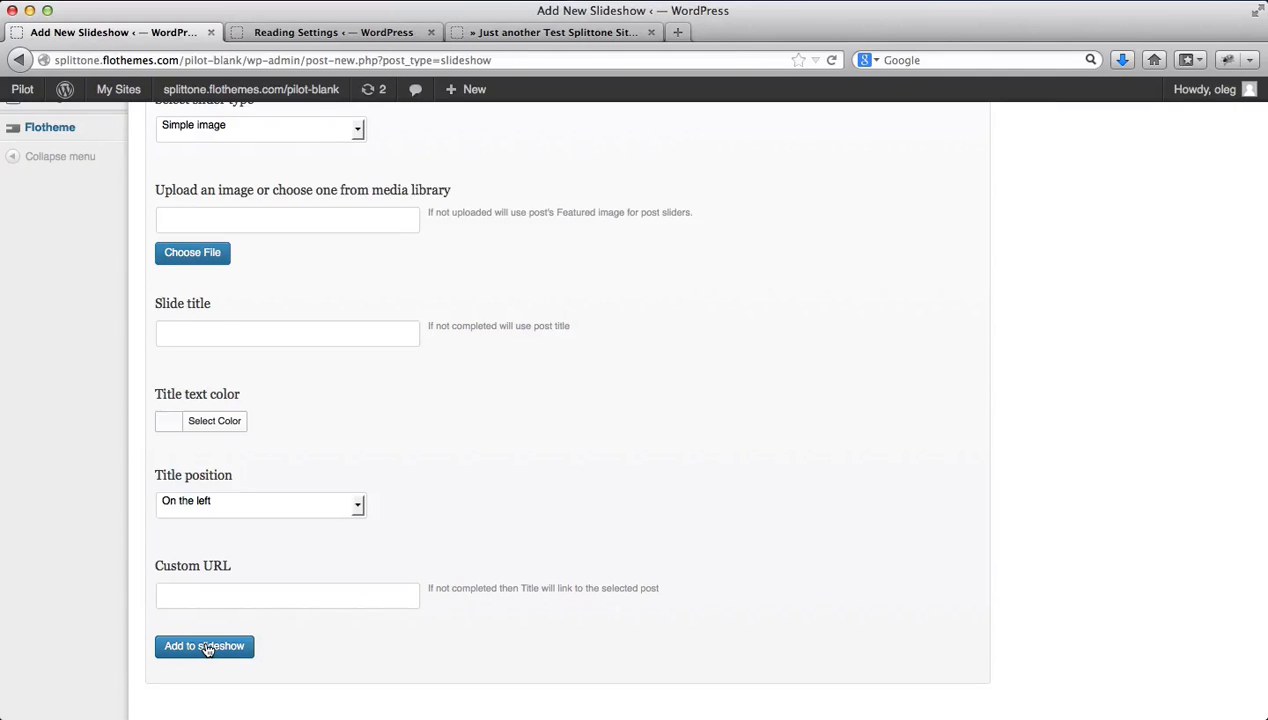
left_click(204, 646)
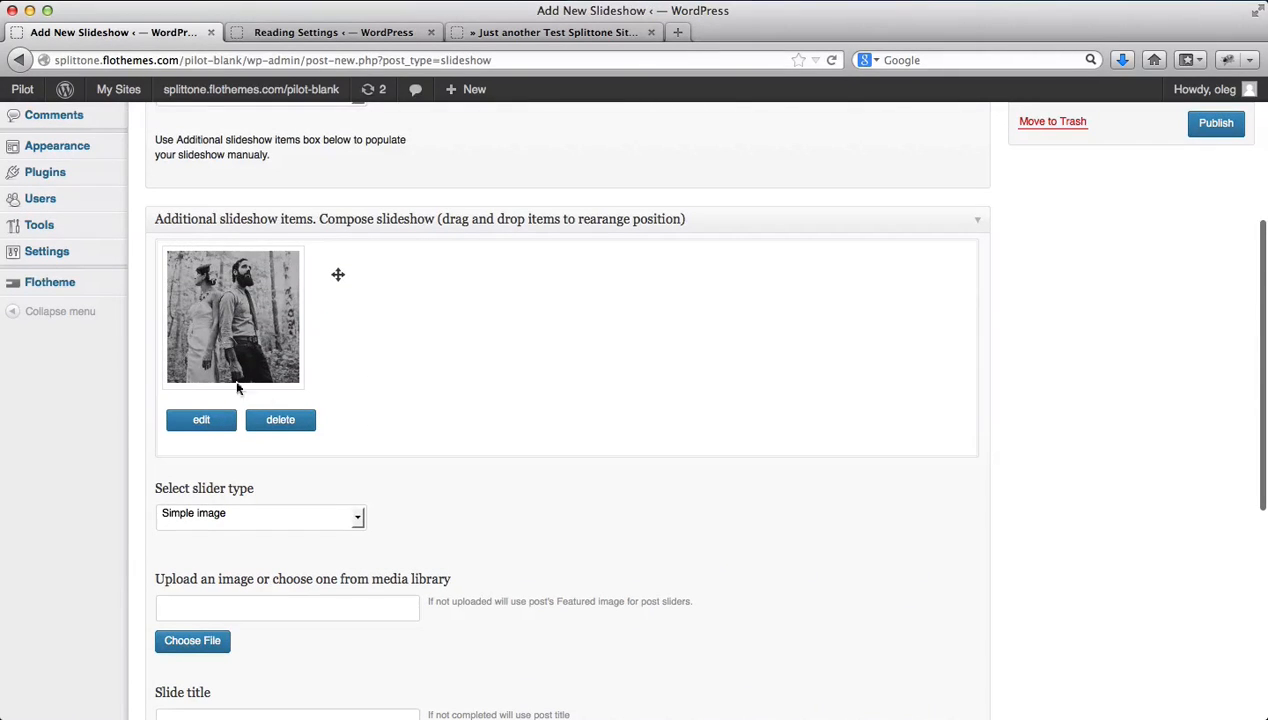
Upload 2.jpg as the next slide image.
scroll("down", 3)
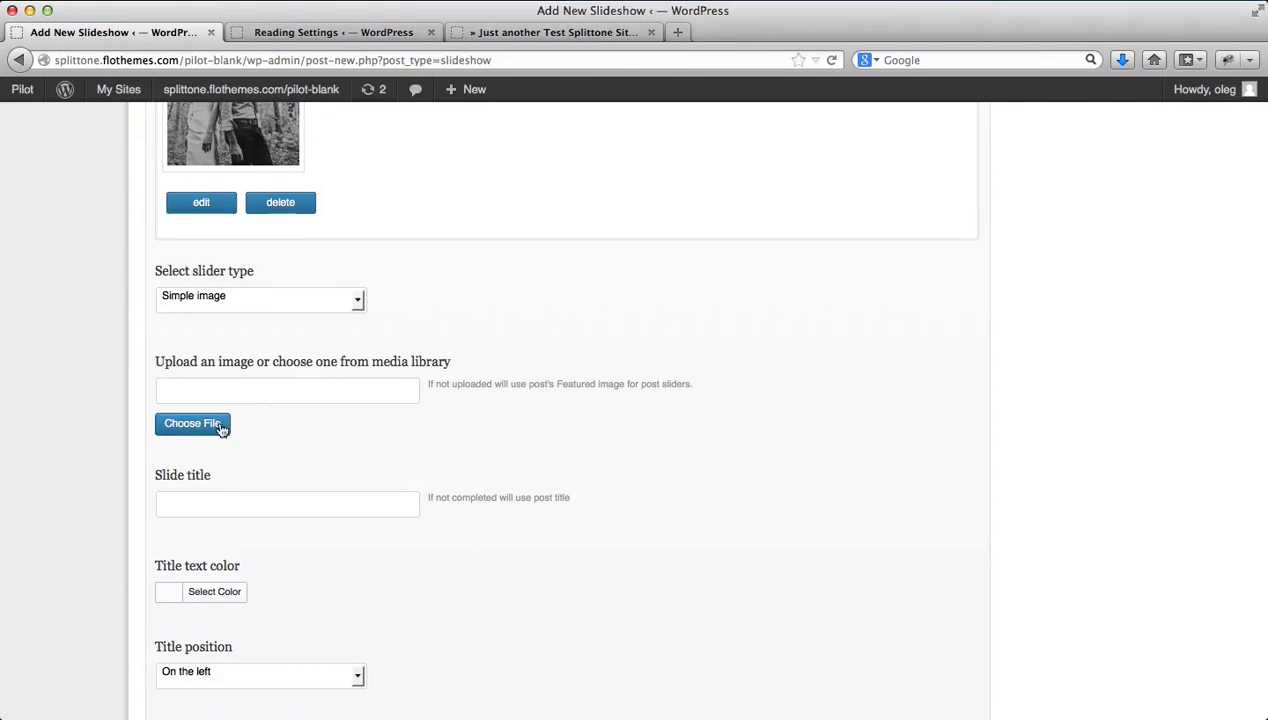
left_click(192, 424)
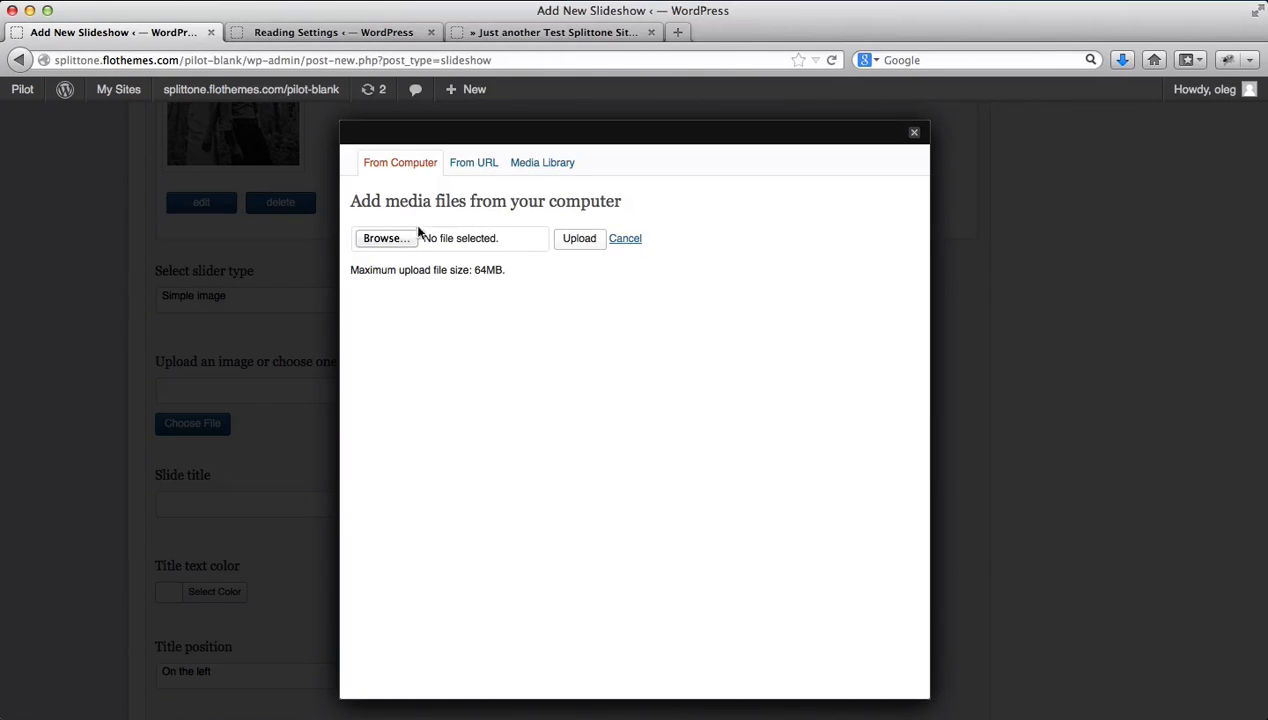
left_click(384, 238)
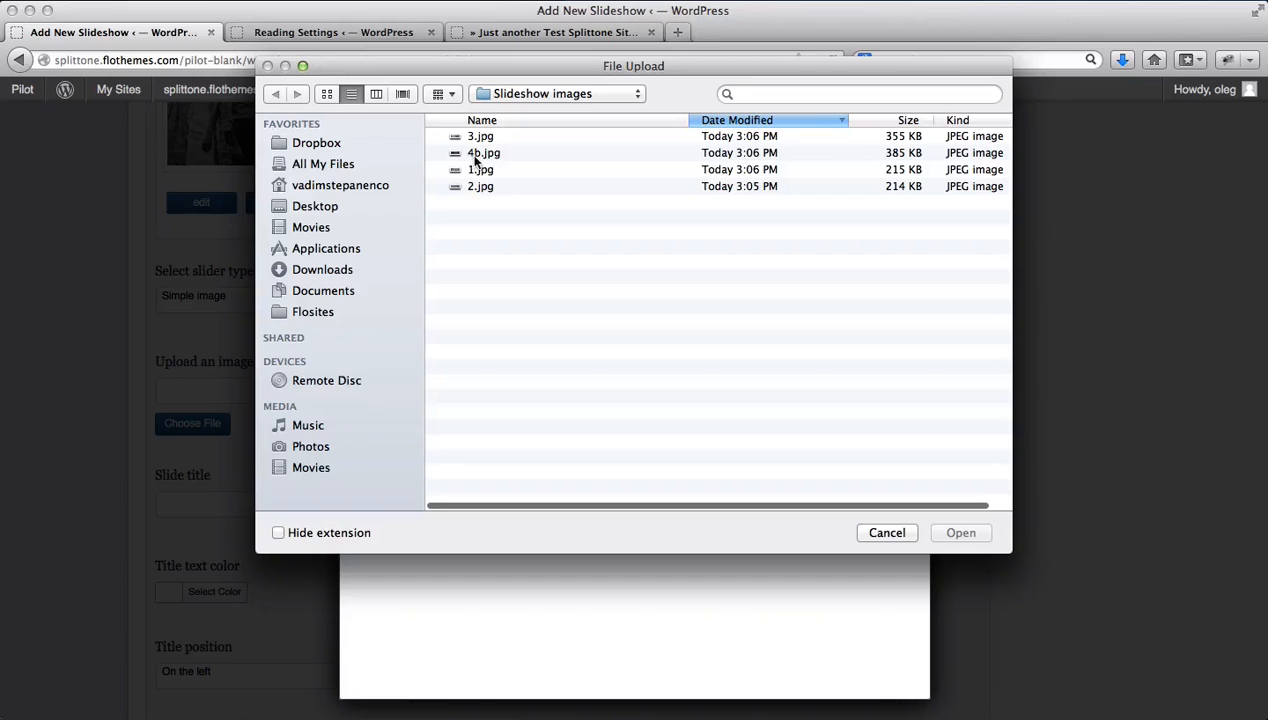
left_click(960, 532)
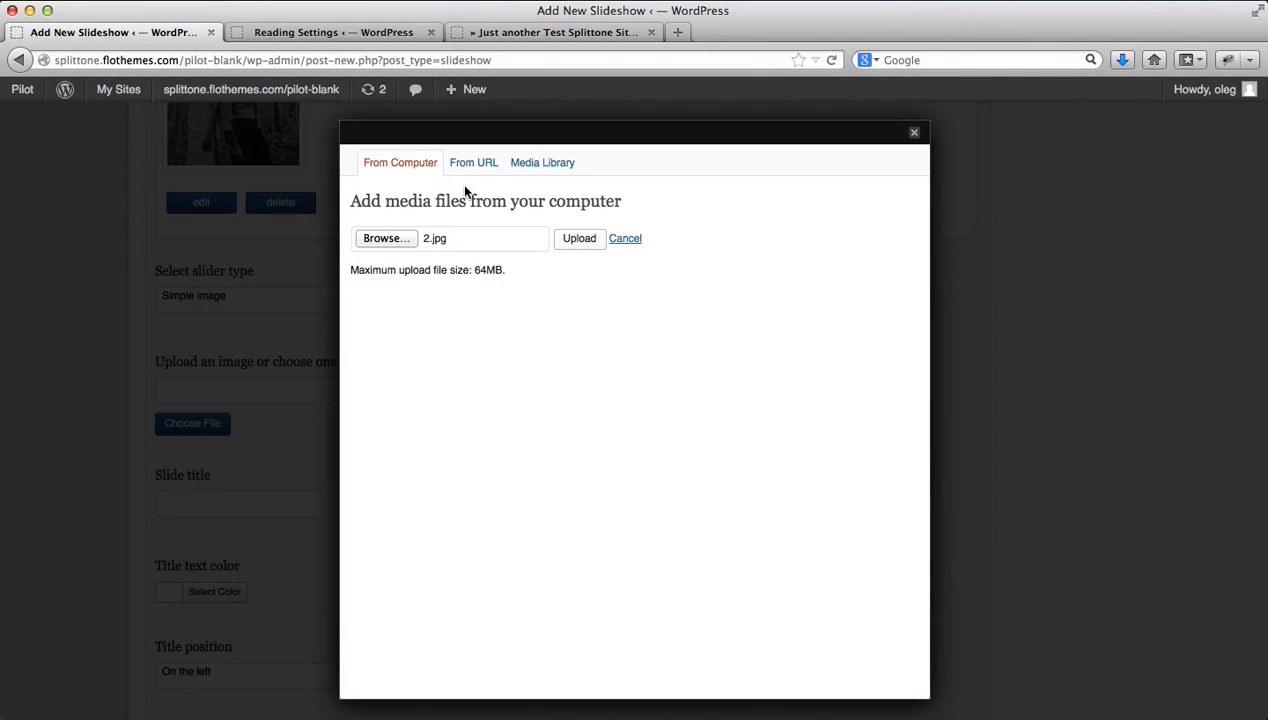
left_click(580, 238)
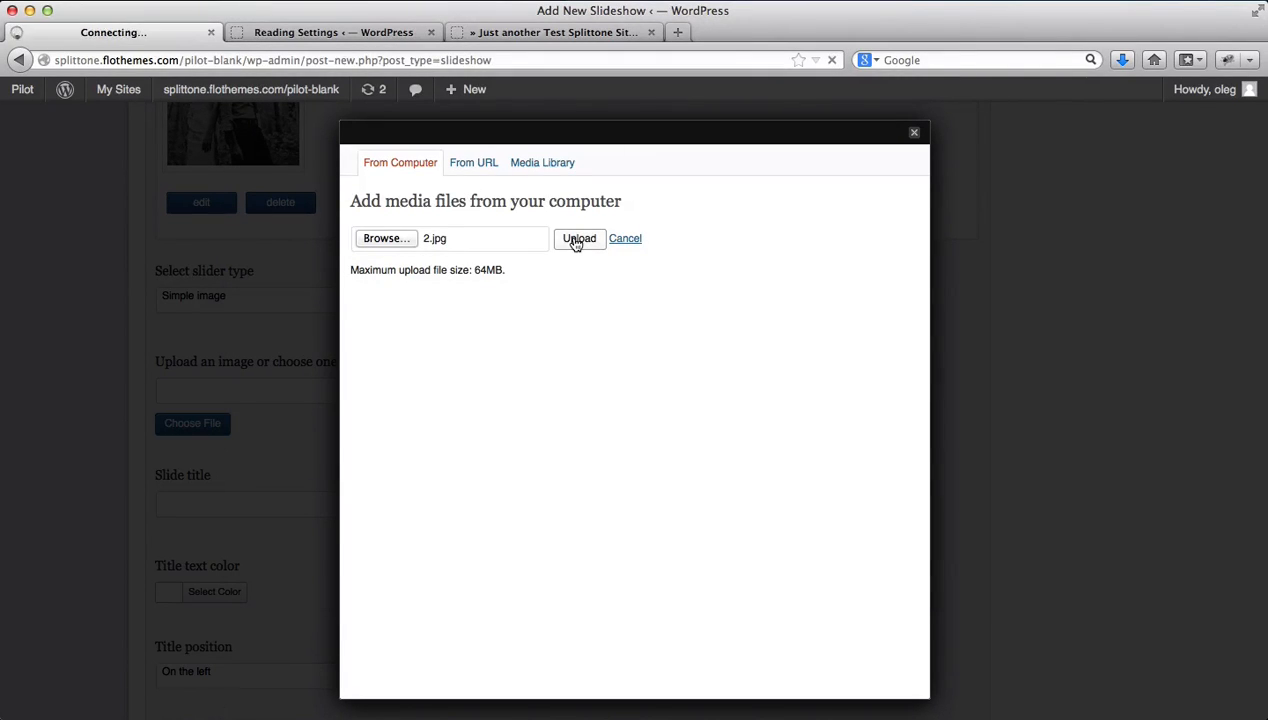
left_click(580, 238)
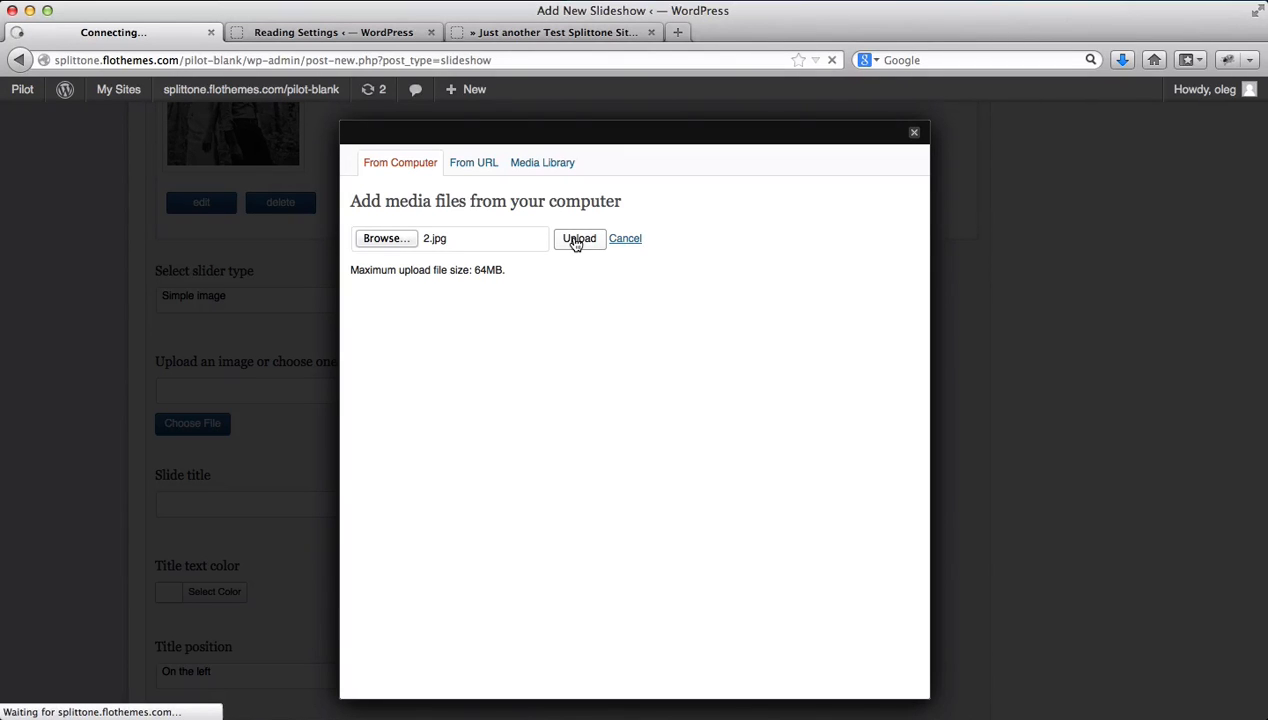
left_click(580, 238)
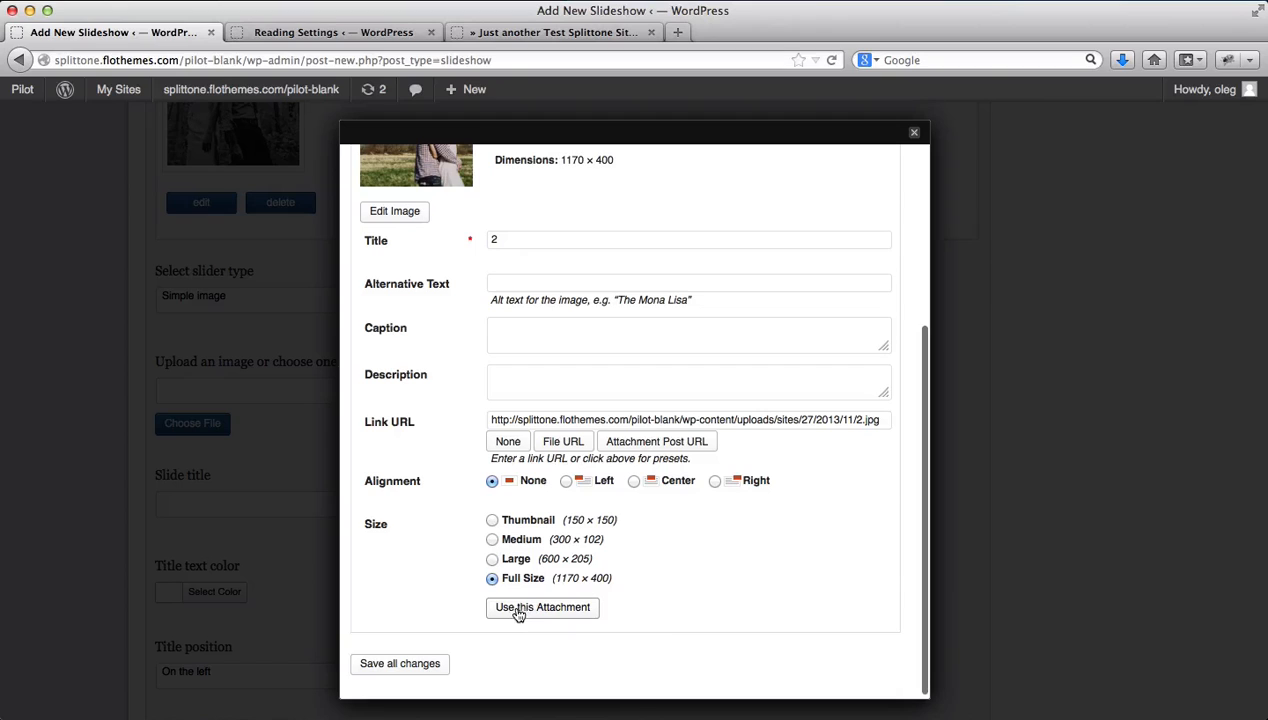
Use the uploaded 2.jpg attachment and add it as a second slide.
left_click(542, 608)
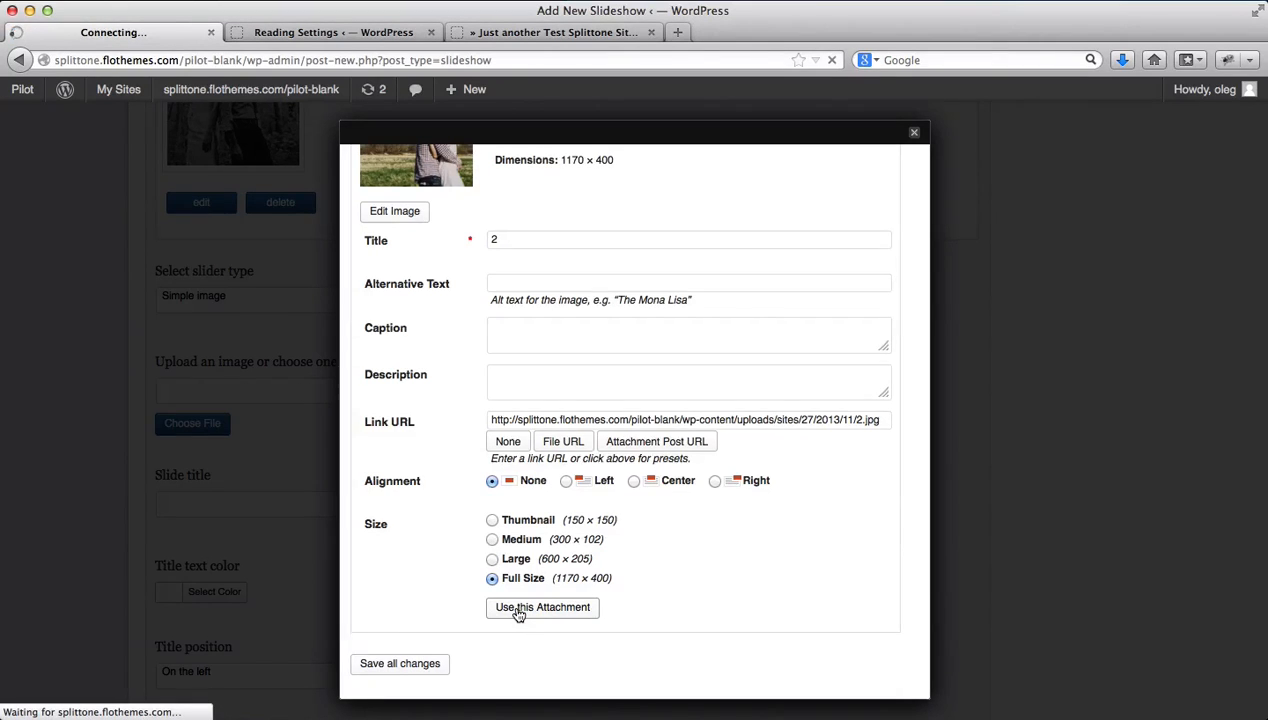
left_click(542, 608)
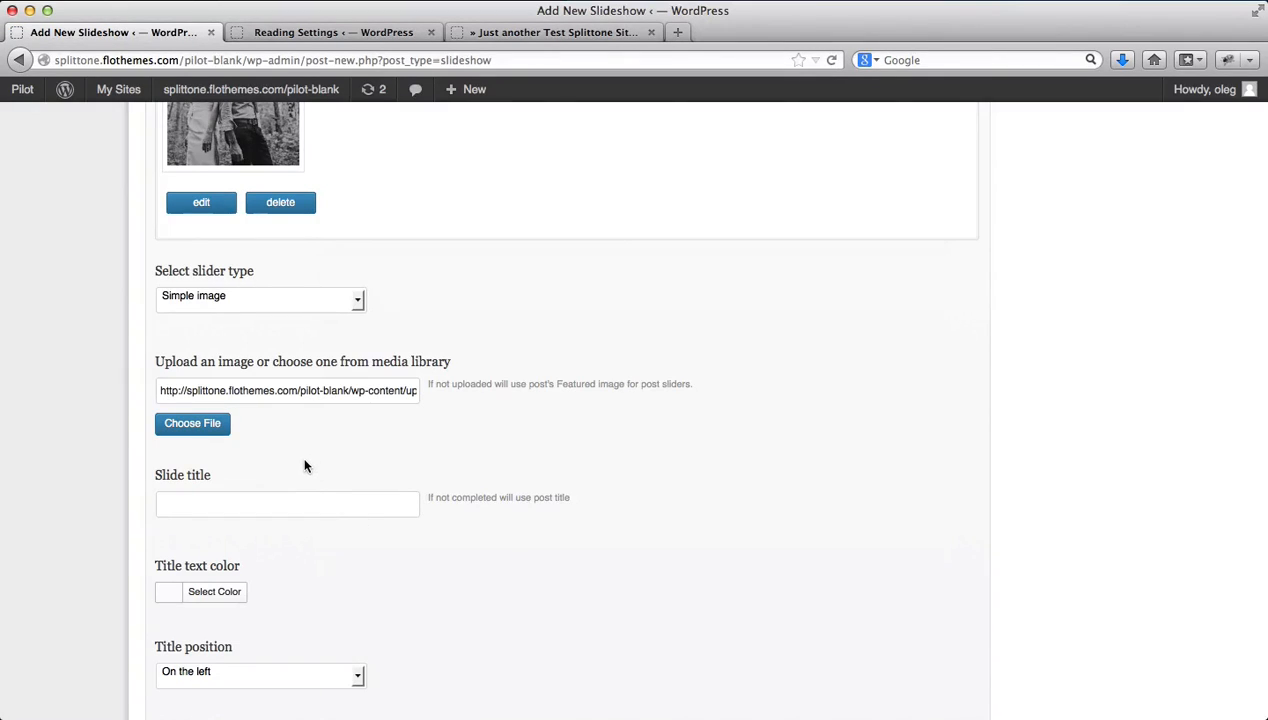
scroll("down", 3)
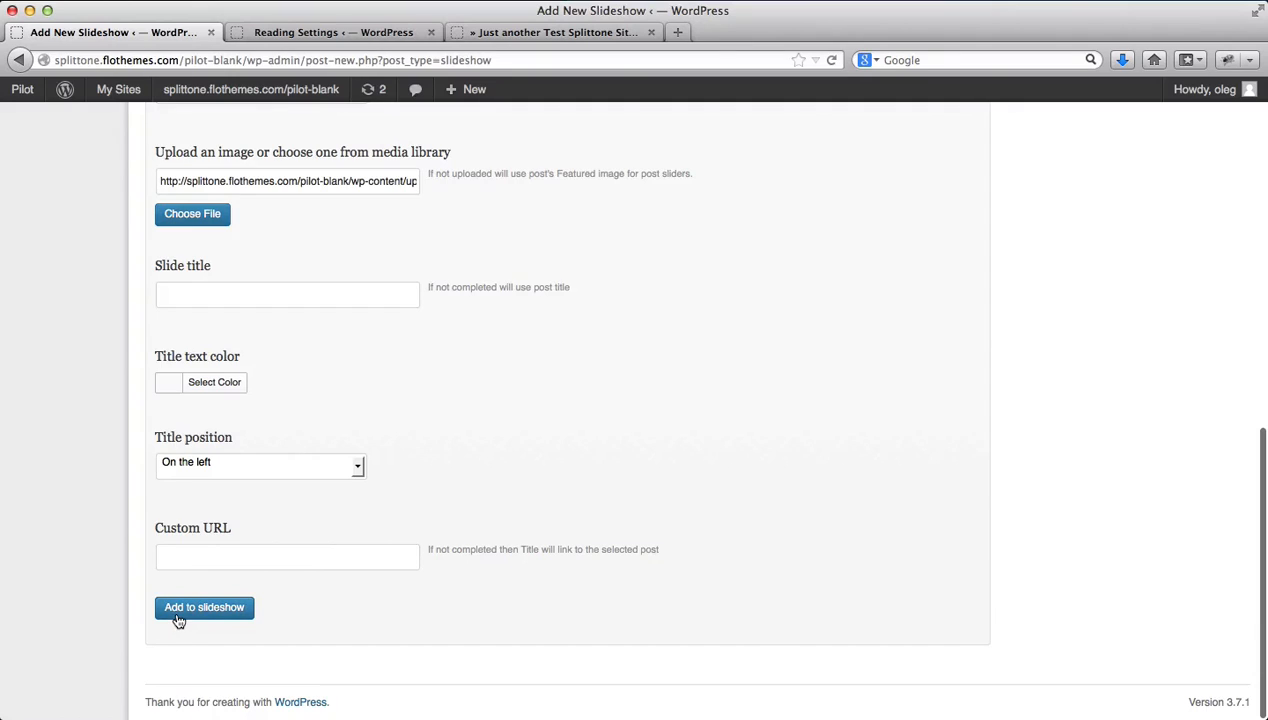
left_click(204, 608)
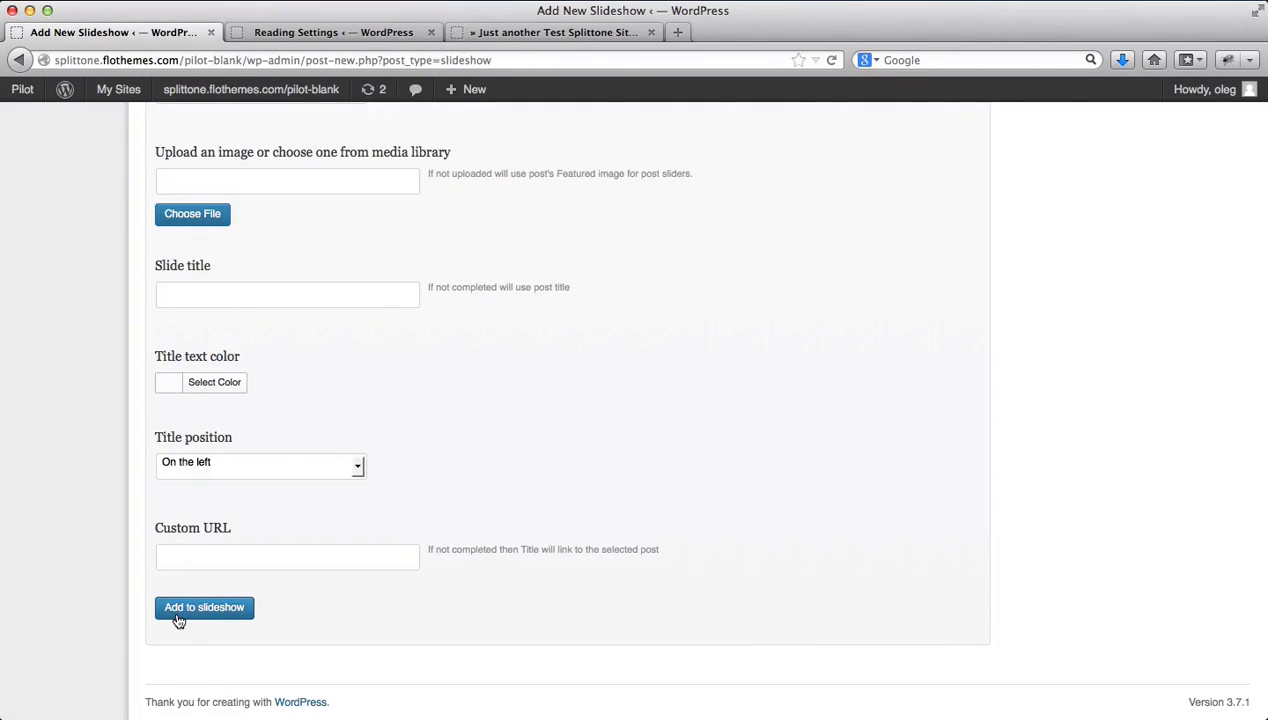
left_click(204, 608)
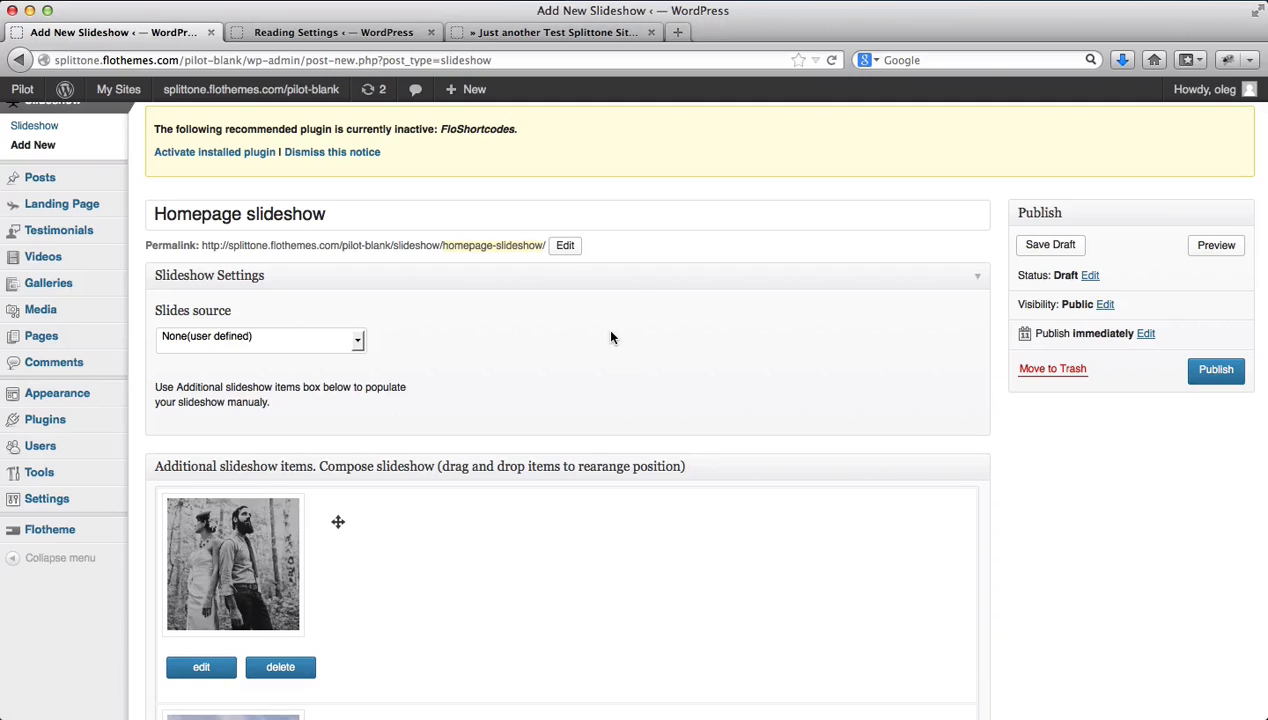
Publish the Homepage slideshow.
left_click(1216, 368)
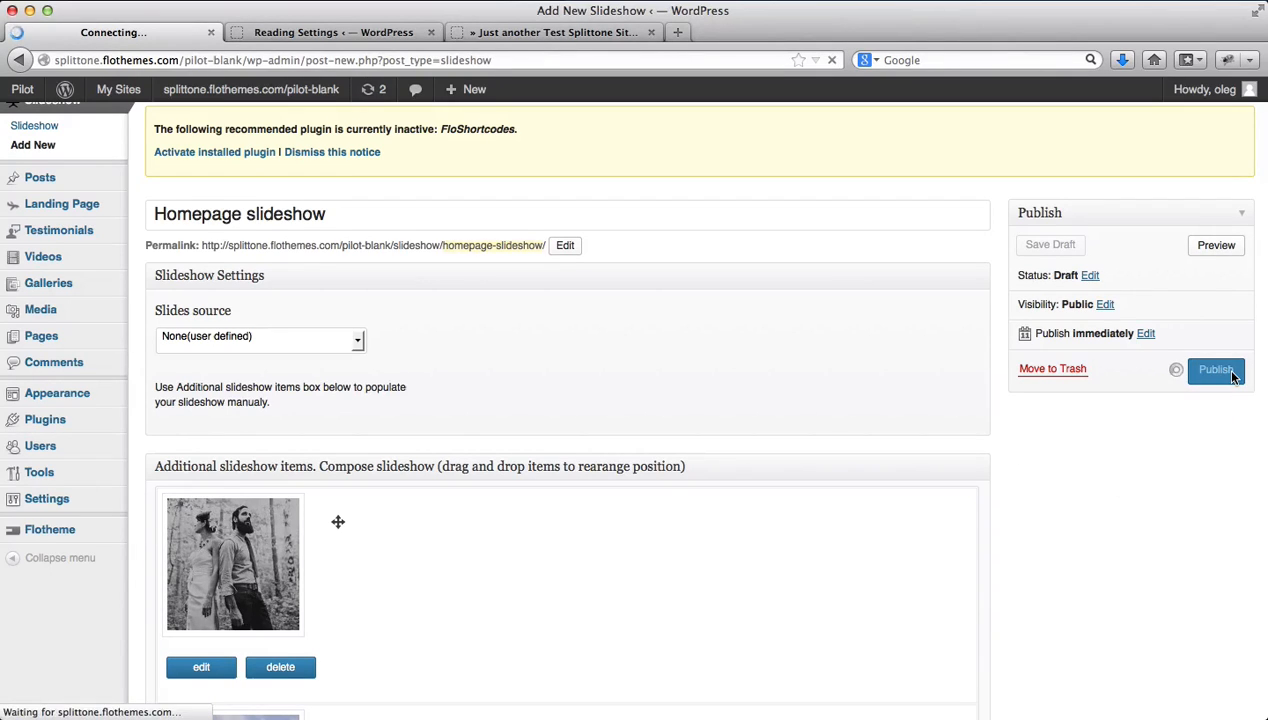
left_click(1216, 368)
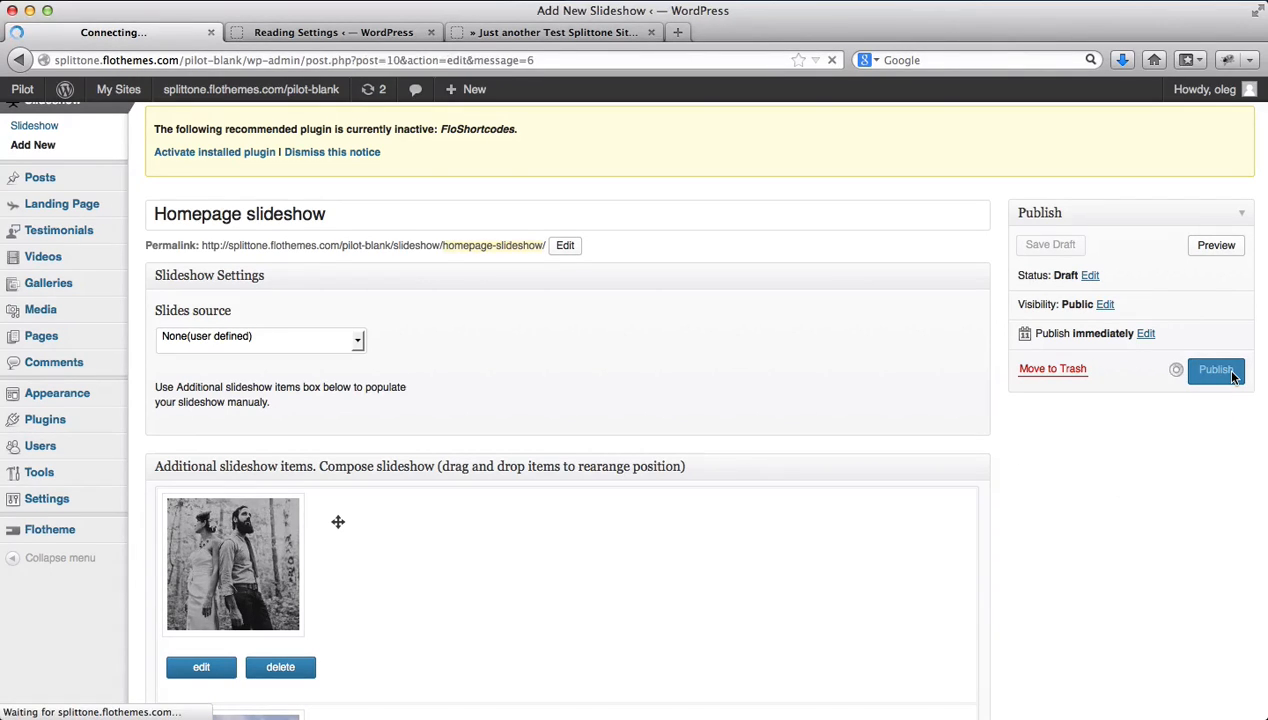
left_click(1216, 368)
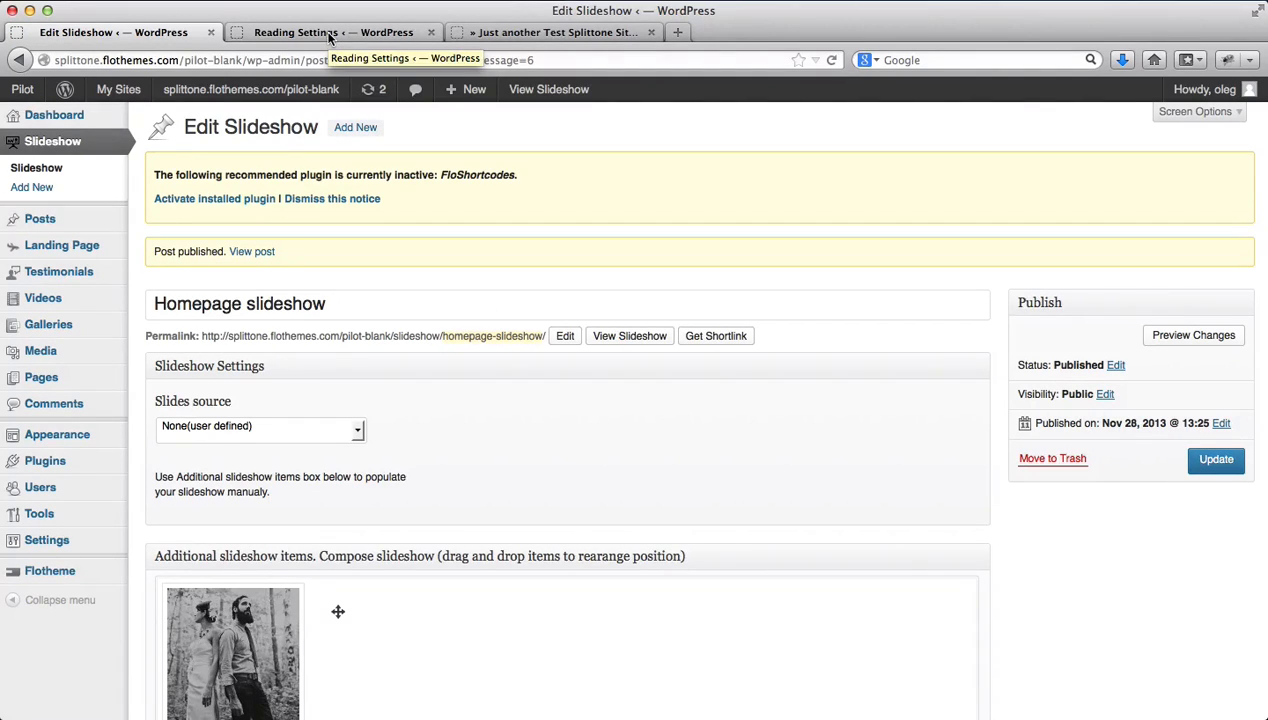
Open the Home page for editing from the All Pages list.
left_click(330, 32)
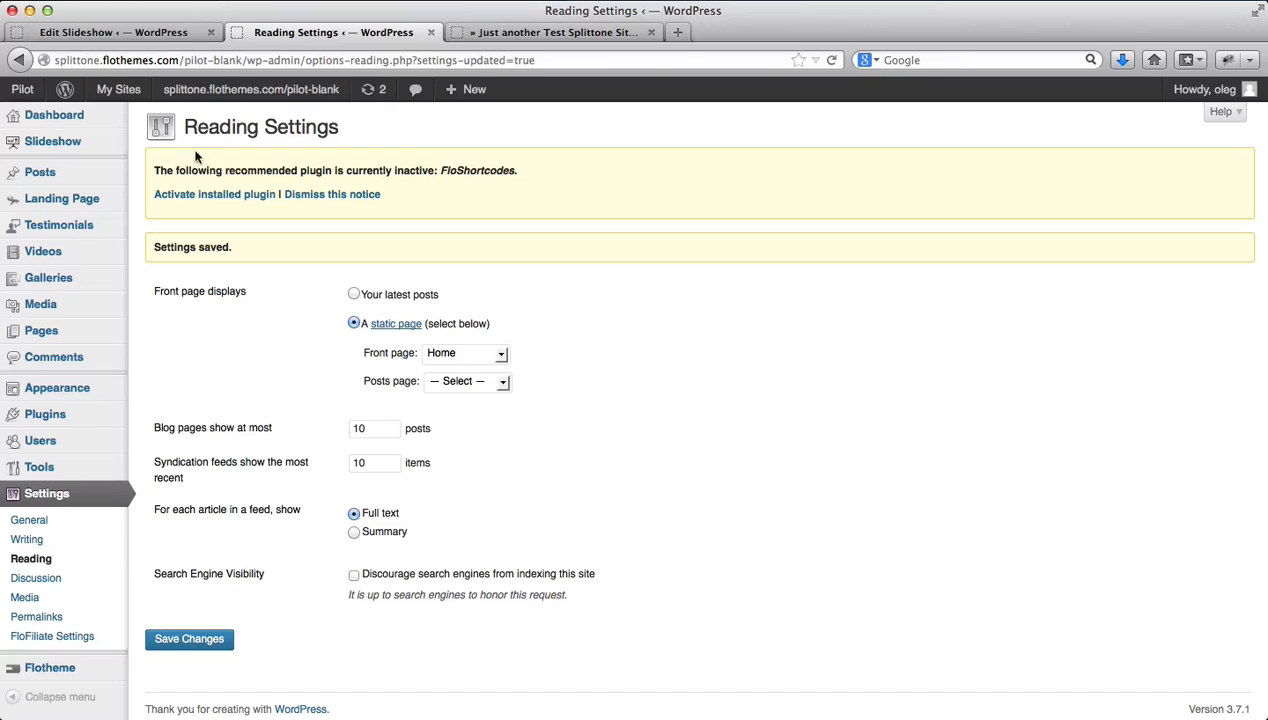
mouse_move(40, 330)
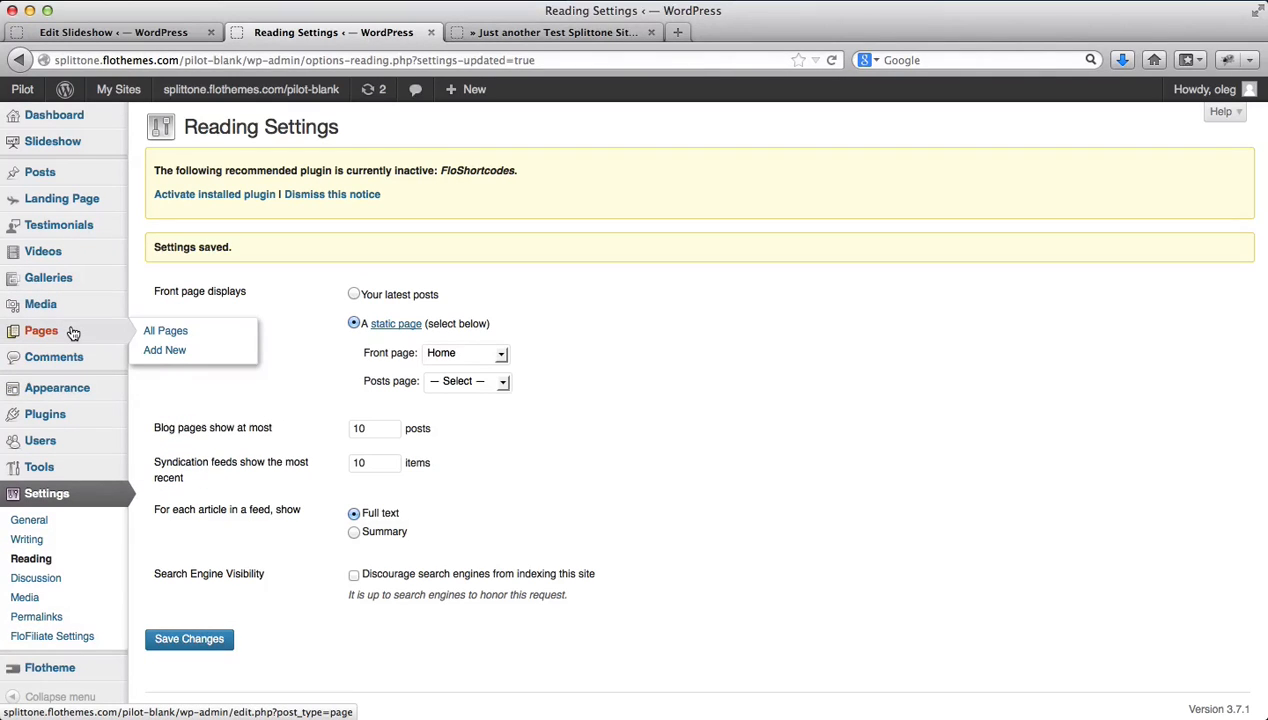
left_click(164, 330)
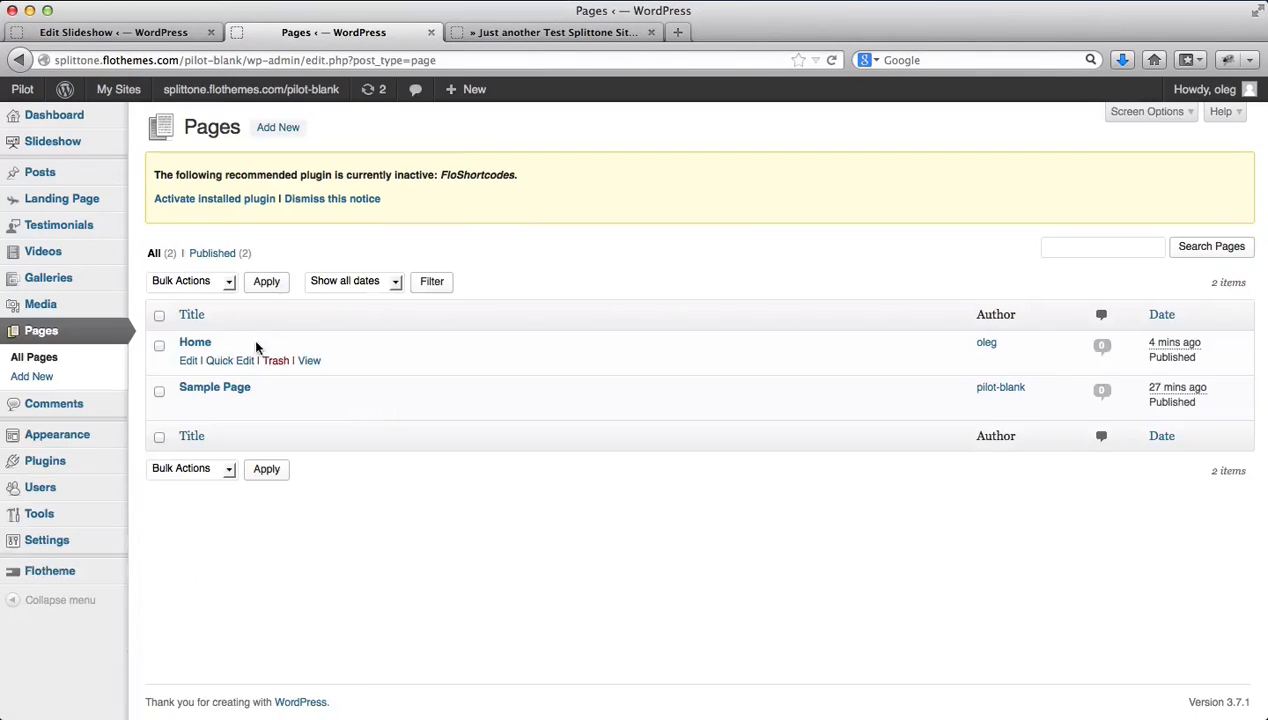
left_click(194, 342)
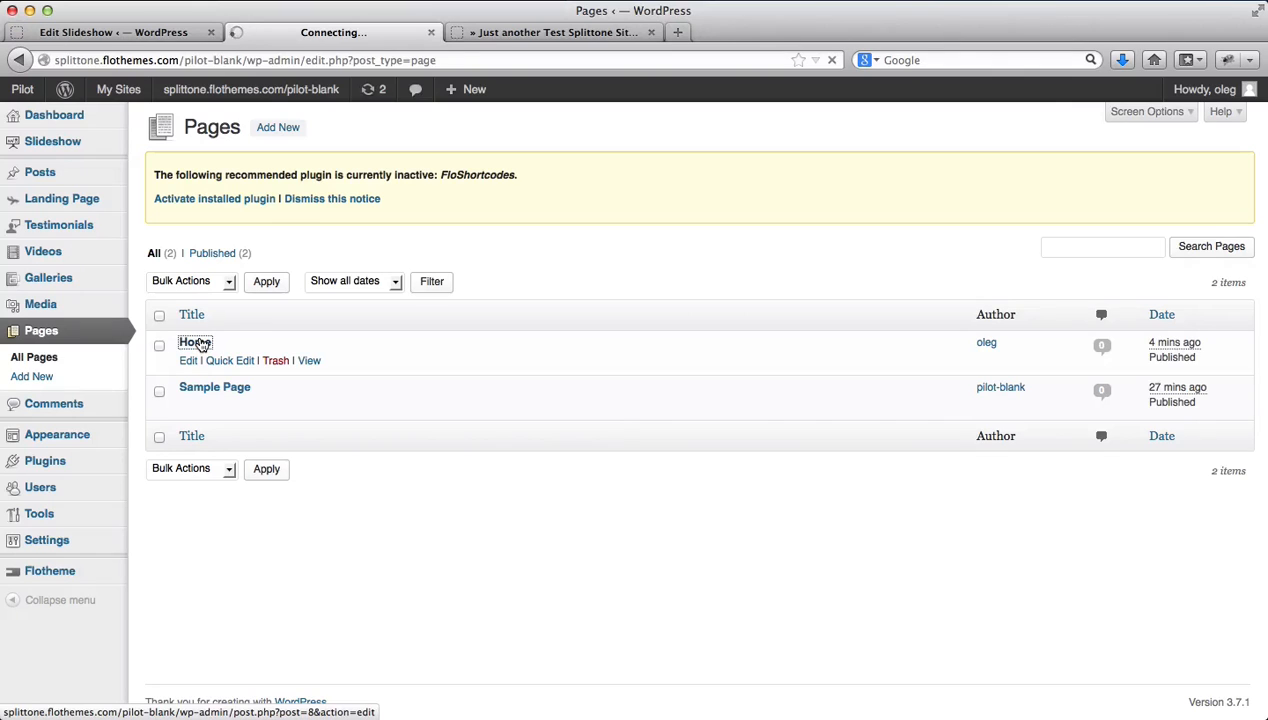
left_click(194, 342)
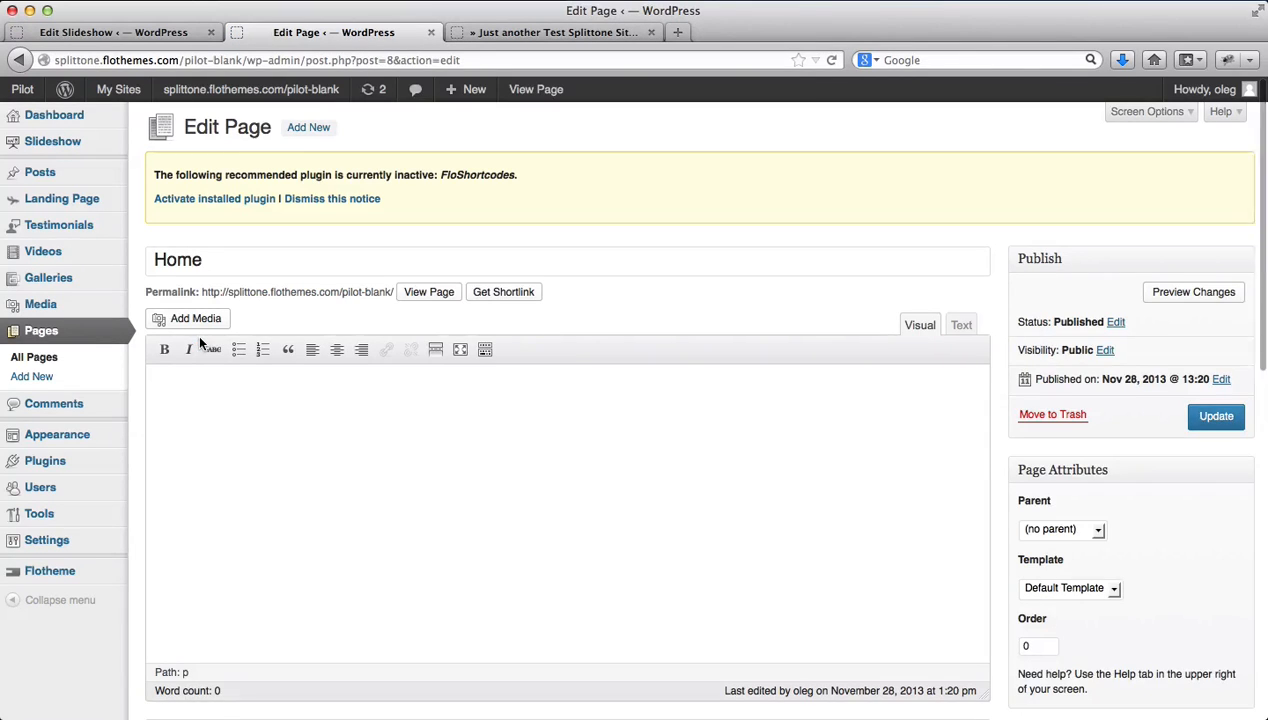
Set the Home page's Slideshow Settings to Homepage slideshow.
scroll("down", 3)
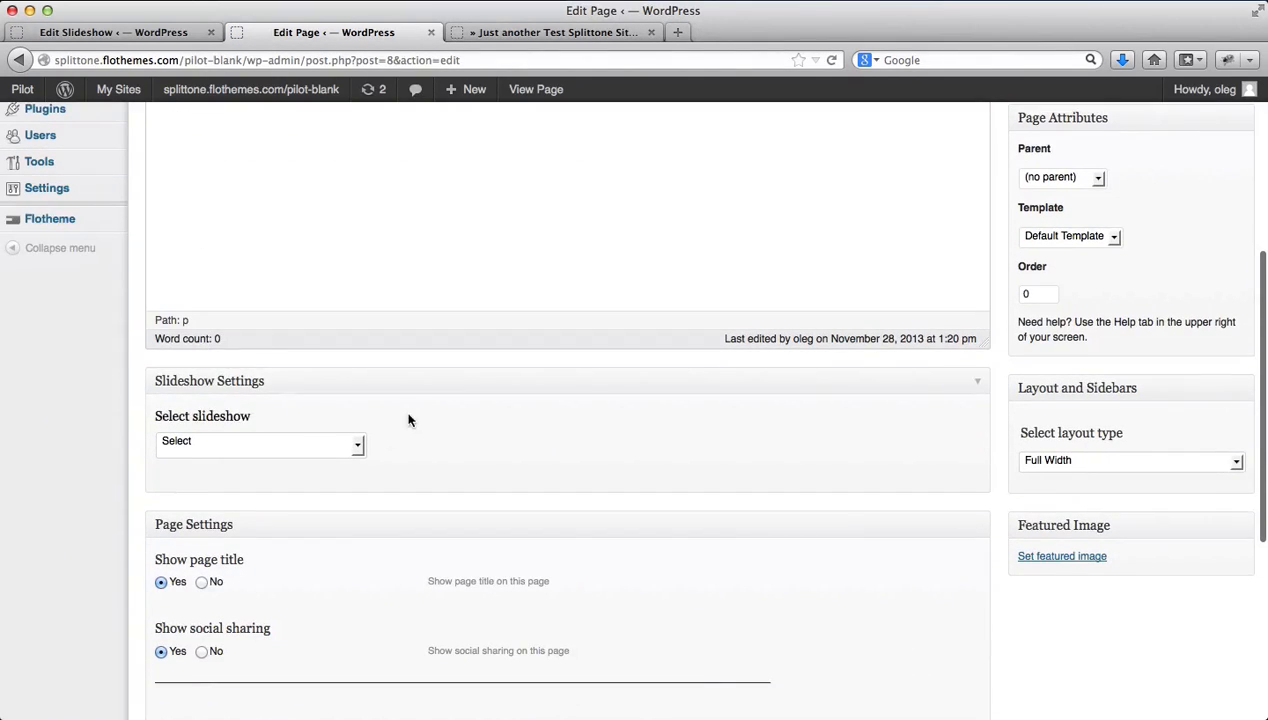
scroll("down", 3)
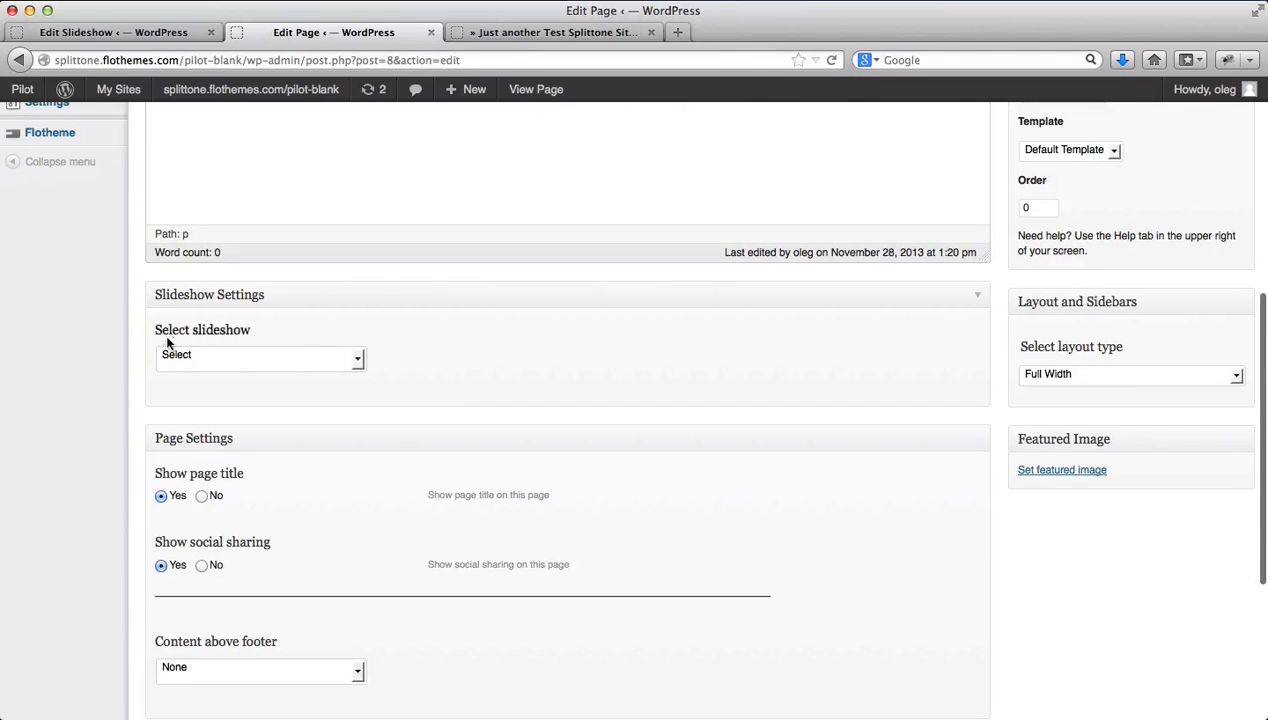
left_click(260, 356)
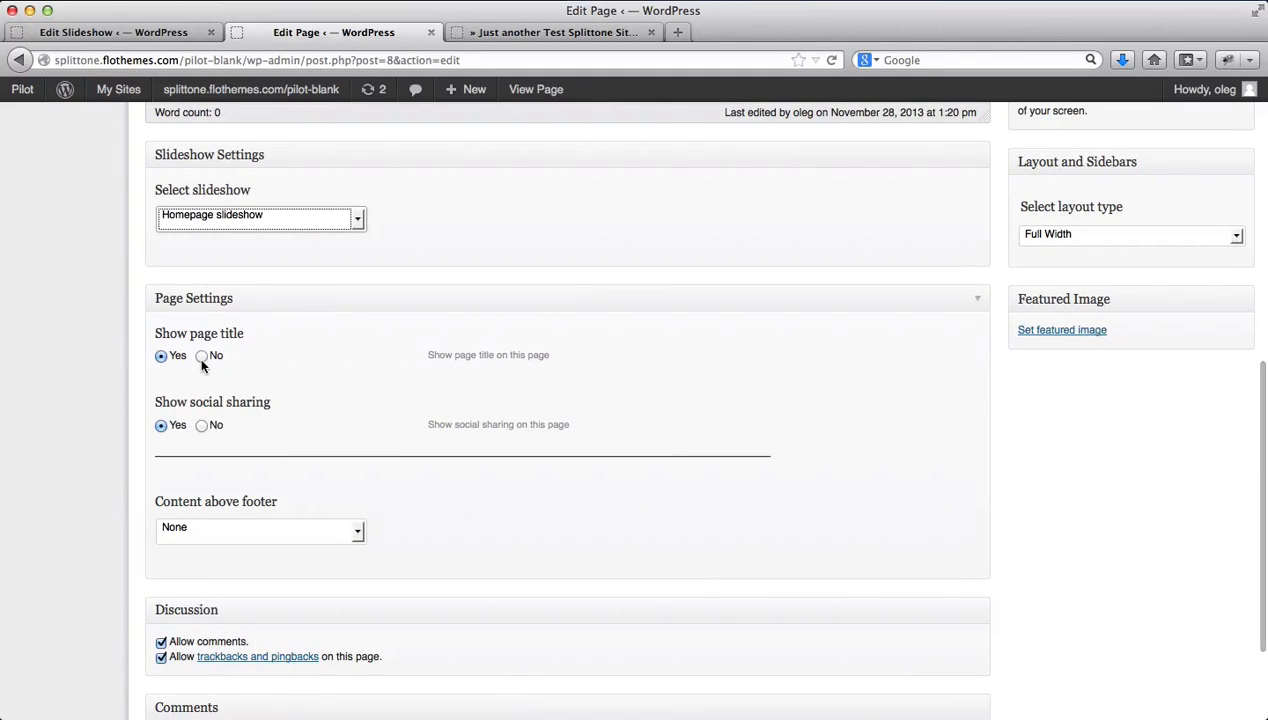
Set Show page title and Show social sharing to No, keep Content above footer as None.
left_click(202, 356)
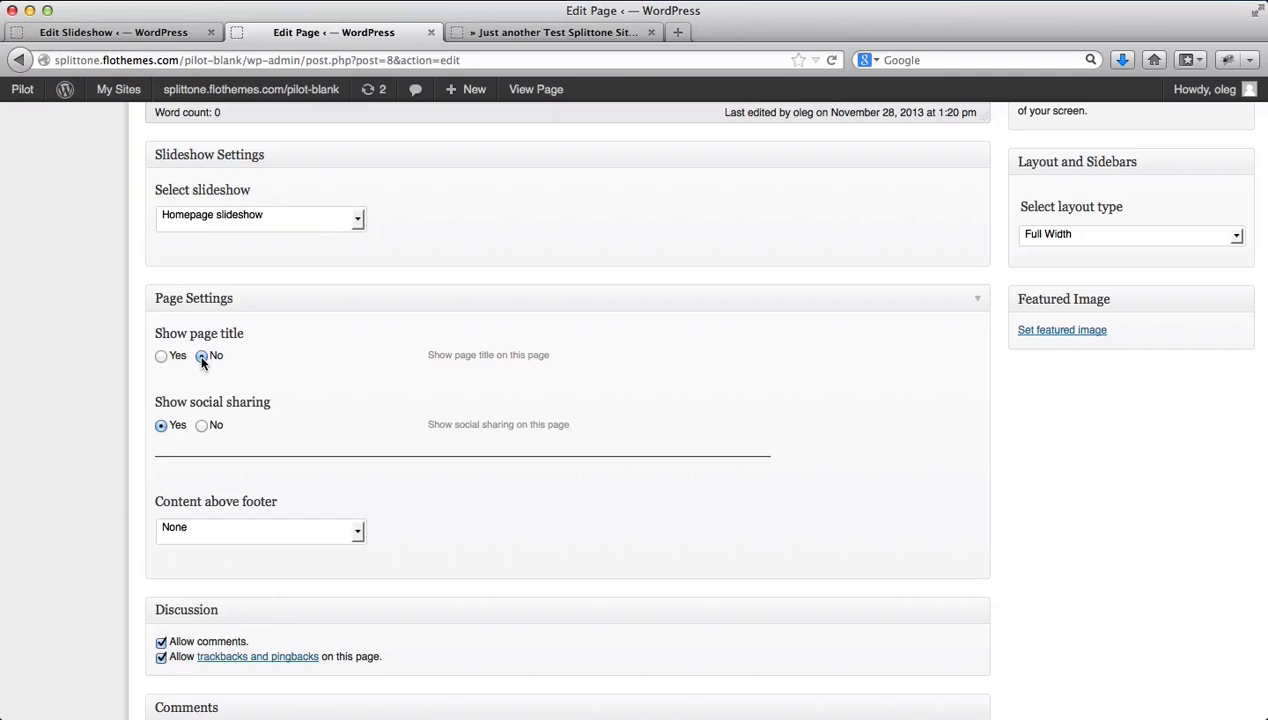
left_click(202, 356)
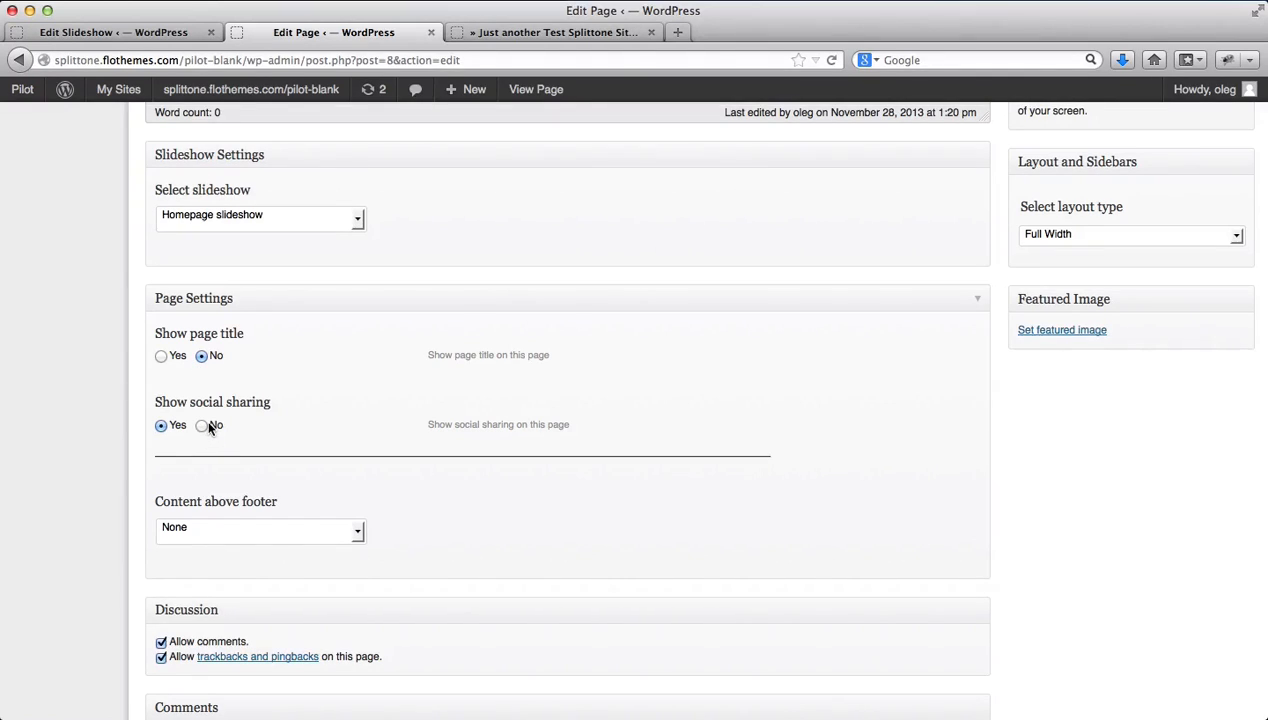
left_click(202, 424)
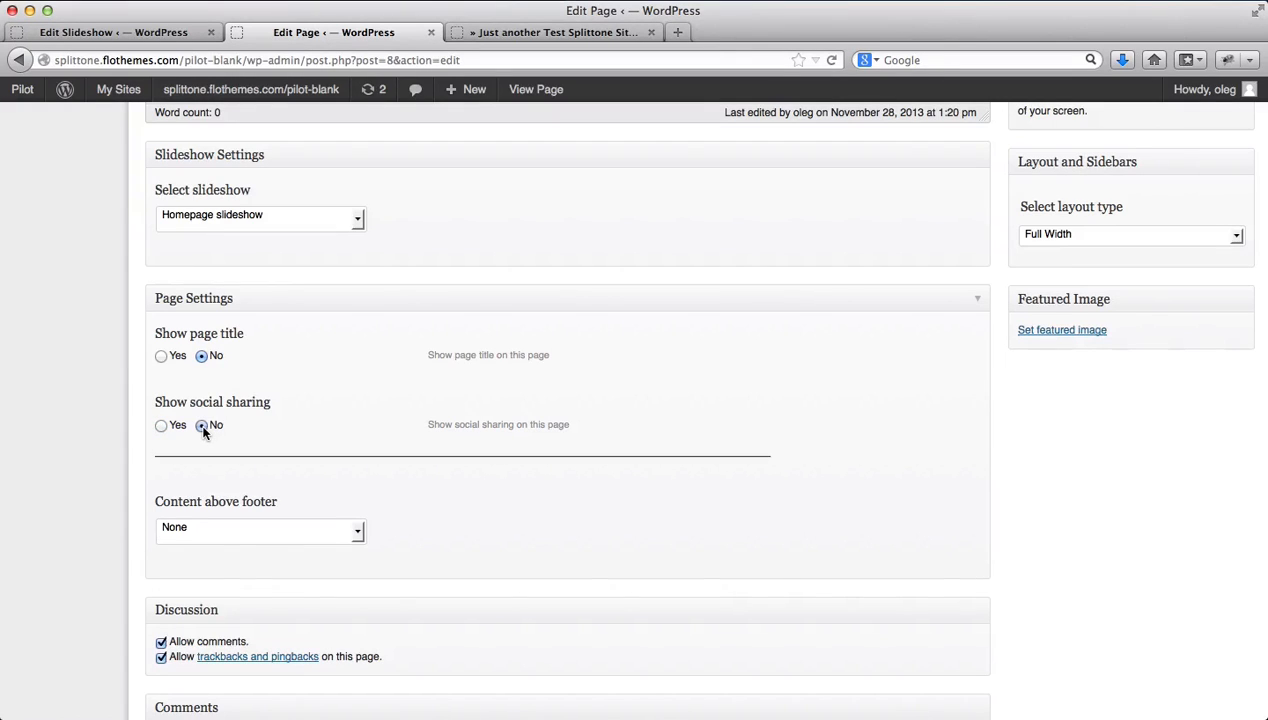
scroll("down", 3)
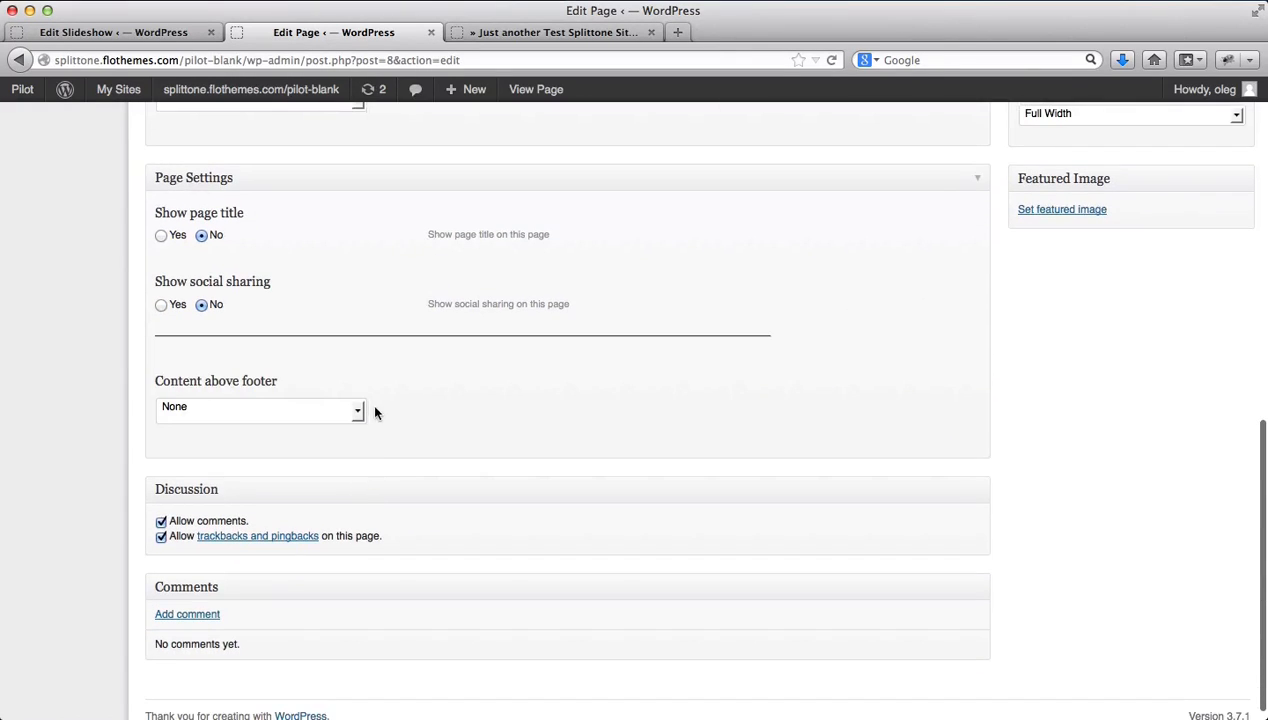
left_click(258, 406)
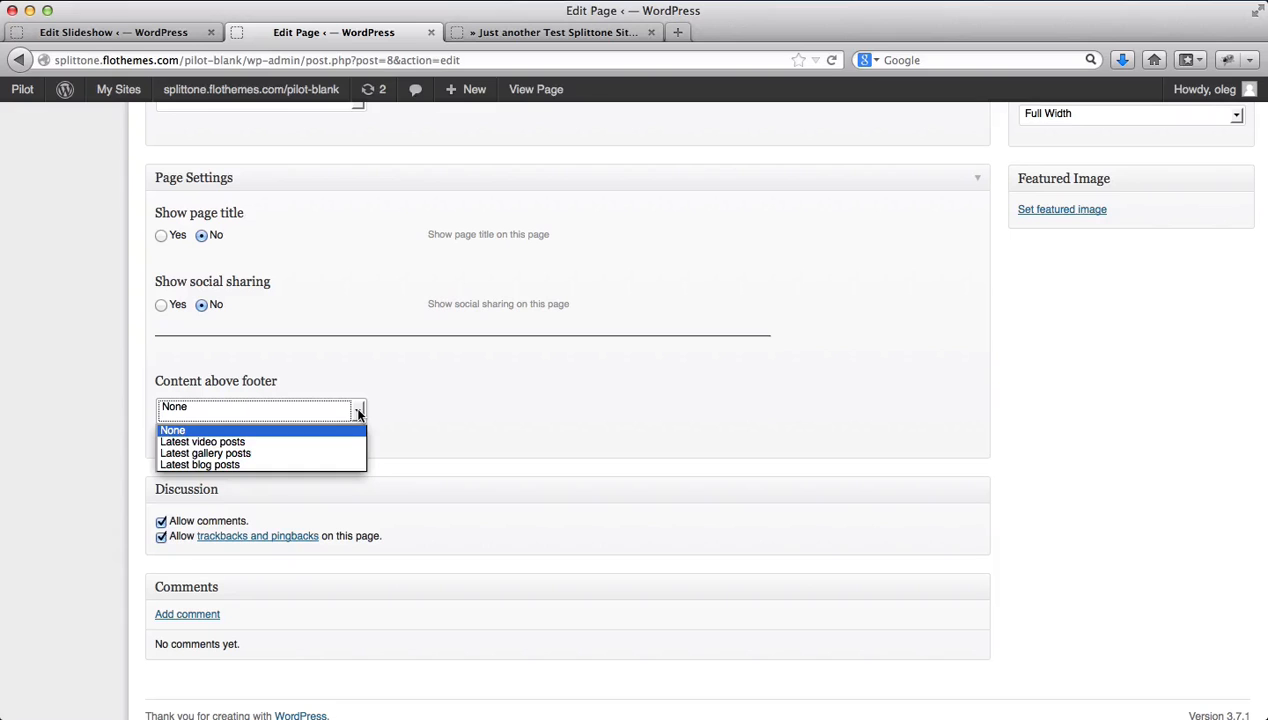
left_click(174, 430)
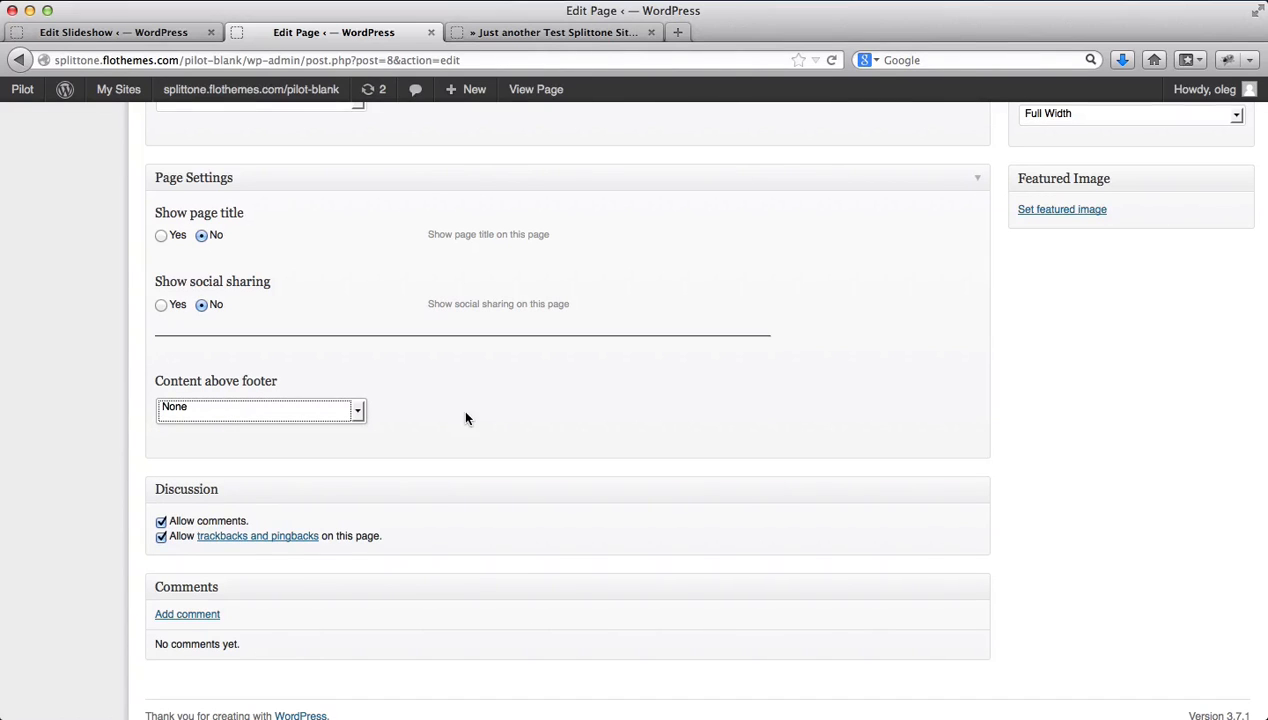
Update the Home page and view the live homepage.
scroll("up", 3)
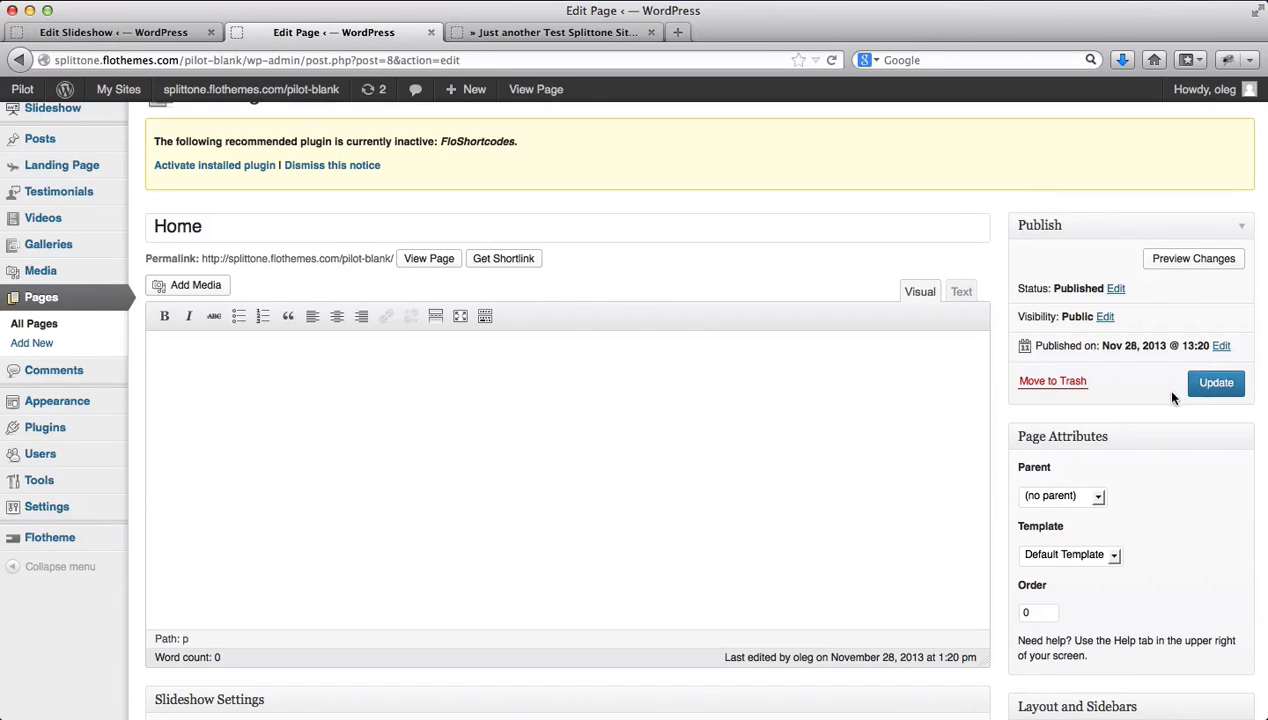
left_click(1216, 382)
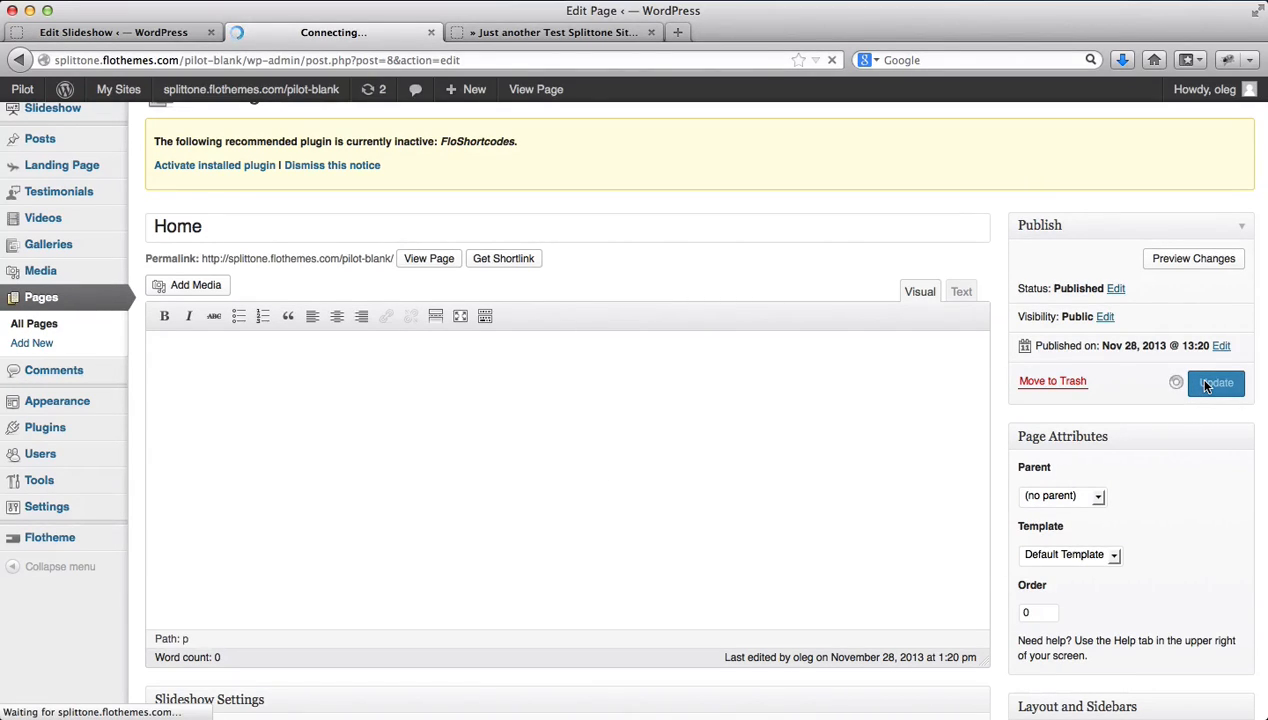
left_click(1216, 382)
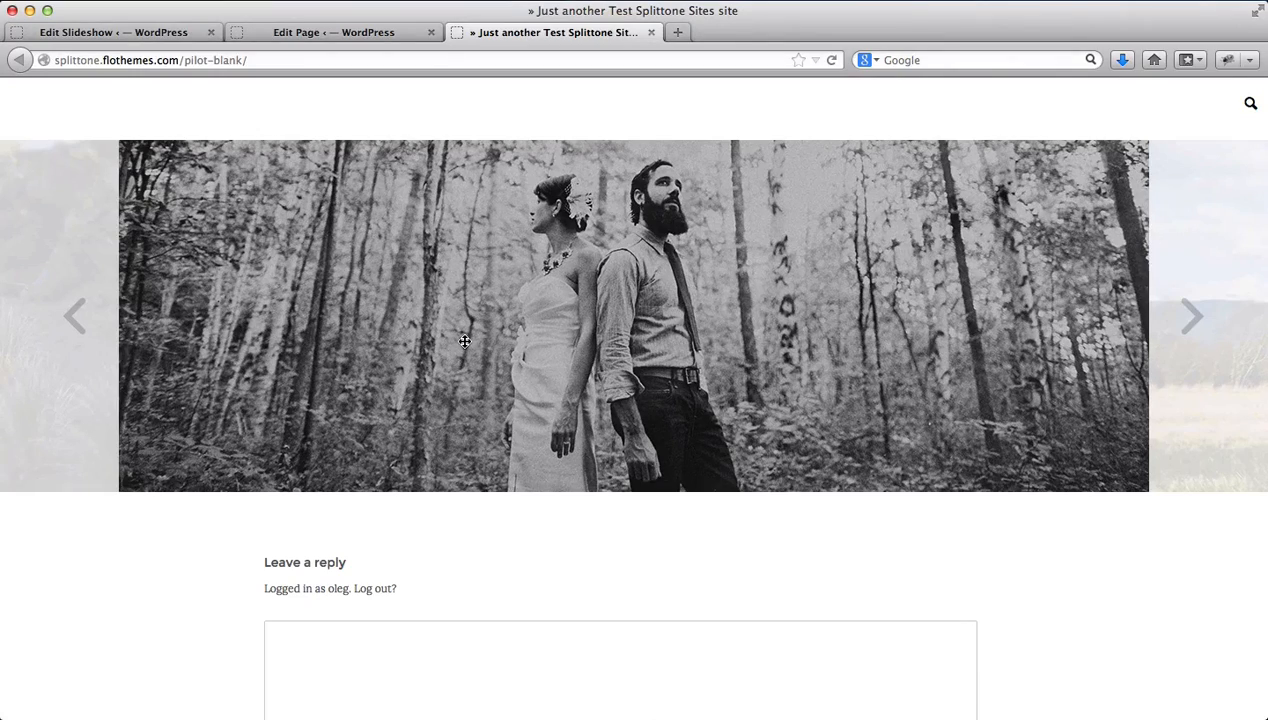
Check the live slideshow above the Leave a reply form, then return to the editor.
scroll("down", 3)
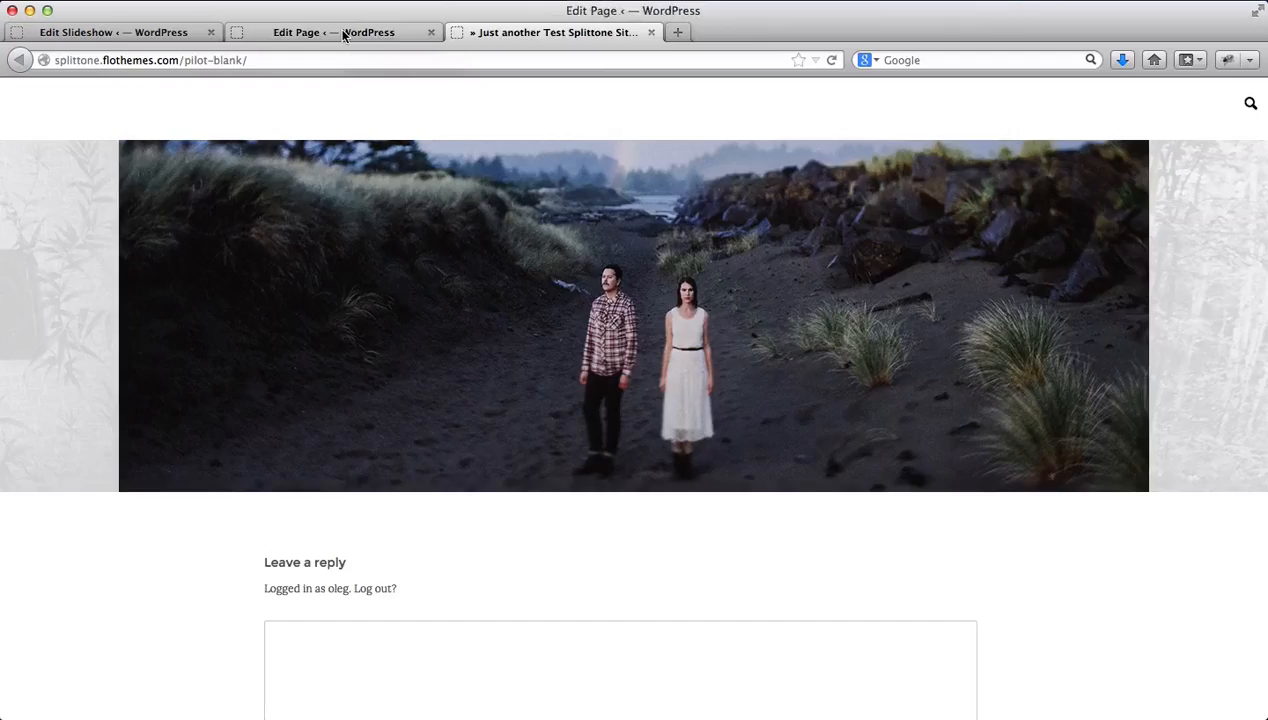
left_click(332, 32)
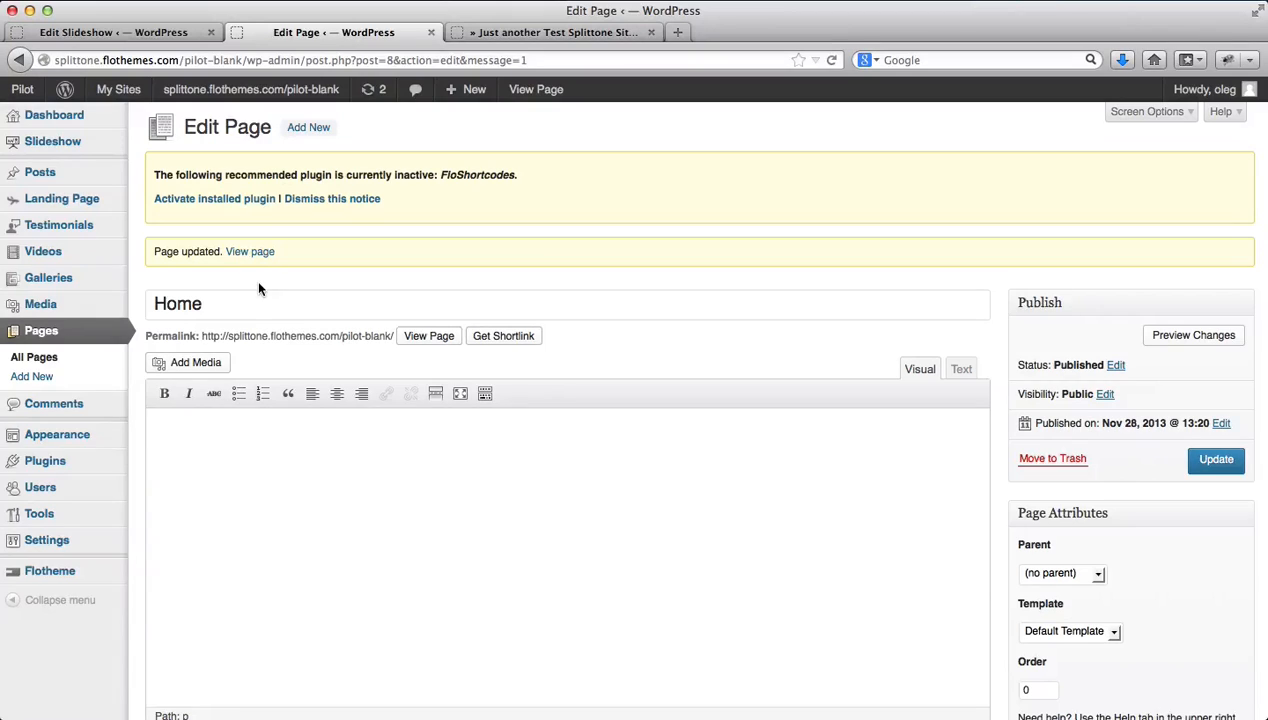
Go to the Flotheme Styling settings and move down to the logo options.
left_click(48, 570)
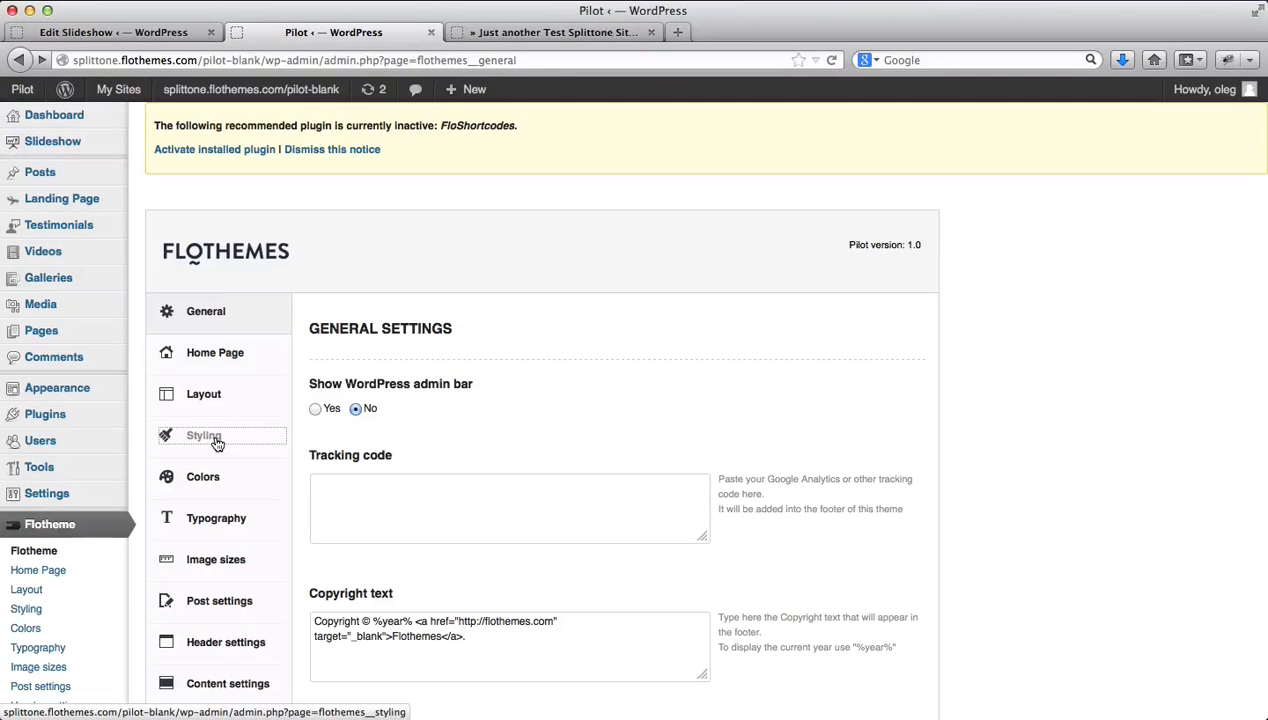
left_click(204, 436)
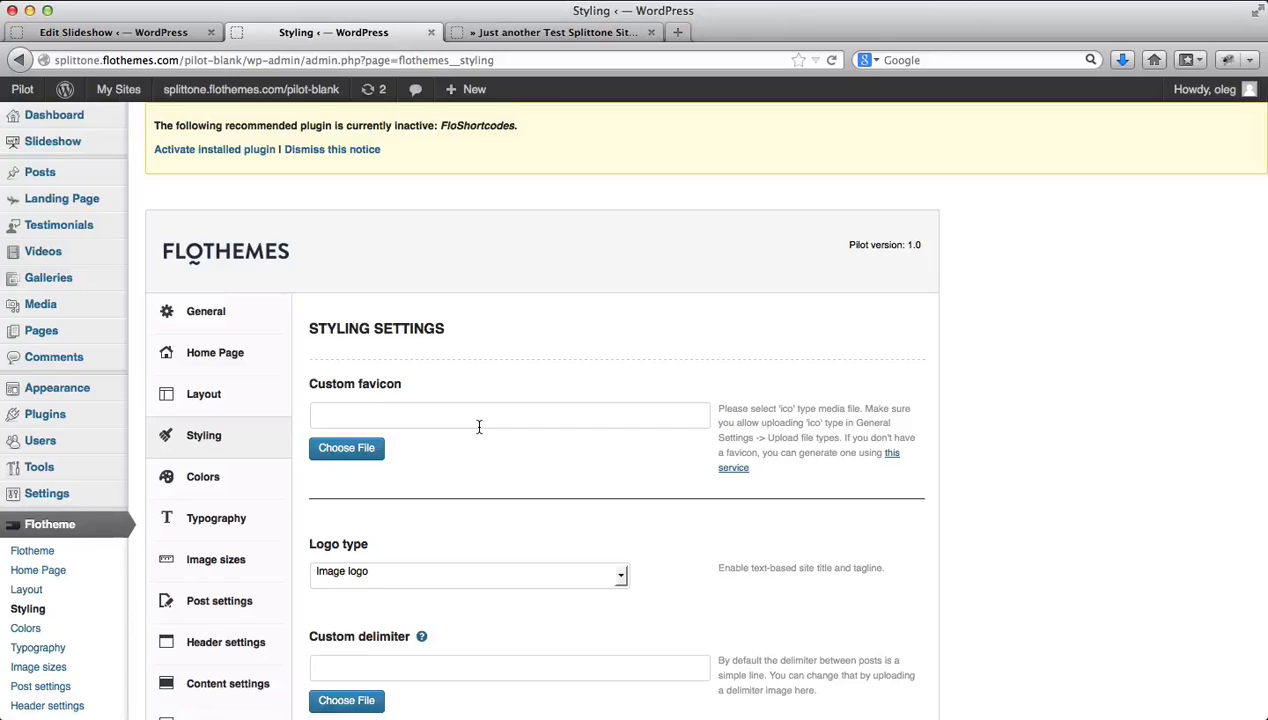
scroll("down", 3)
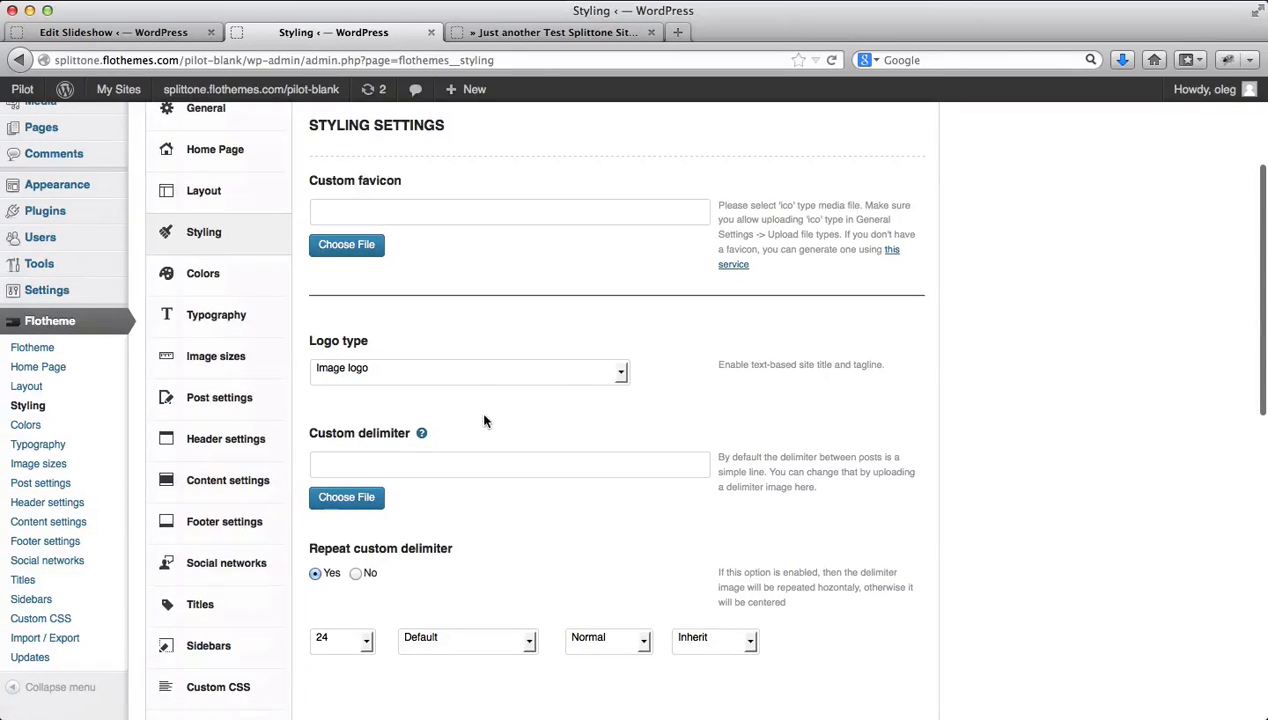
mouse_move(578, 370)
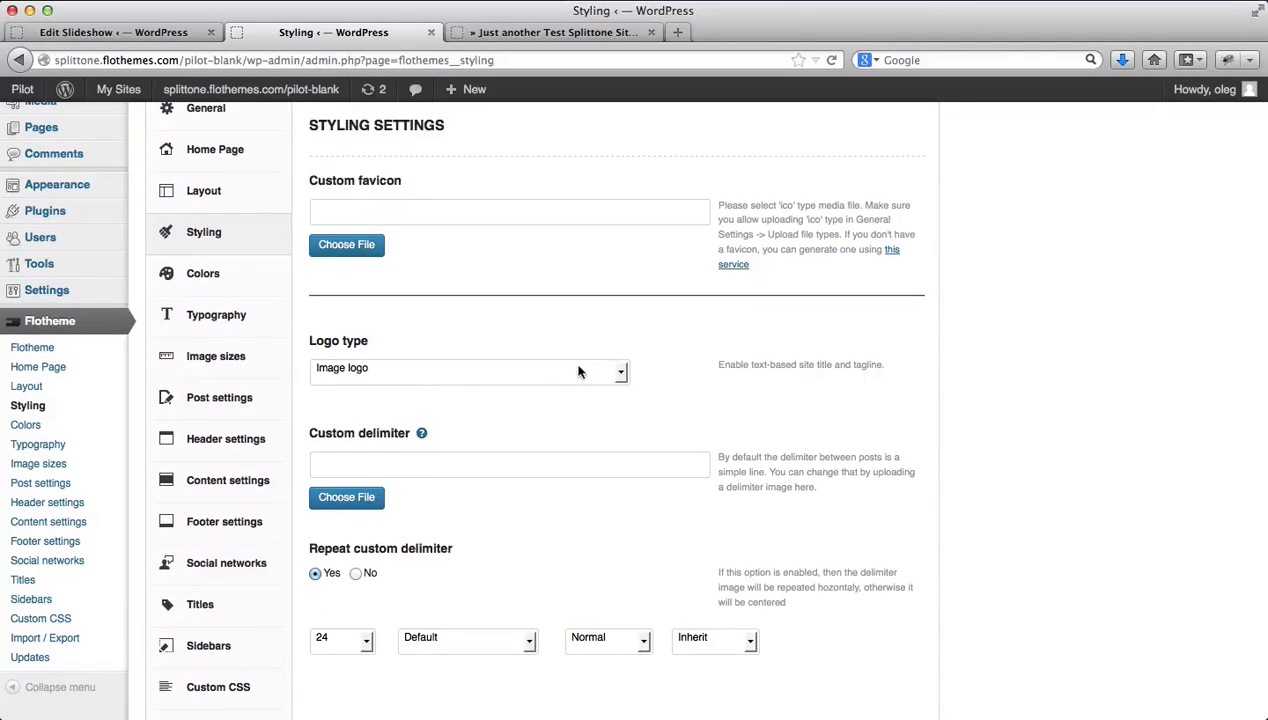
Set Logo type to Image logo and begin choosing a Custom logo image.
left_click(468, 368)
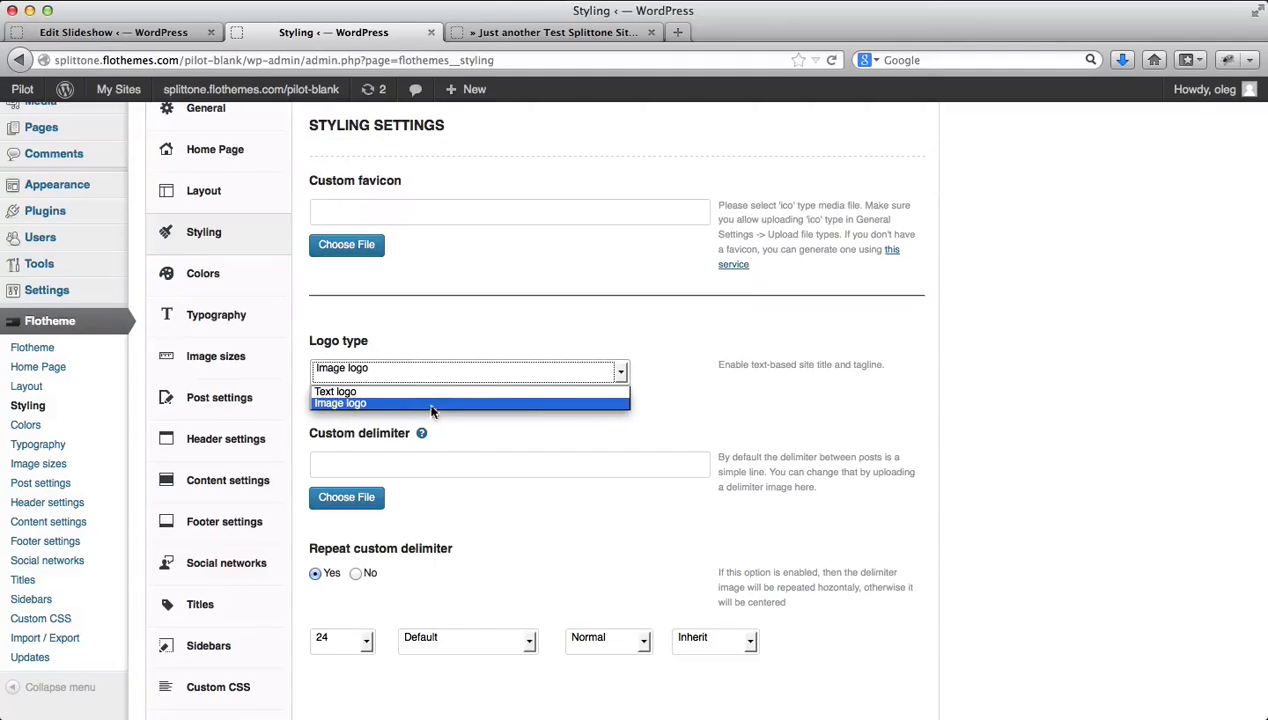
left_click(334, 390)
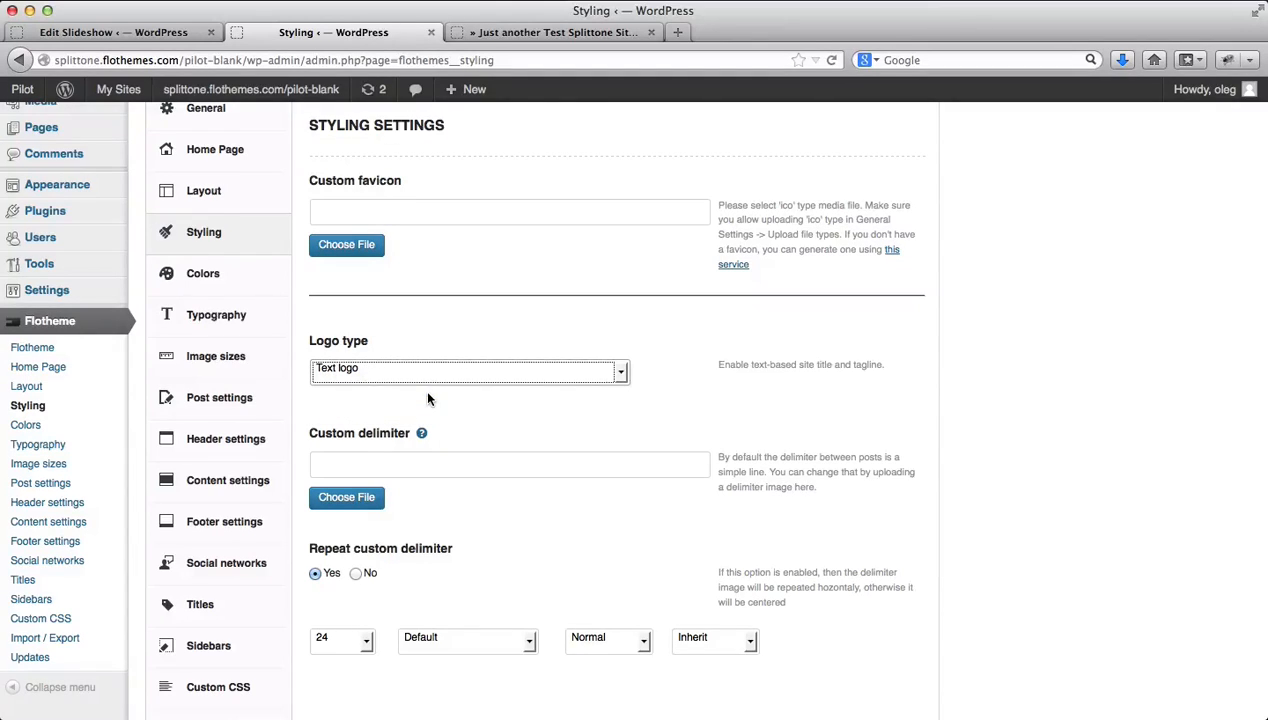
left_click(468, 368)
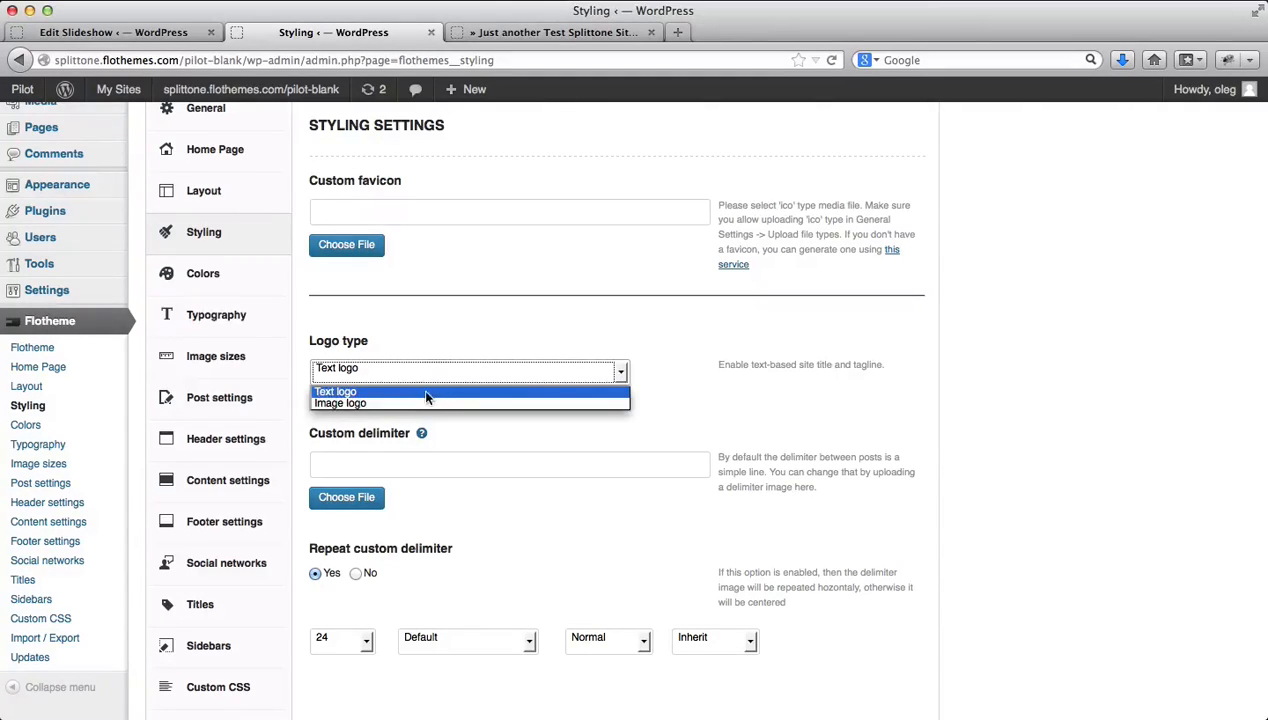
left_click(340, 404)
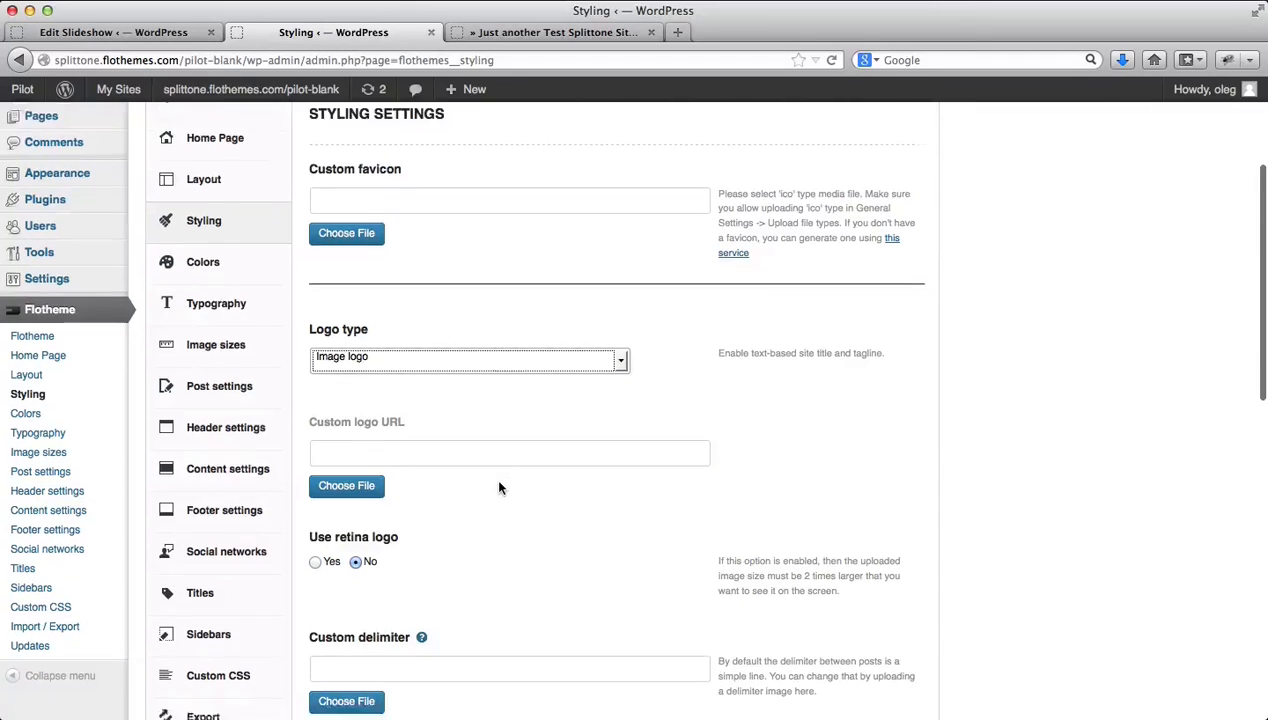
scroll("down", 3)
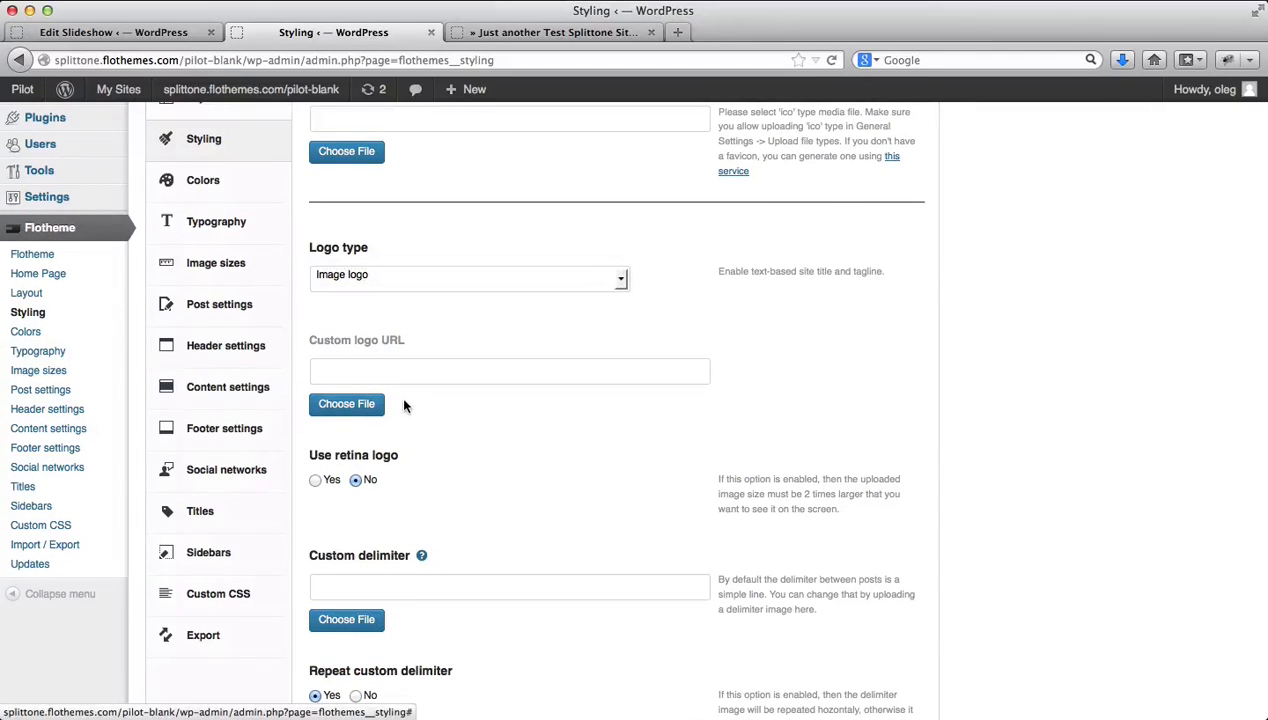
left_click(346, 404)
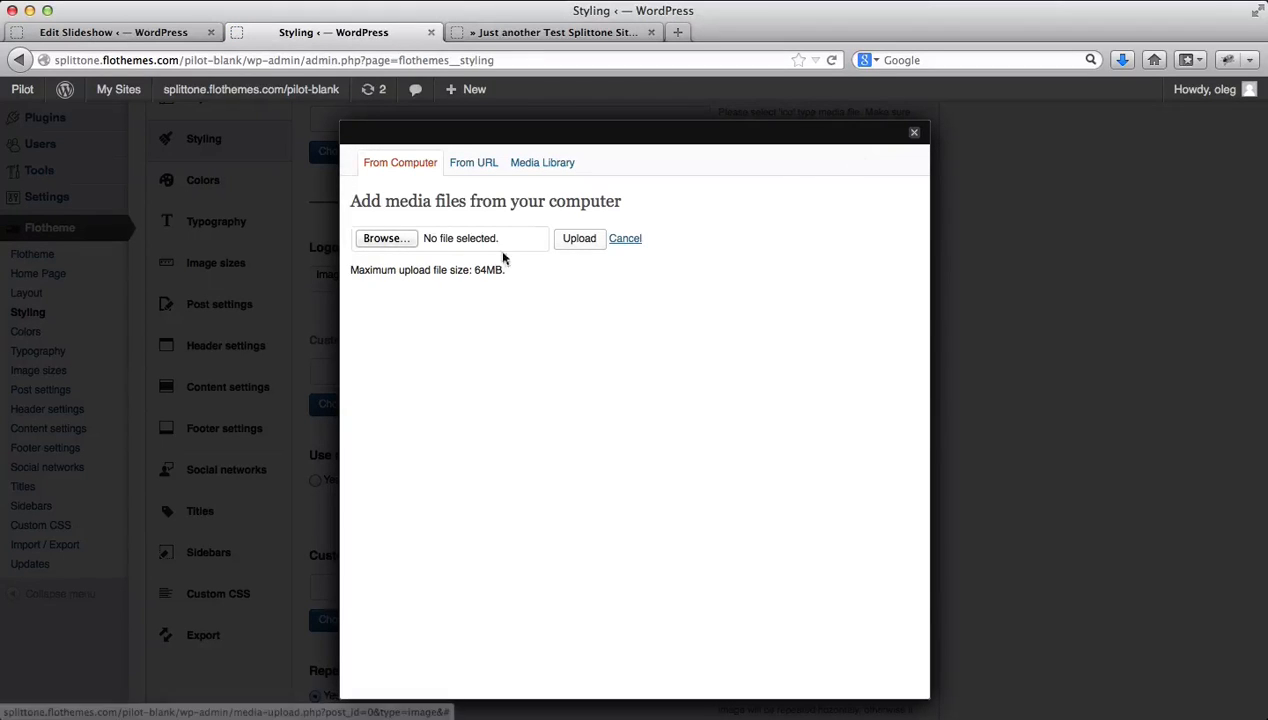
Upload Pilot.png and use it as the custom logo attachment.
left_click(384, 238)
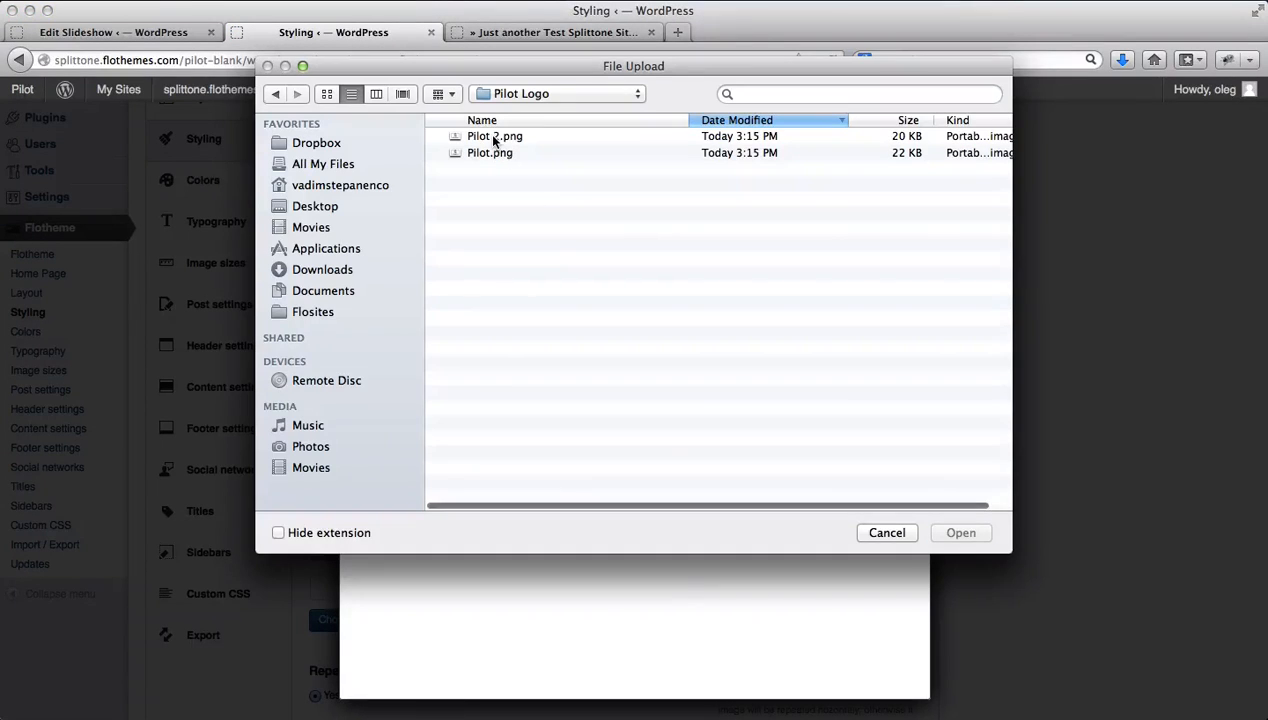
left_click(490, 152)
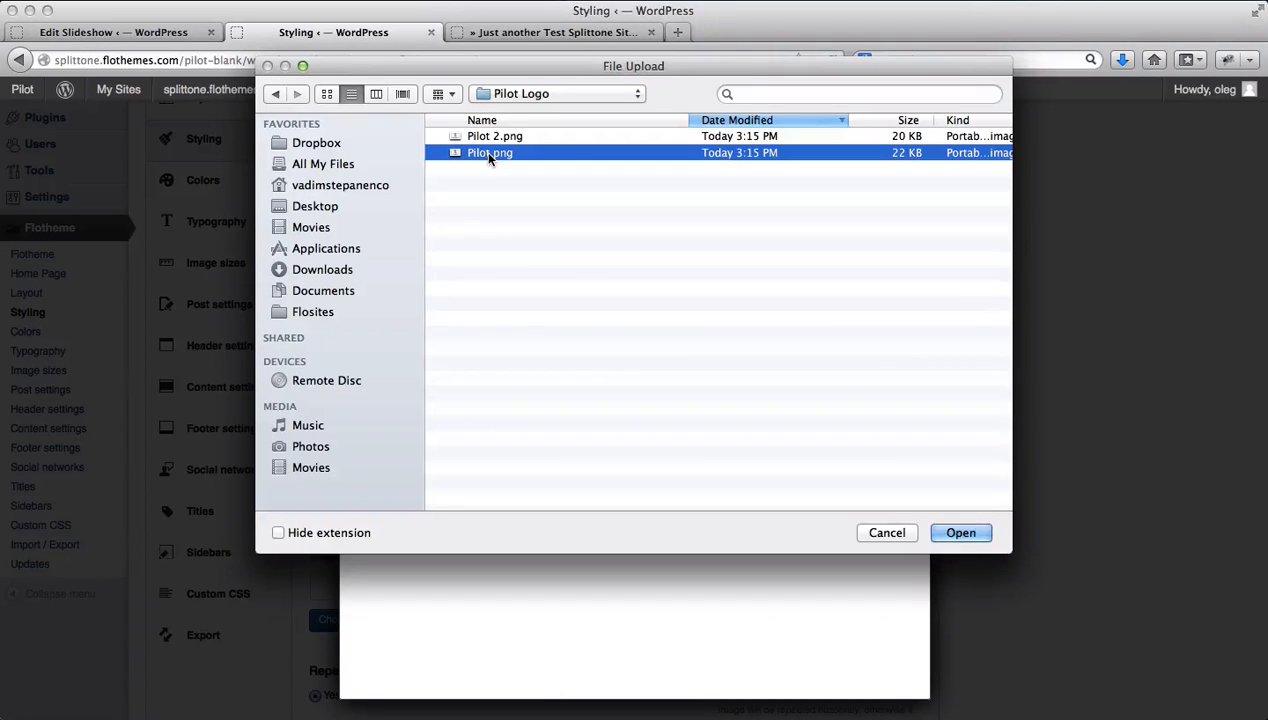
left_click(960, 532)
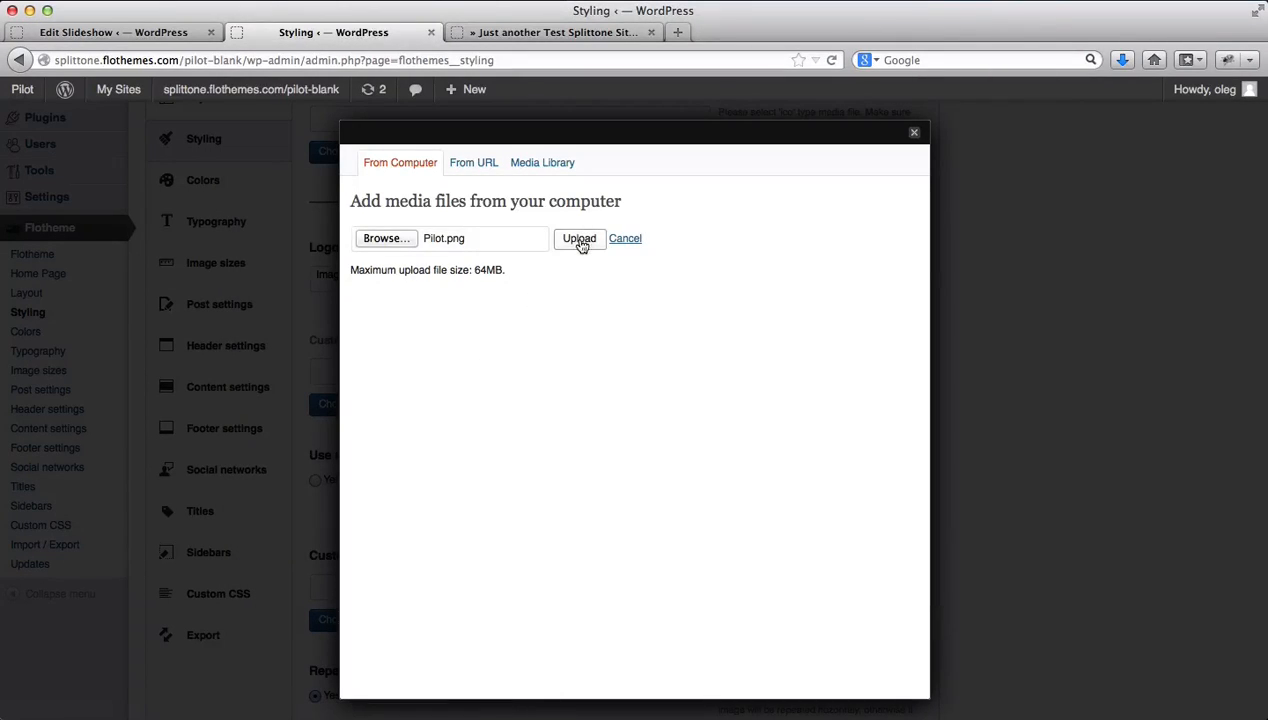
left_click(580, 238)
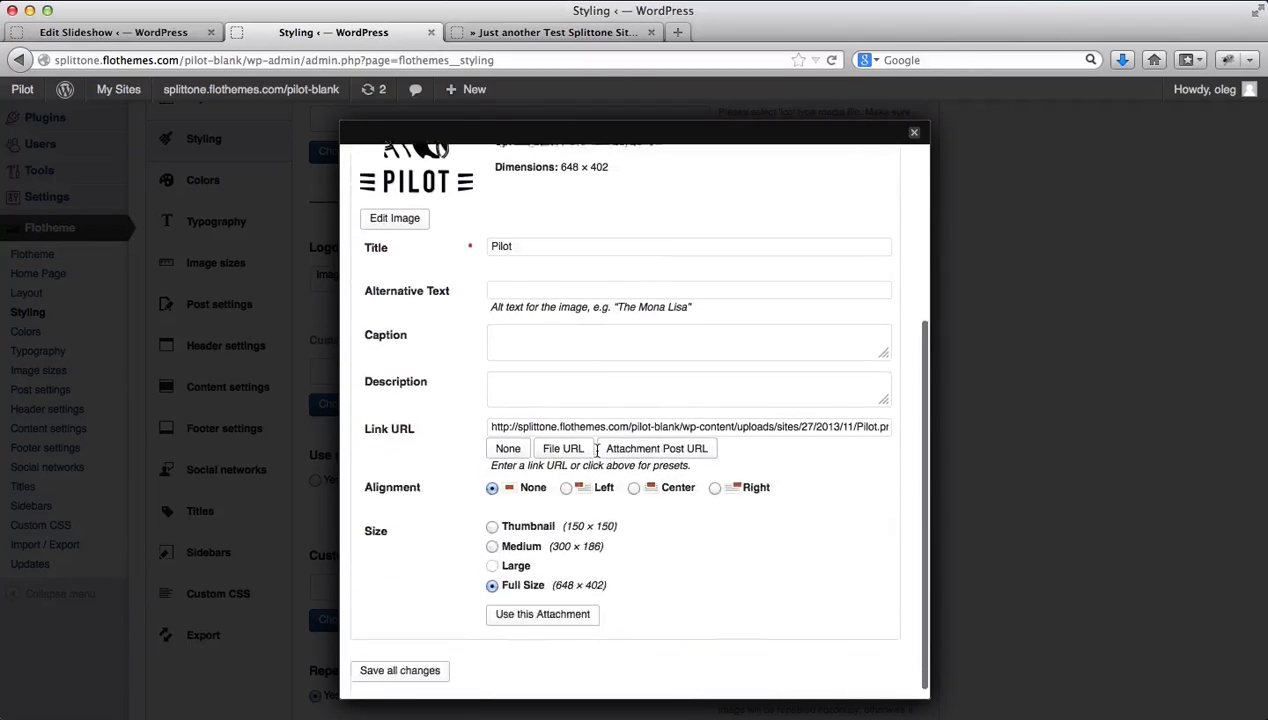
scroll("down", 3)
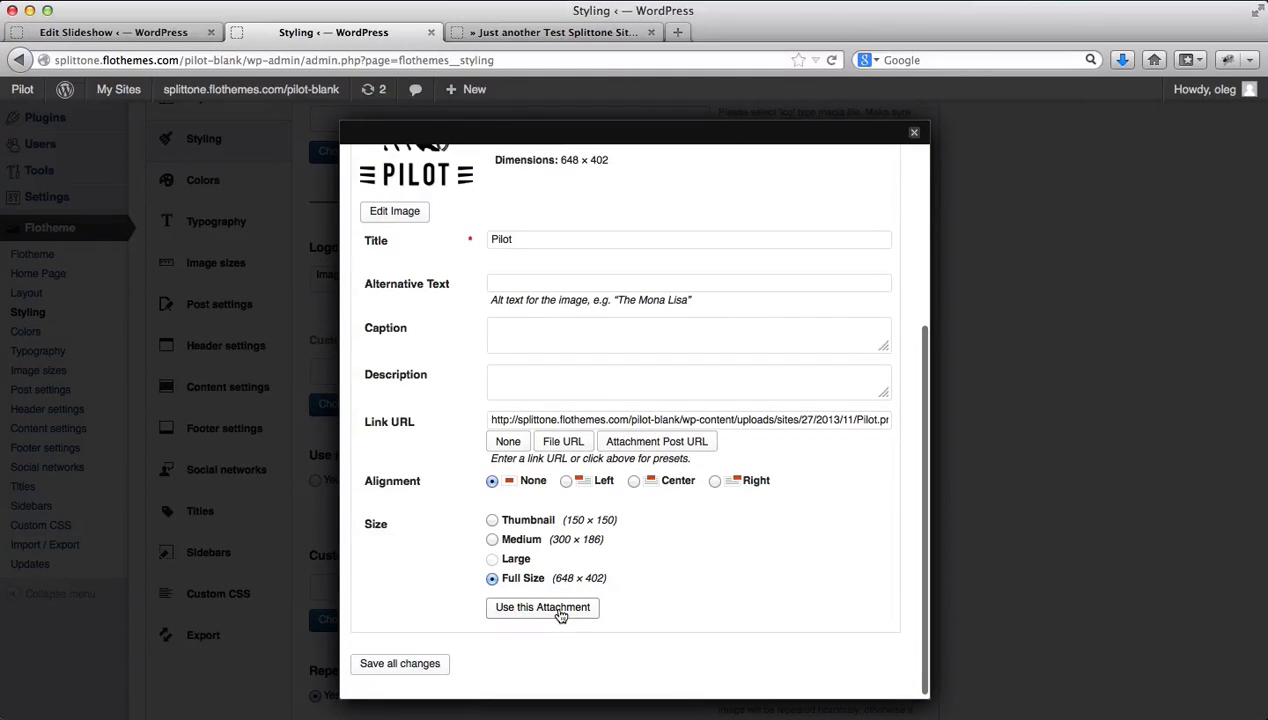
left_click(542, 608)
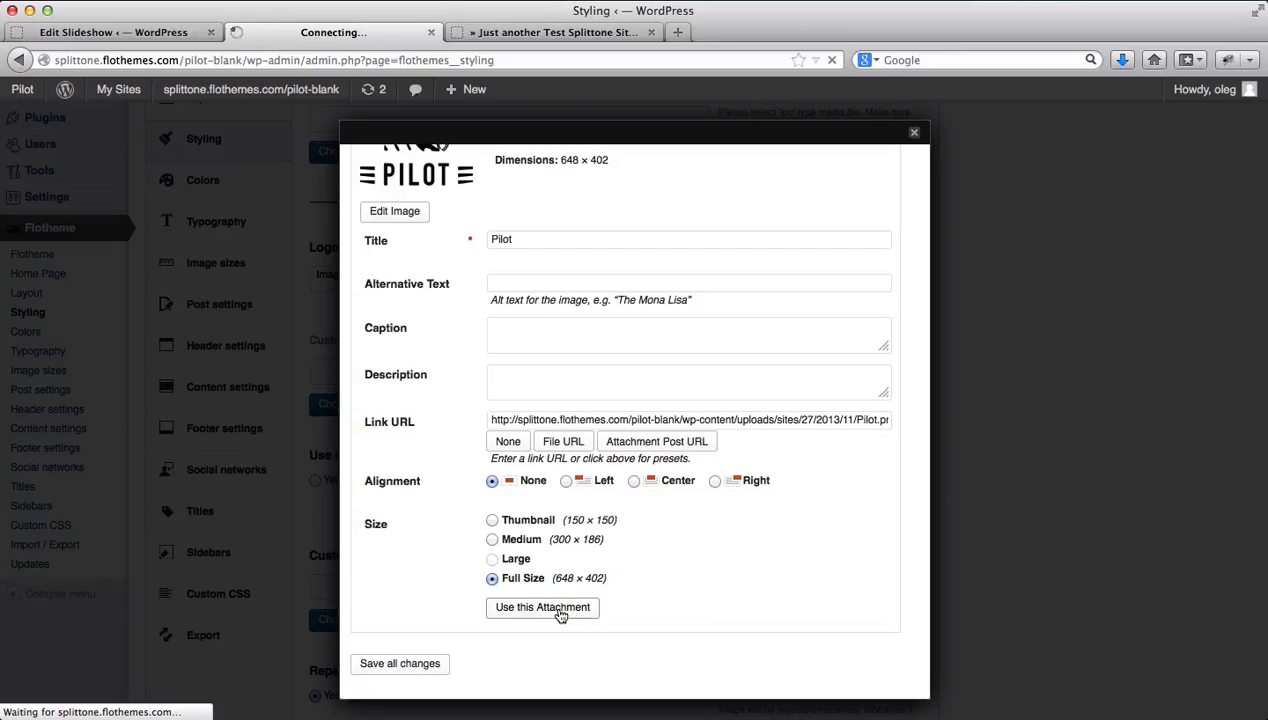
left_click(542, 608)
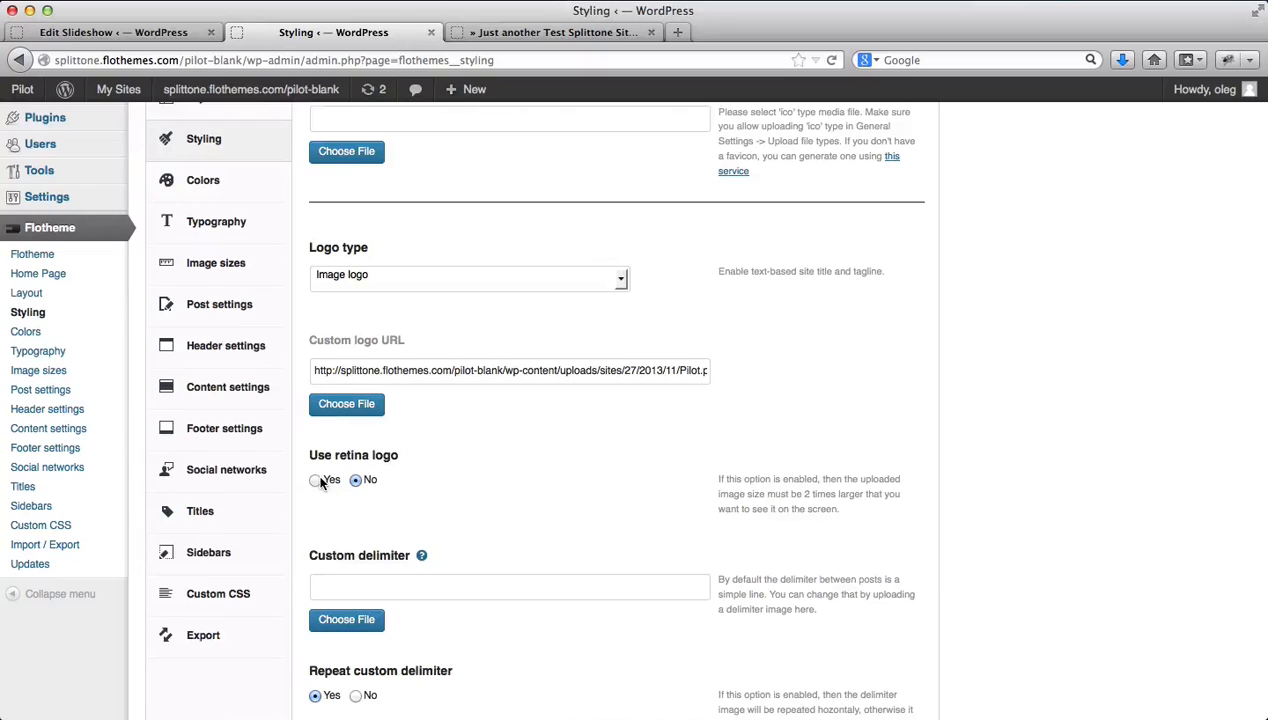
Set Use retina logo to Yes, update the styling settings and switch to the site tab.
left_click(316, 480)
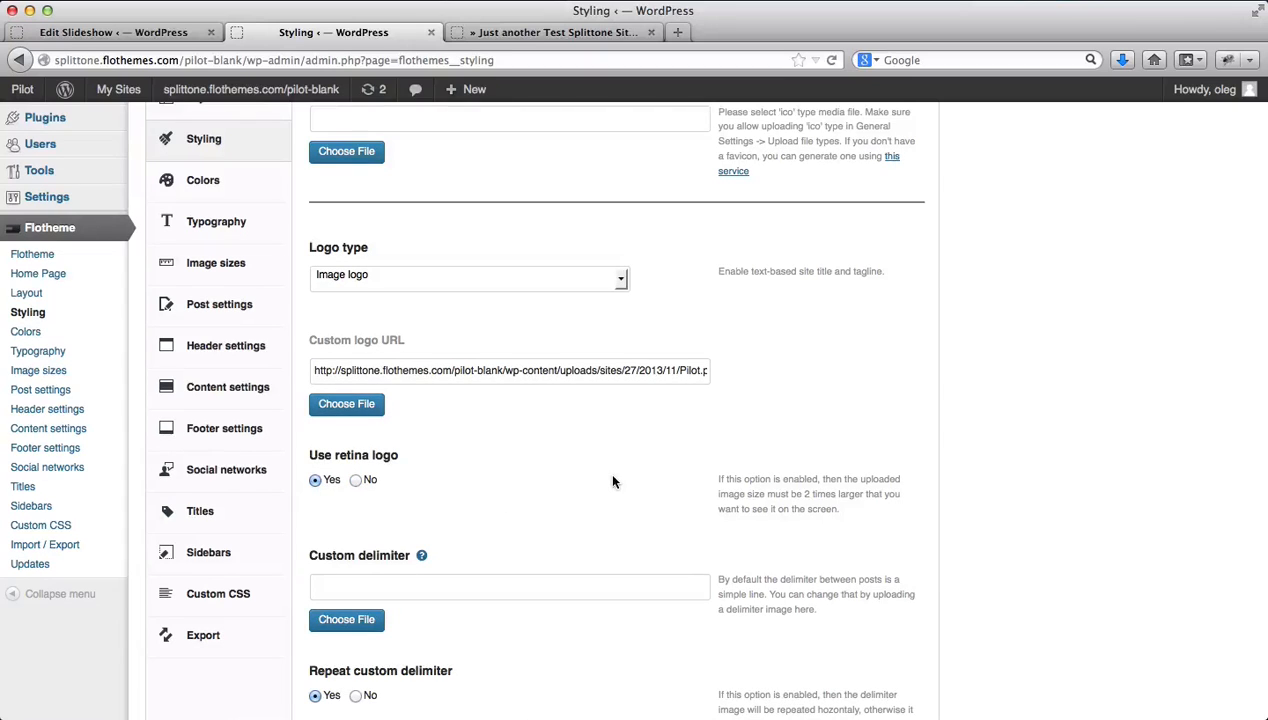
scroll("down", 3)
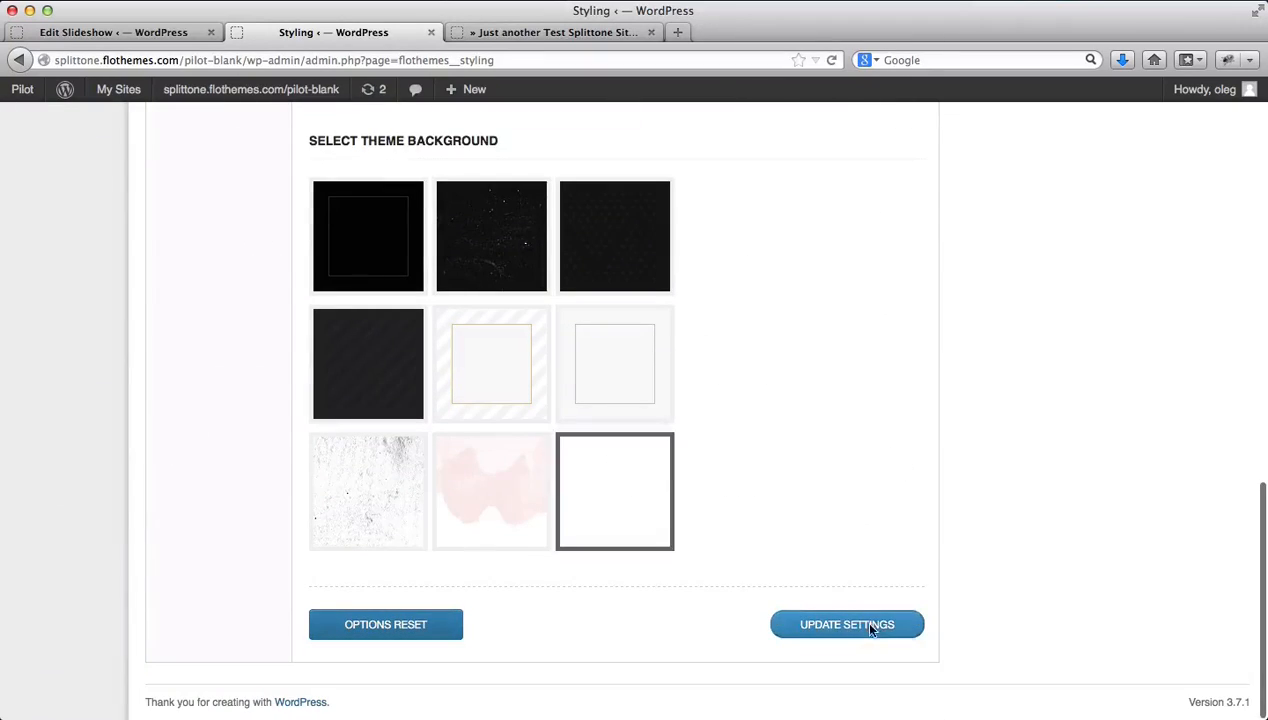
left_click(846, 624)
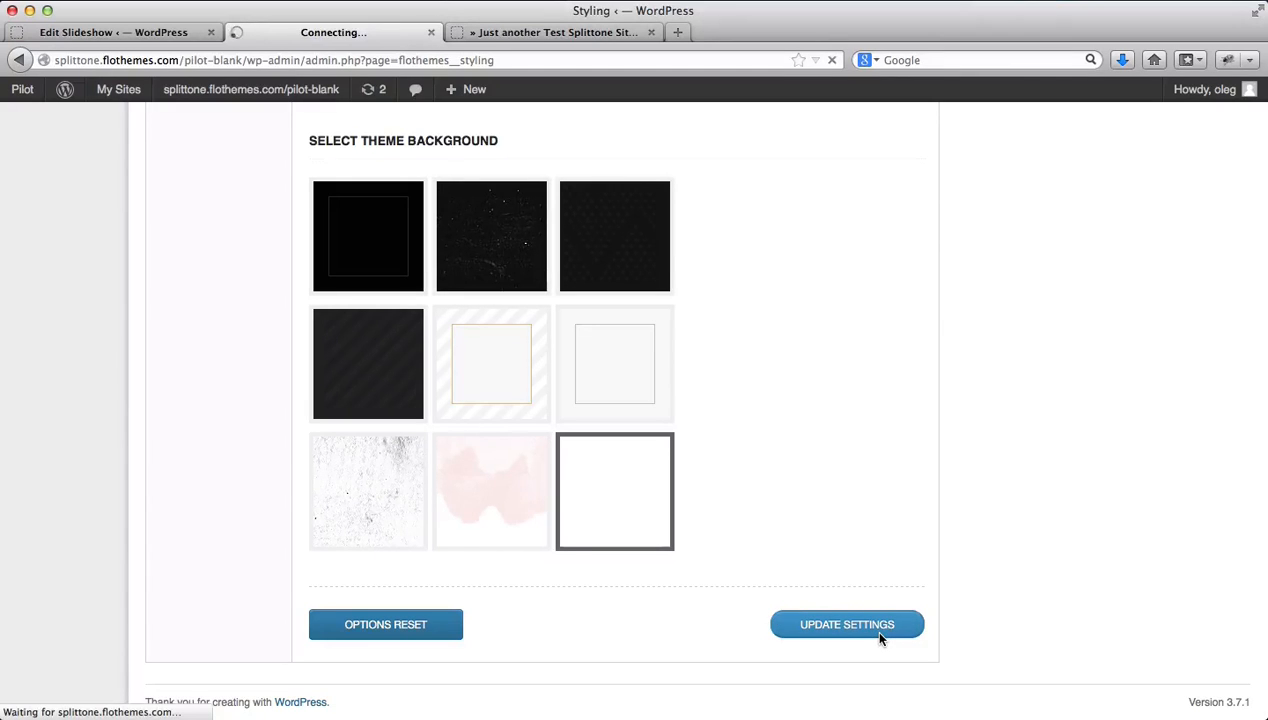
left_click(846, 624)
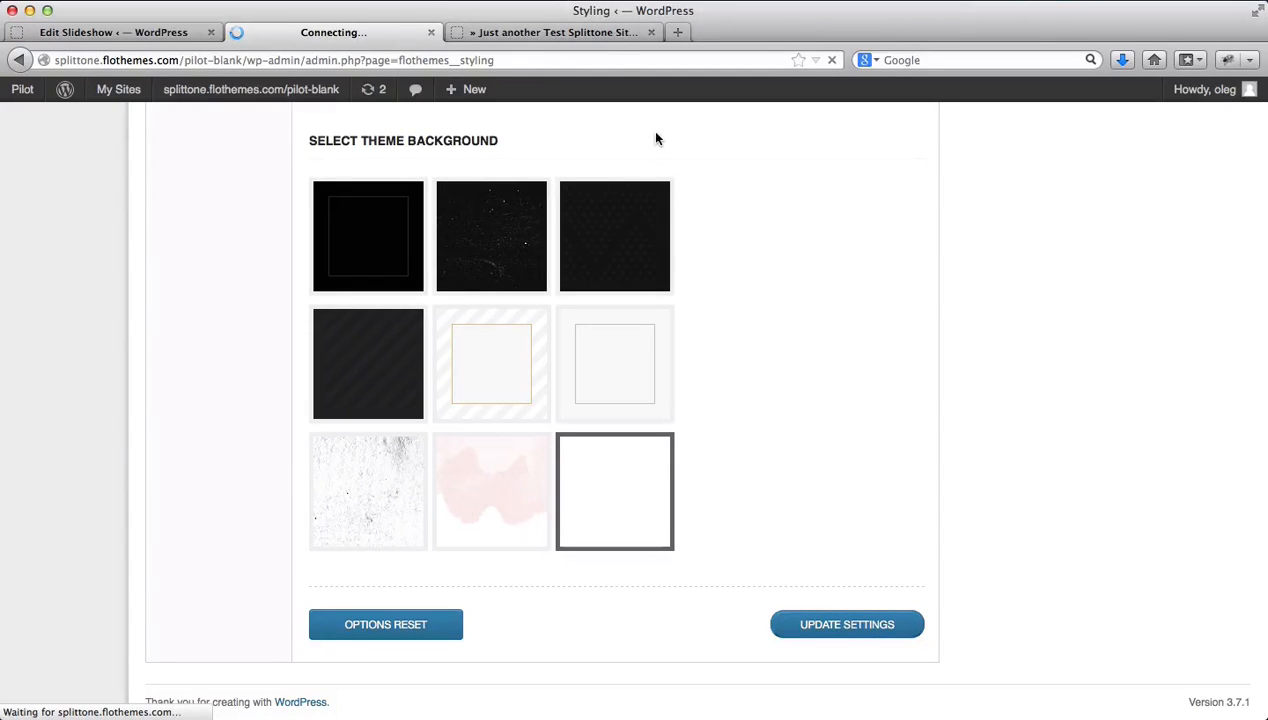
left_click(556, 32)
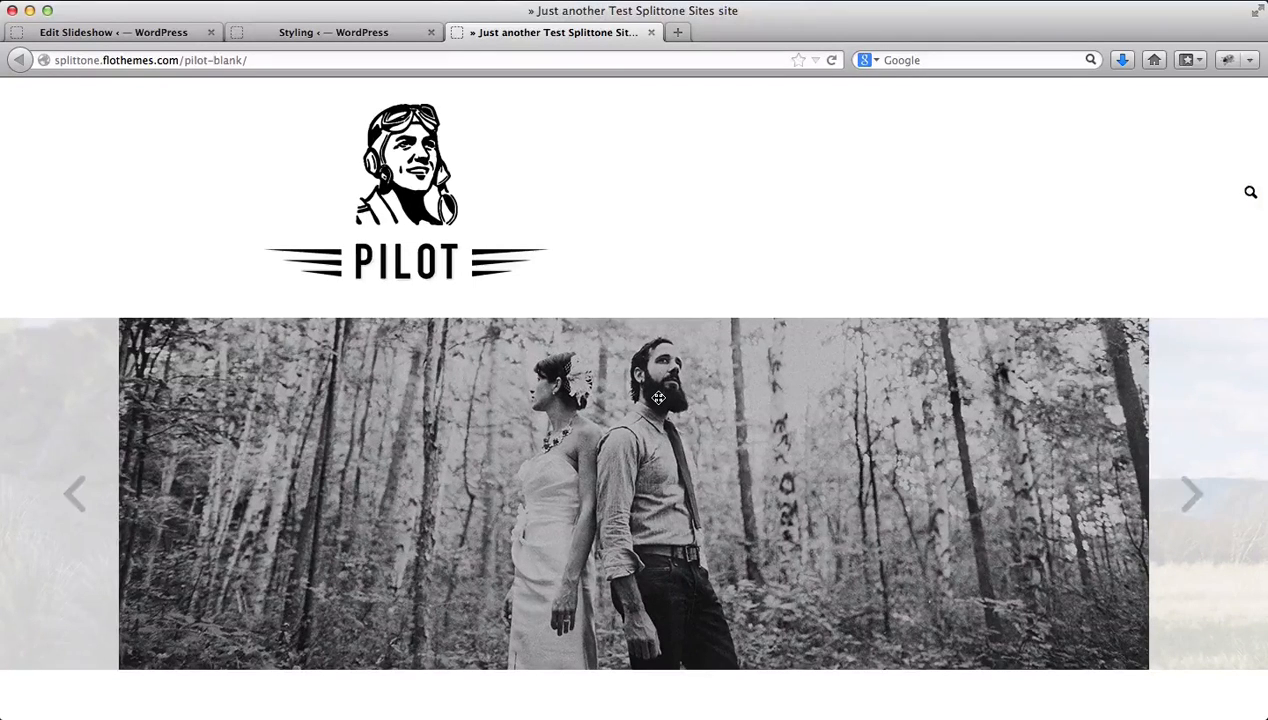
mouse_move(524, 208)
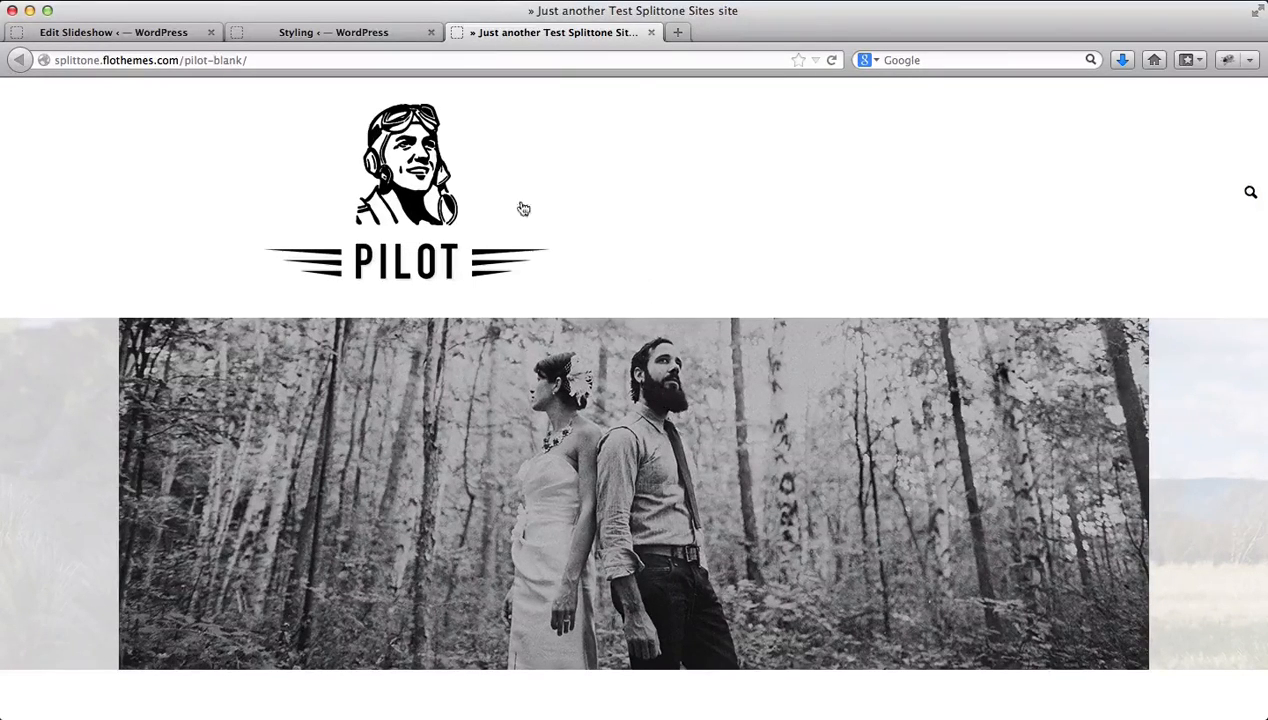
Scroll the reloaded homepage to view the Pilot logo above the slideshow.
scroll("down", 3)
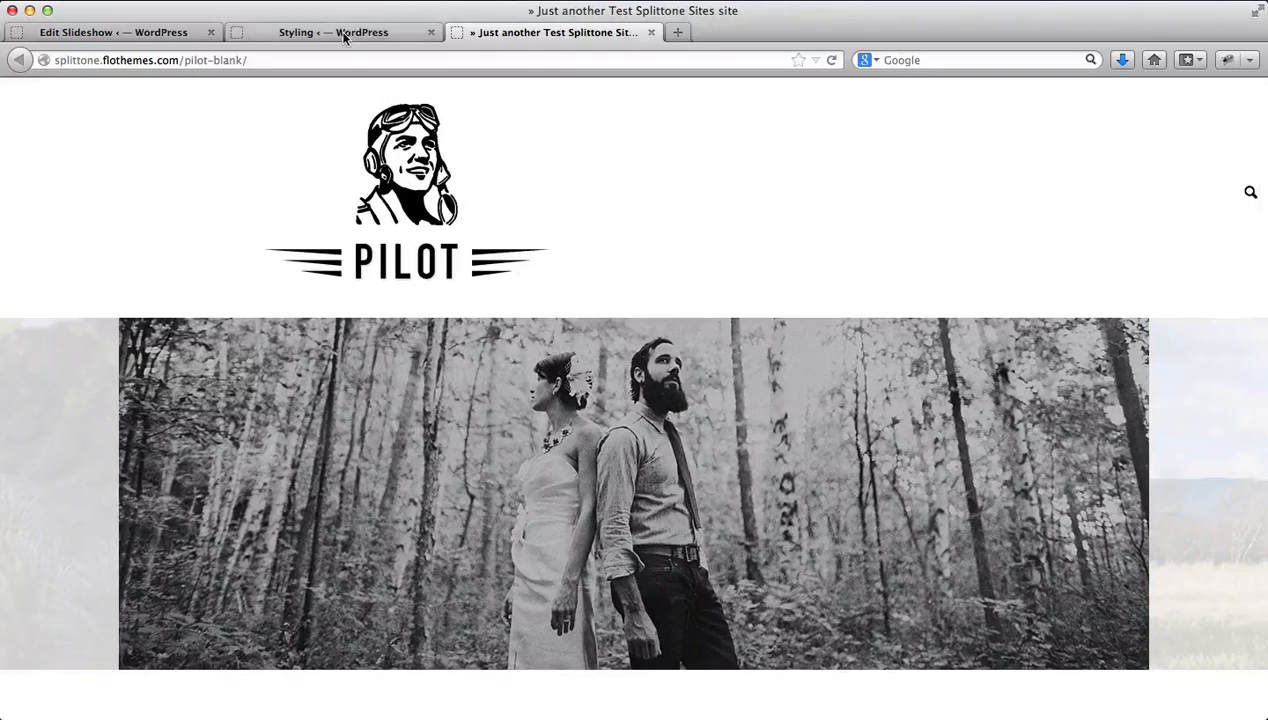
In Header settings choose the centered Logo & Navigation layout and update settings.
left_click(332, 32)
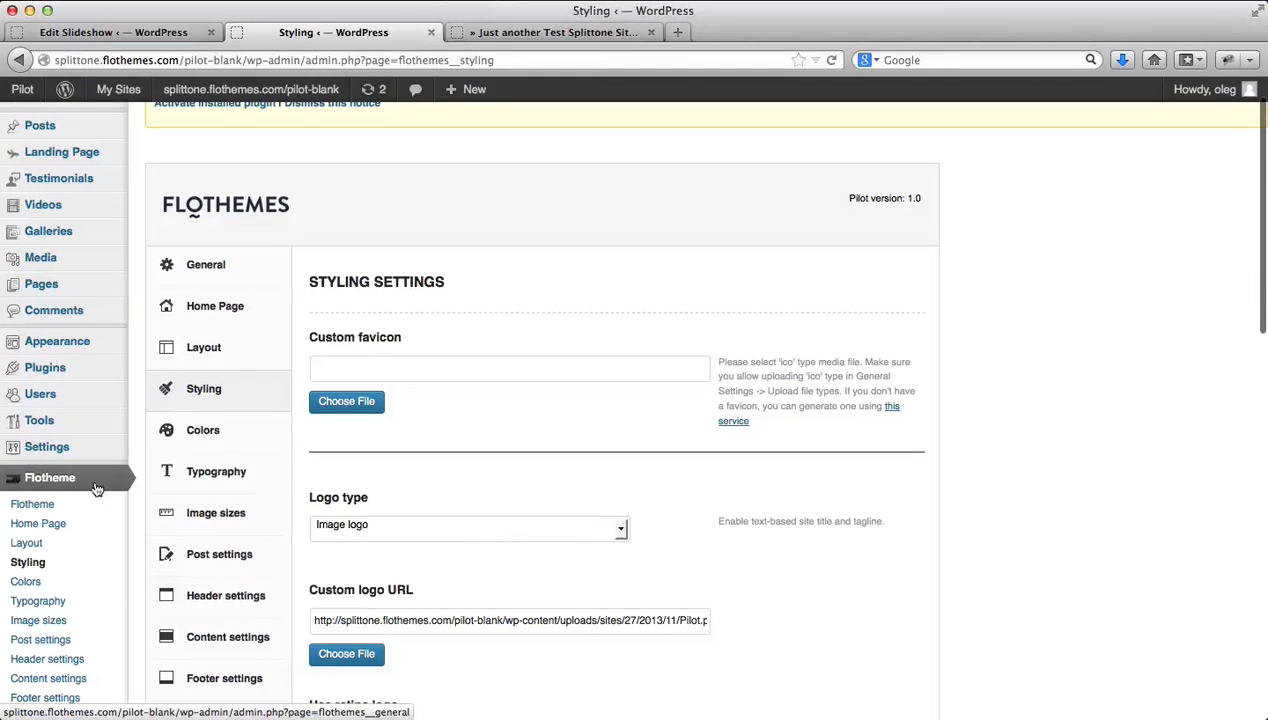
scroll("down", 3)
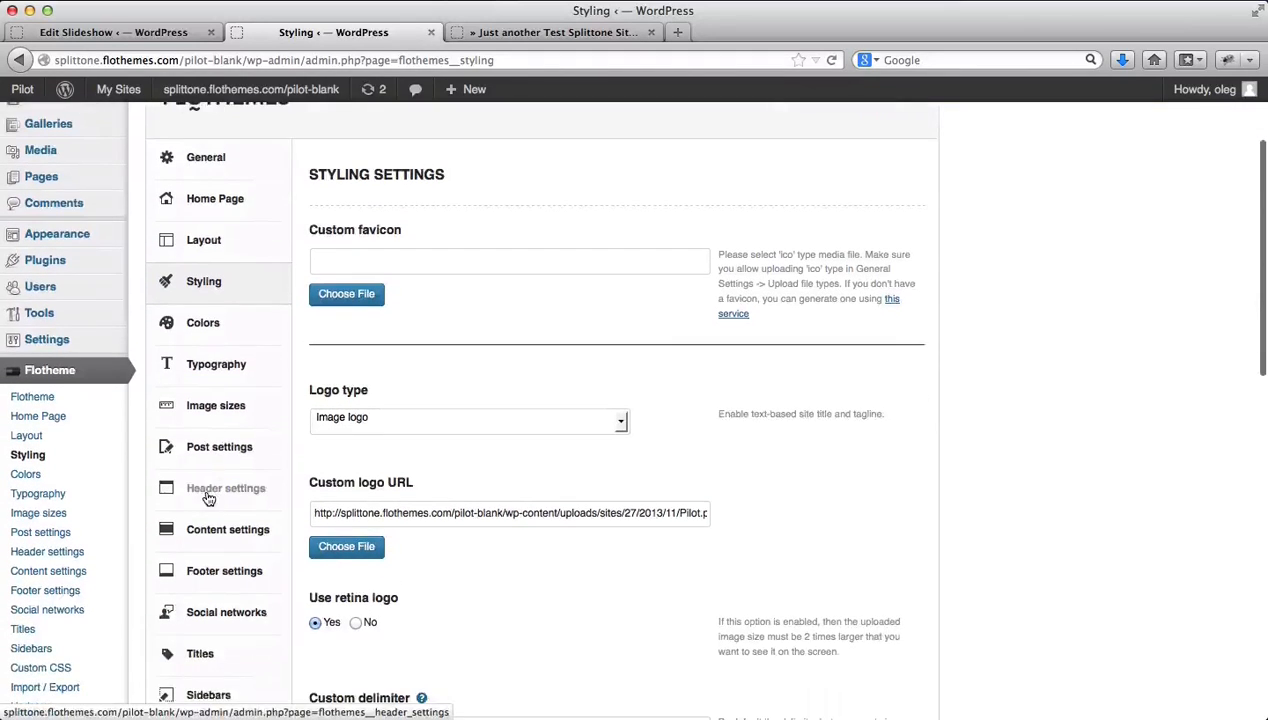
left_click(226, 488)
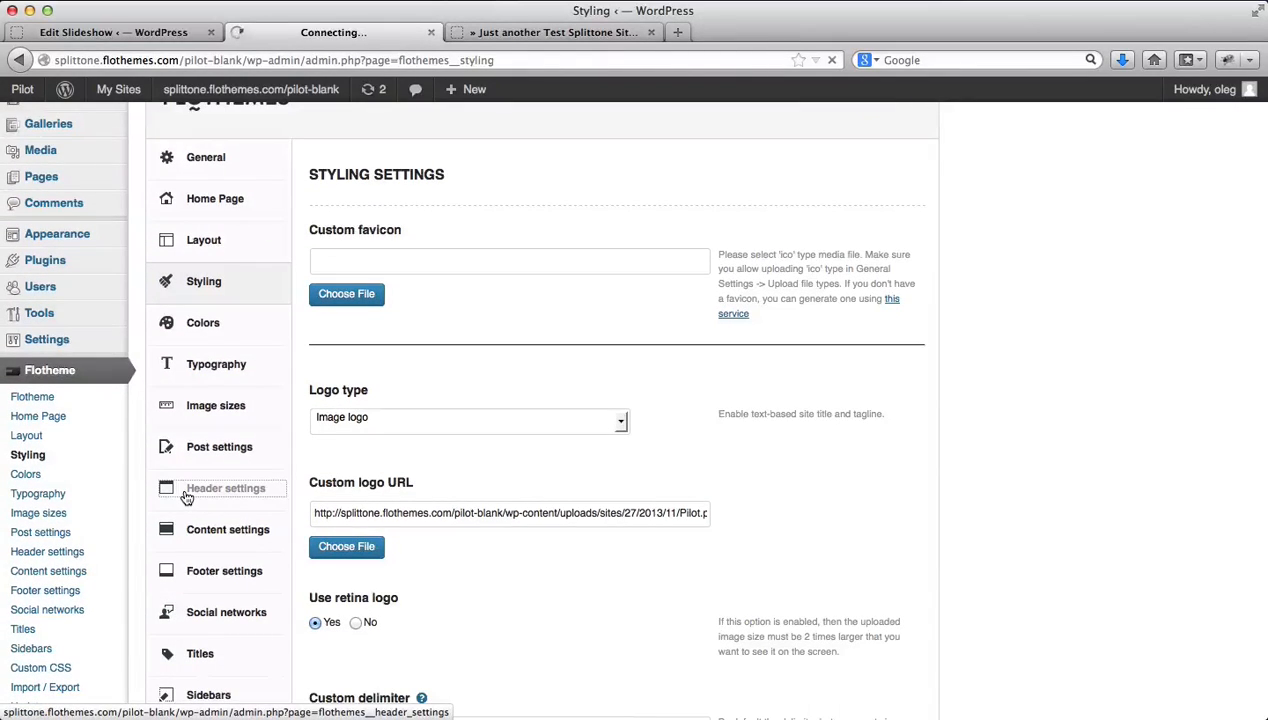
left_click(224, 488)
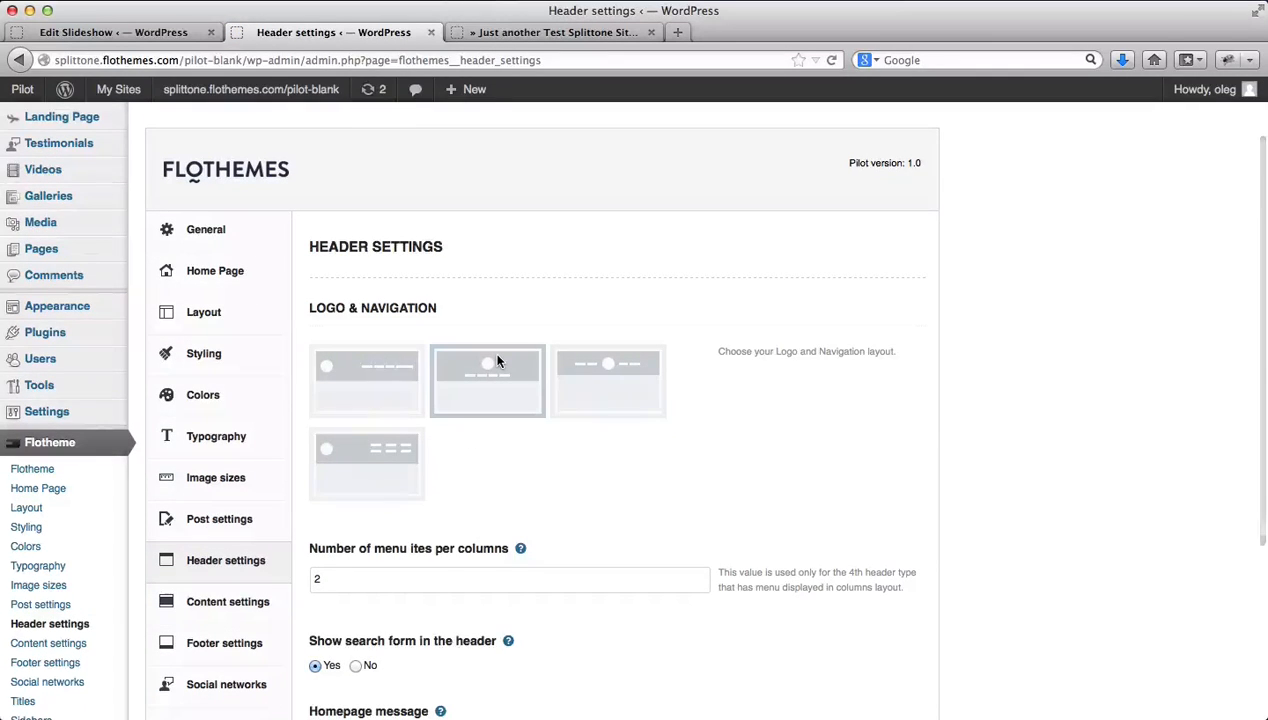
scroll("down", 3)
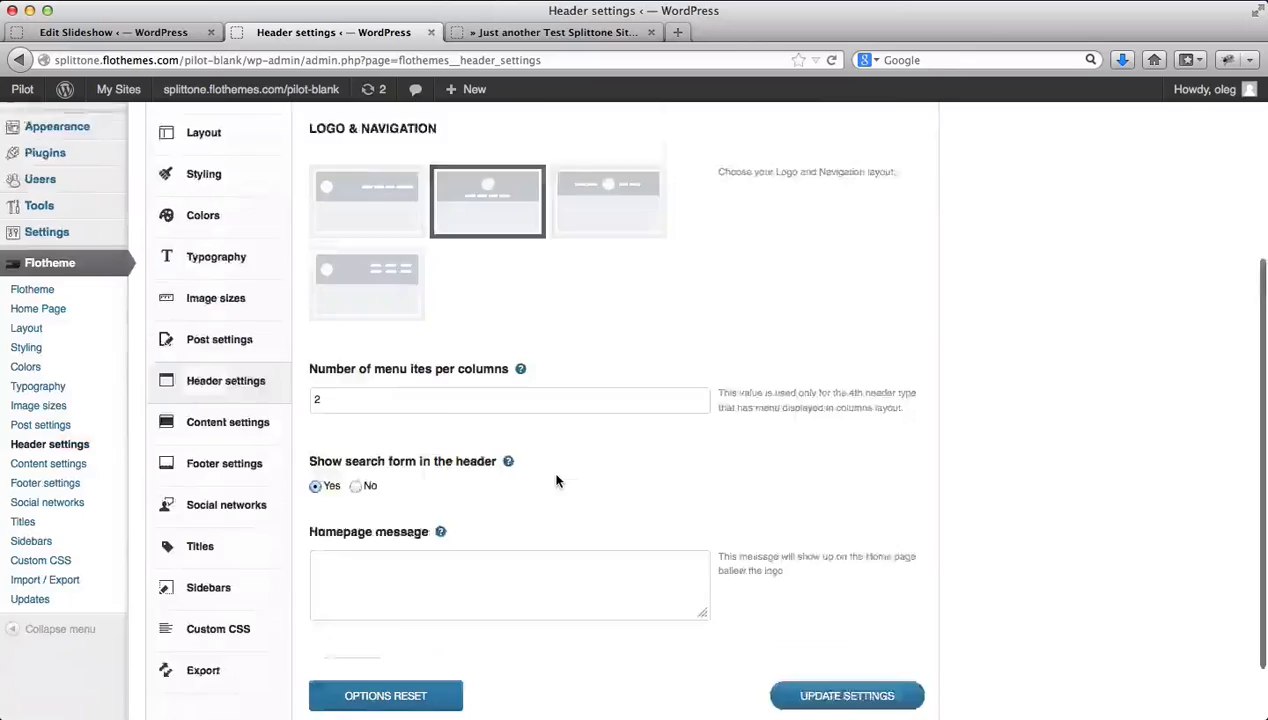
scroll("down", 3)
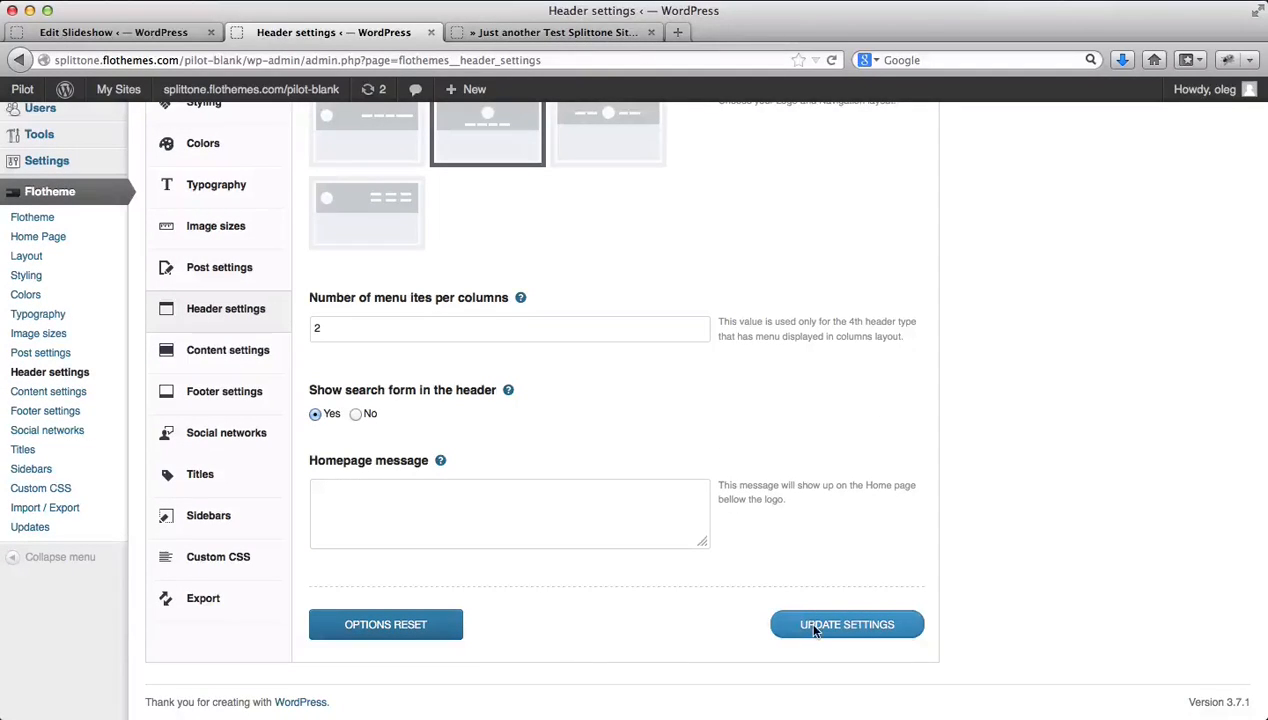
left_click(846, 624)
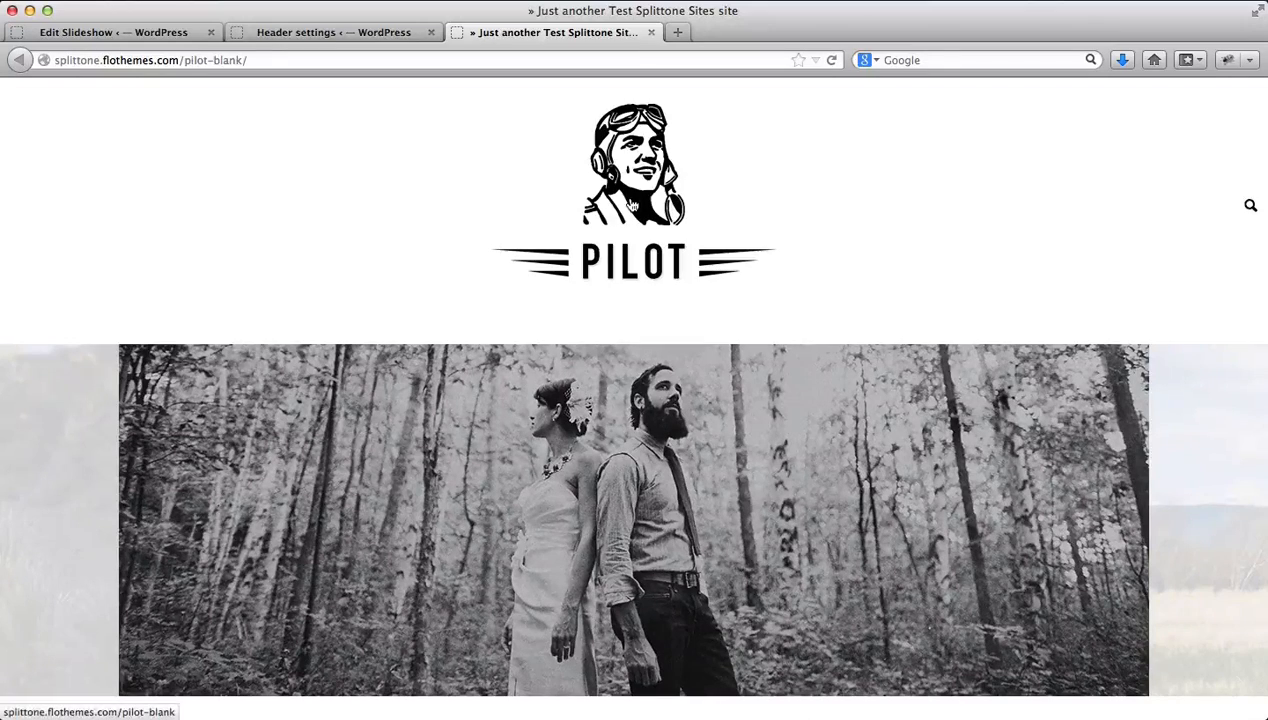
Scroll the reloaded homepage to check the centered Pilot logo.
scroll("down", 3)
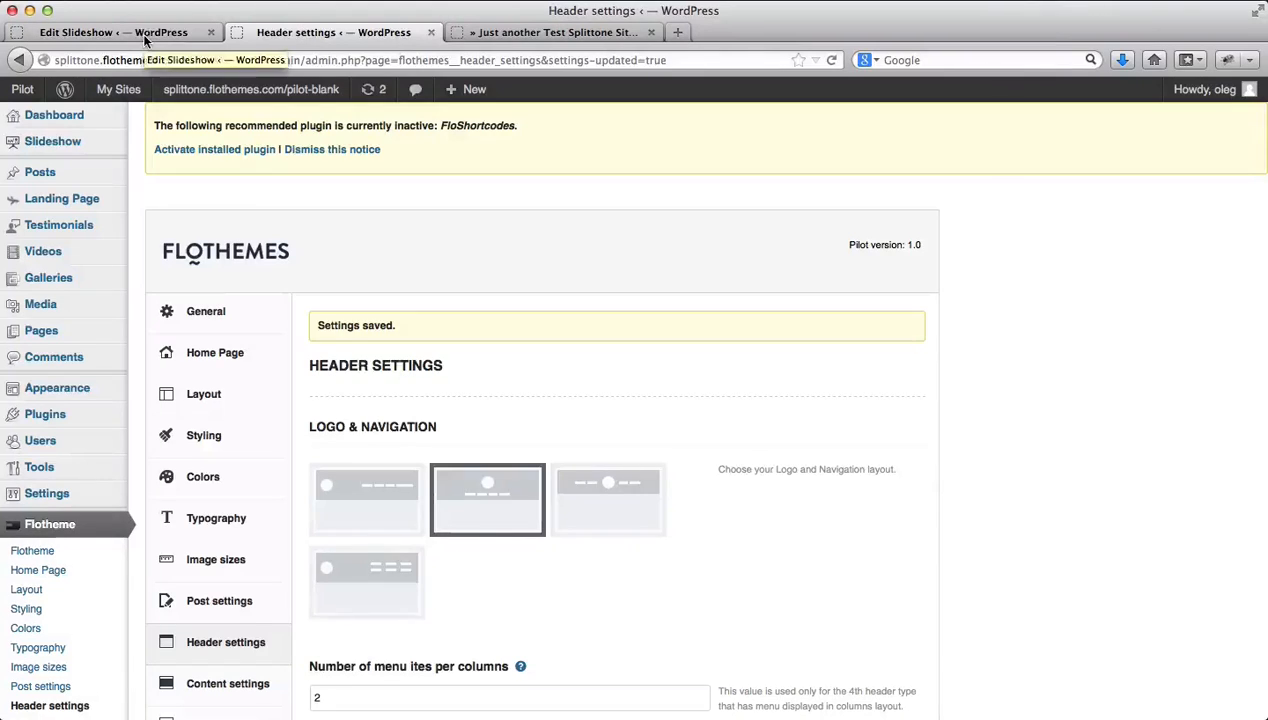
Open the Home page for editing from the Pages list.
left_click(112, 32)
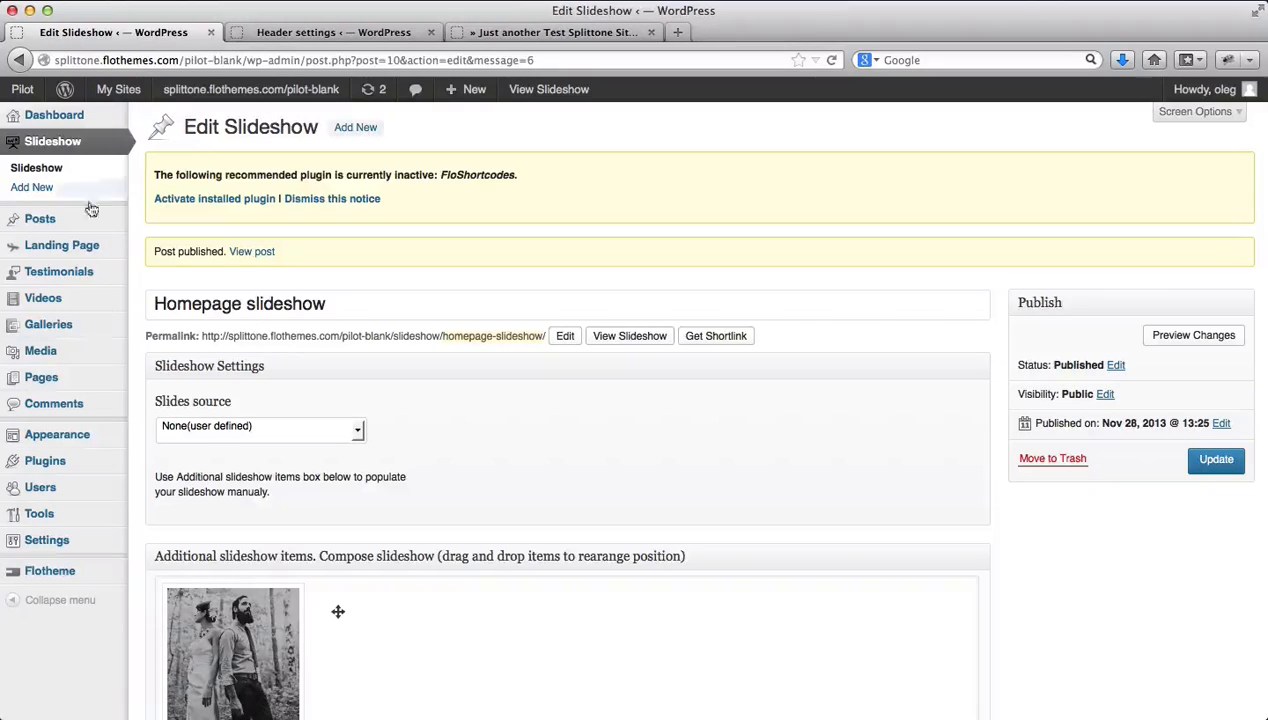
mouse_move(40, 376)
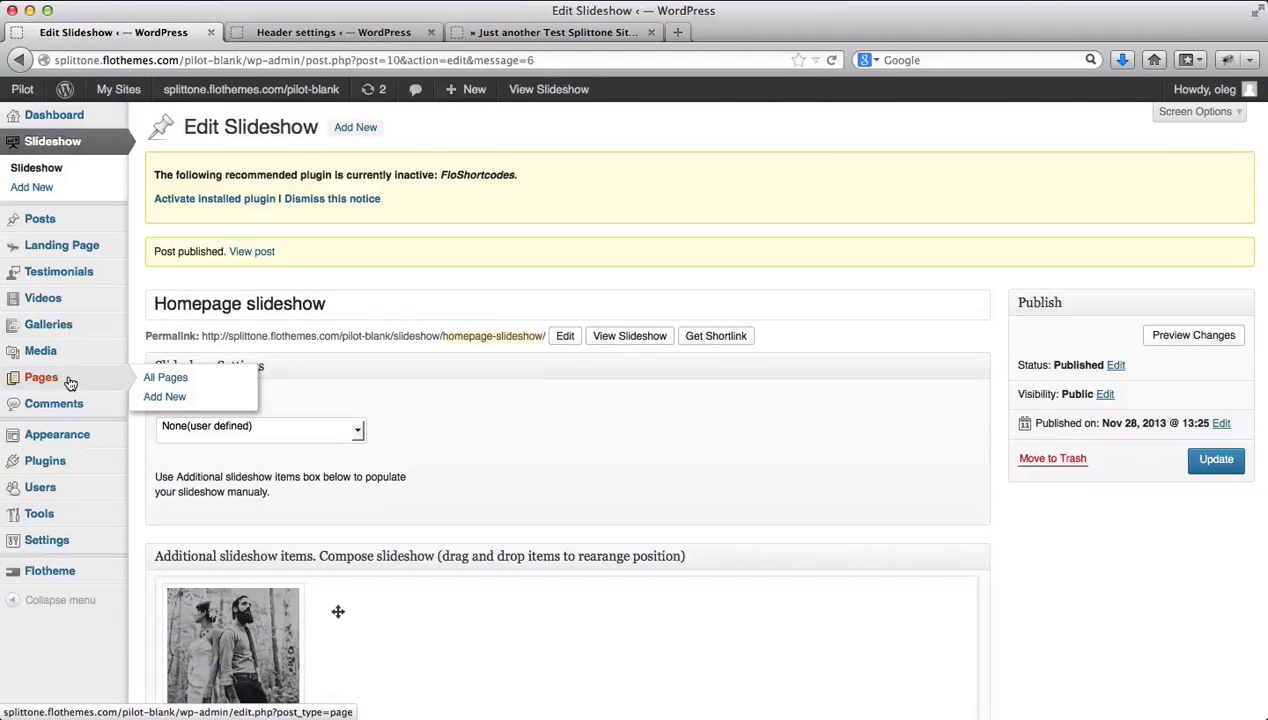
left_click(164, 376)
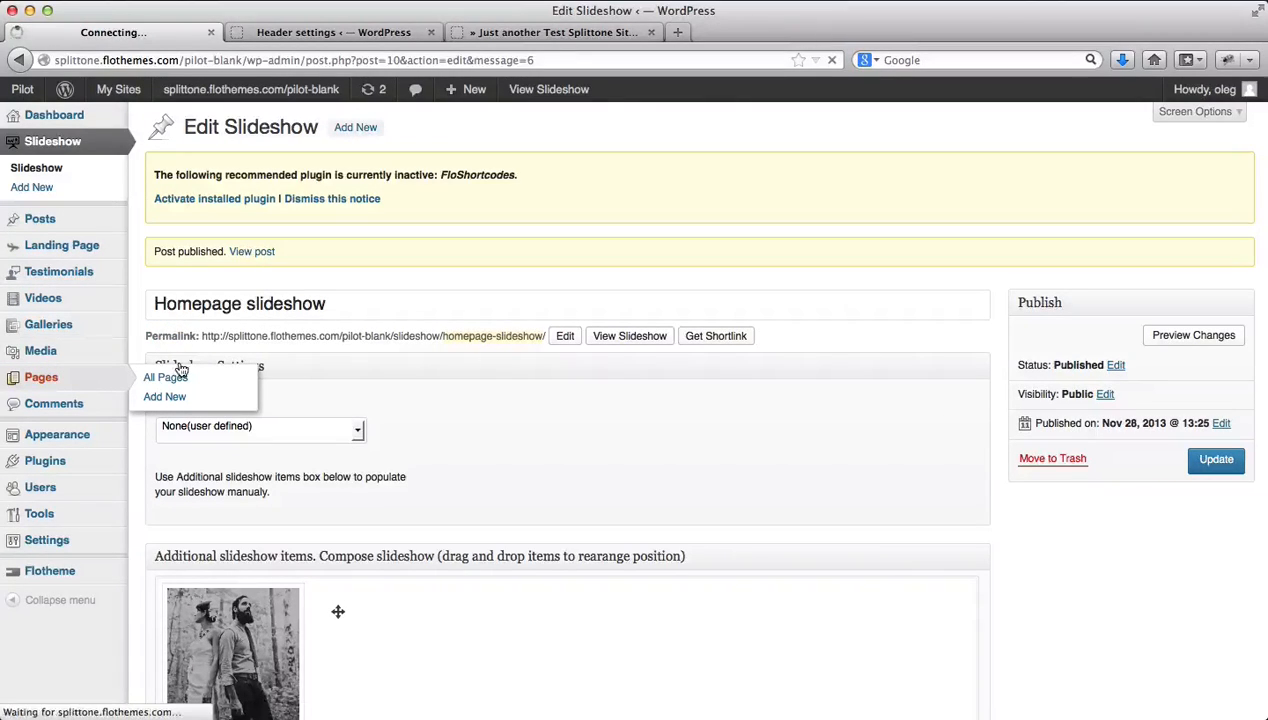
left_click(164, 376)
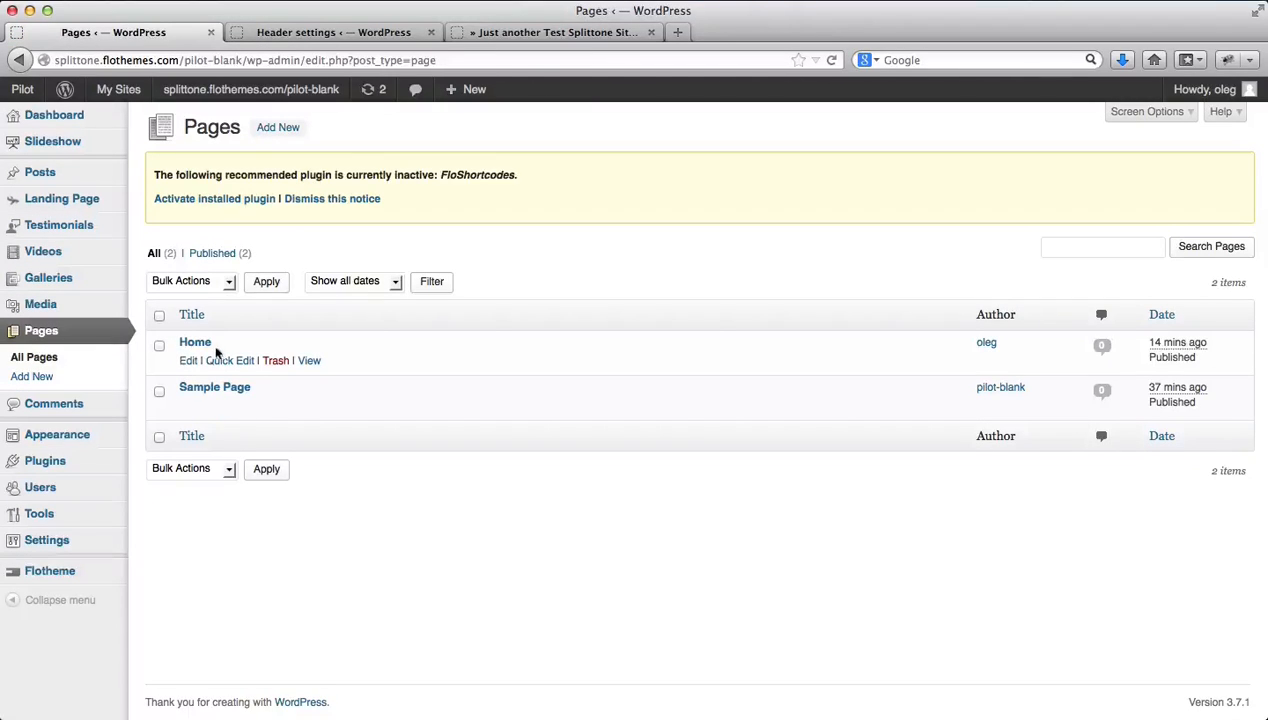
left_click(194, 342)
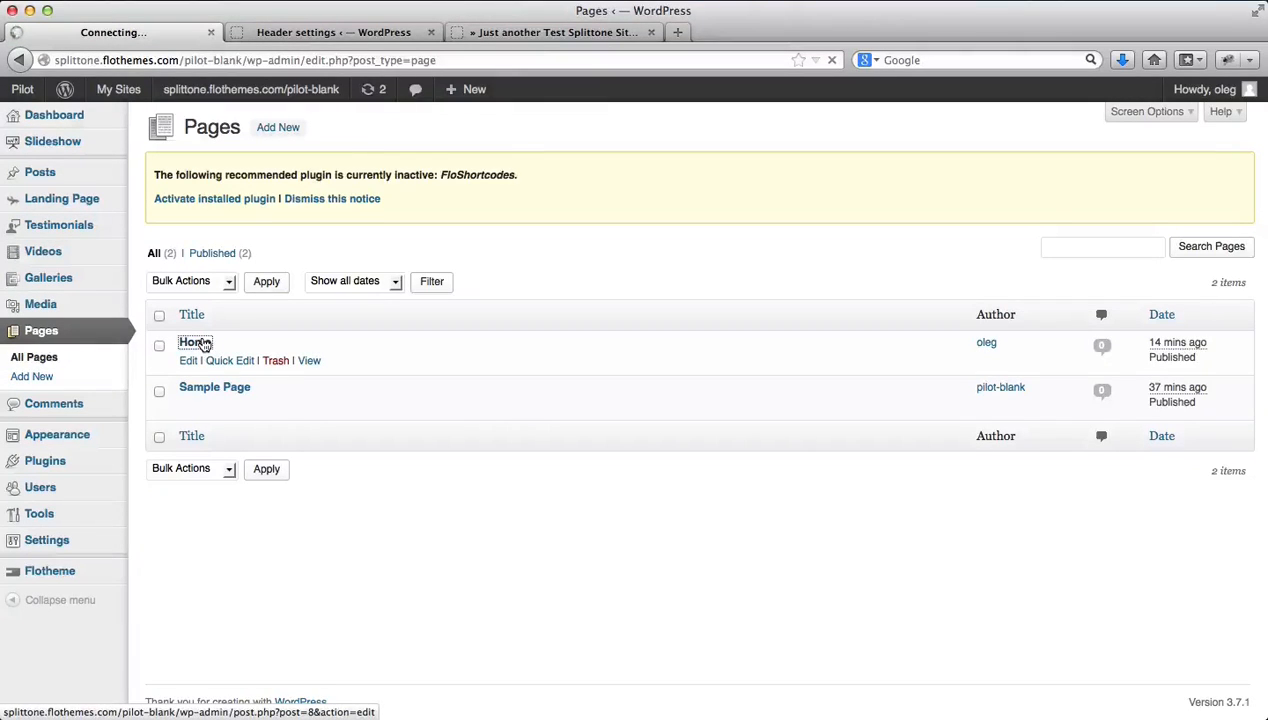
left_click(192, 342)
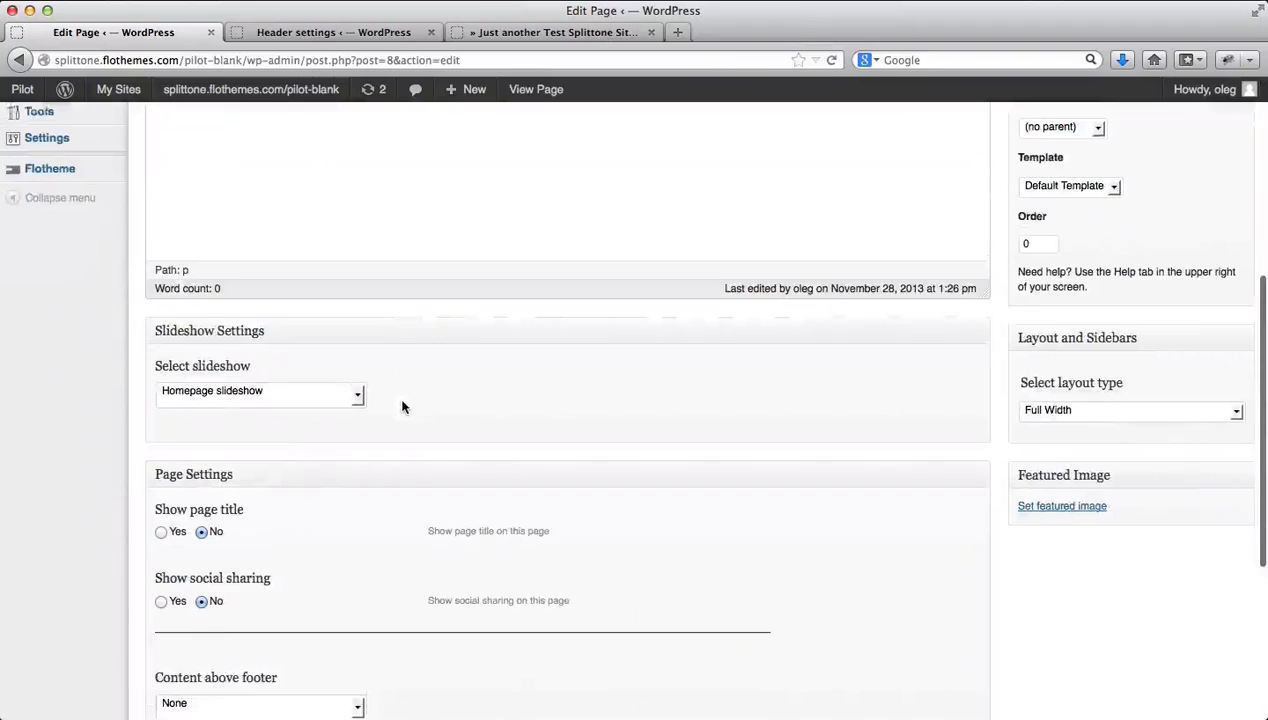
scroll("down", 3)
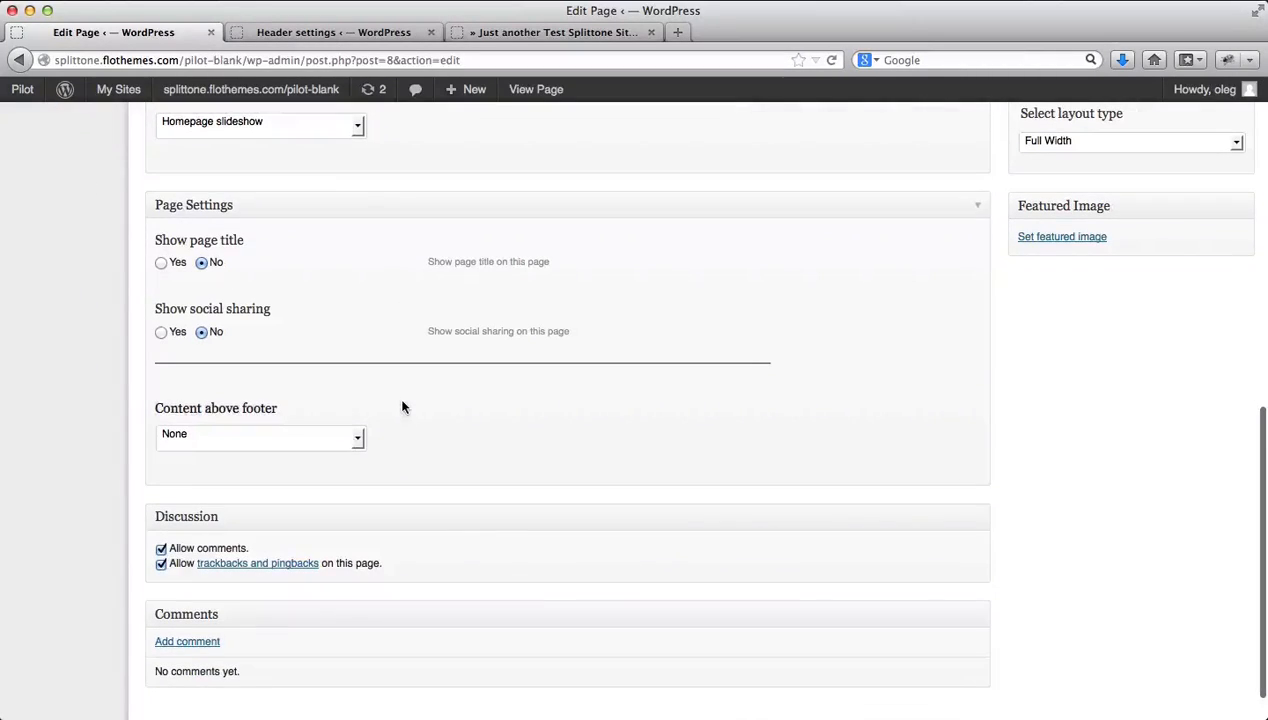
Set Content above footer to Latest blog posts, titled 'Check out my Blog', 4 posts, three per row.
left_click(258, 434)
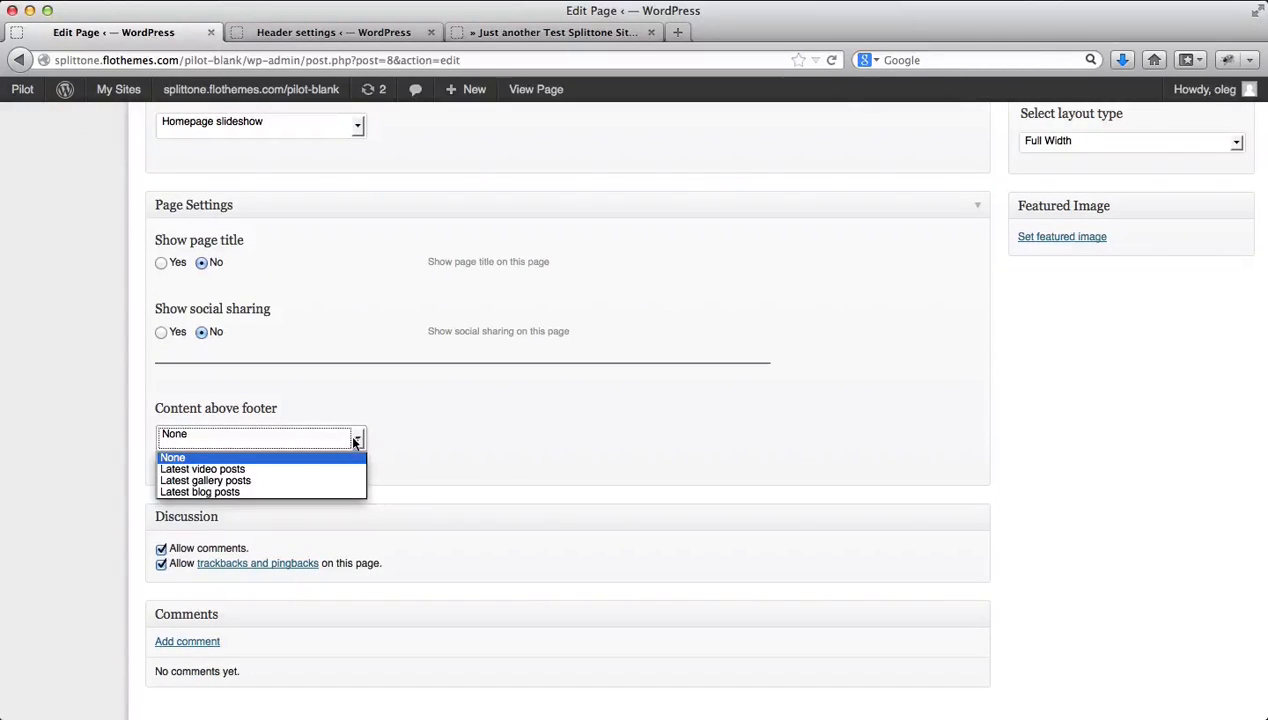
left_click(200, 492)
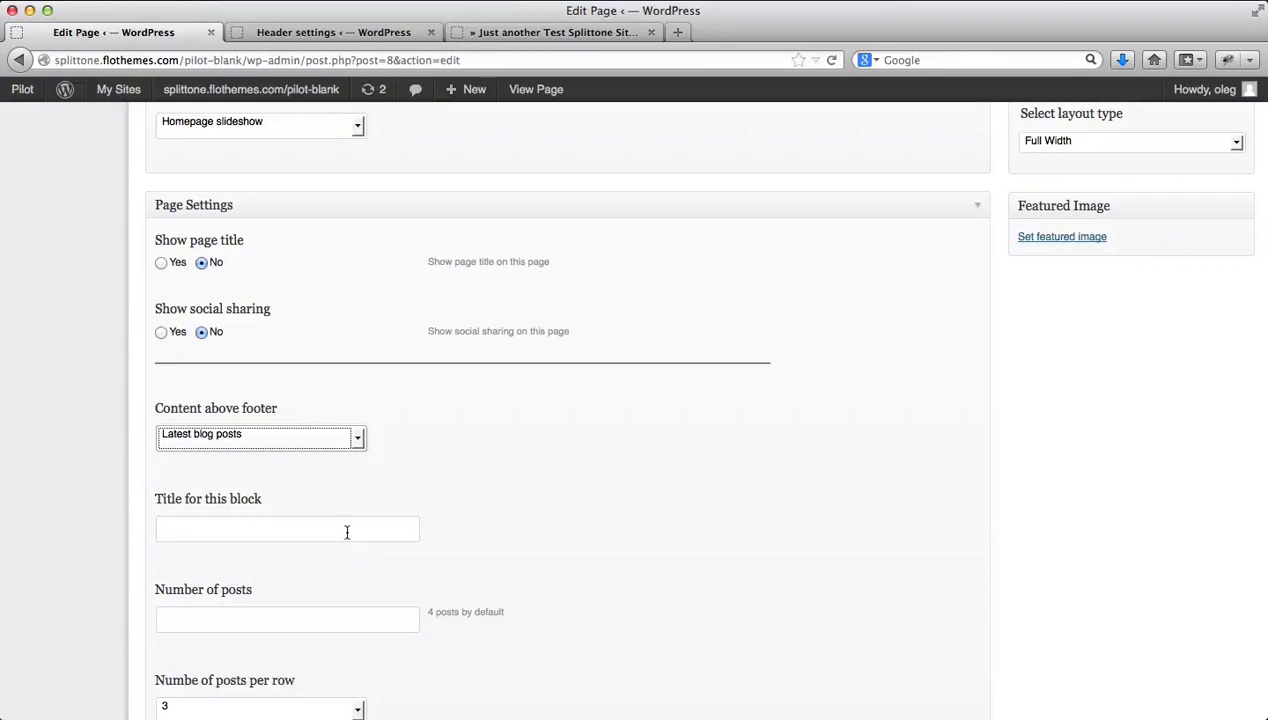
left_click(288, 528)
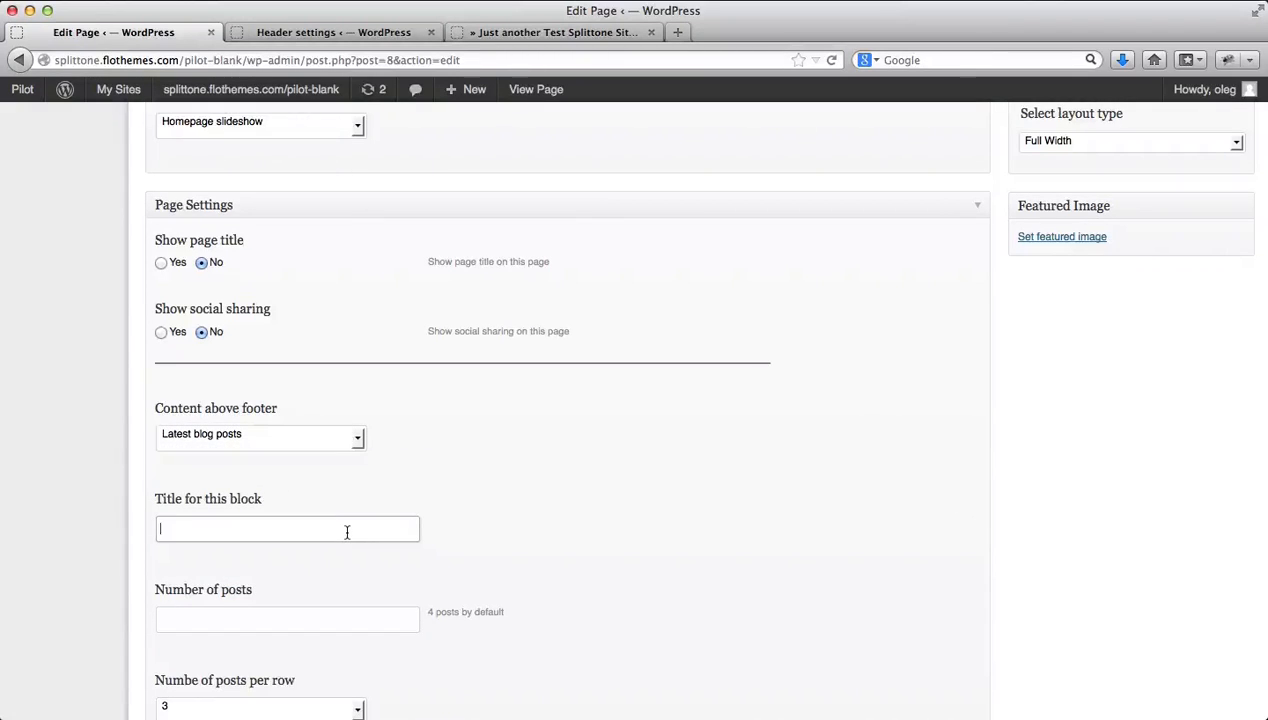
type("CHe")
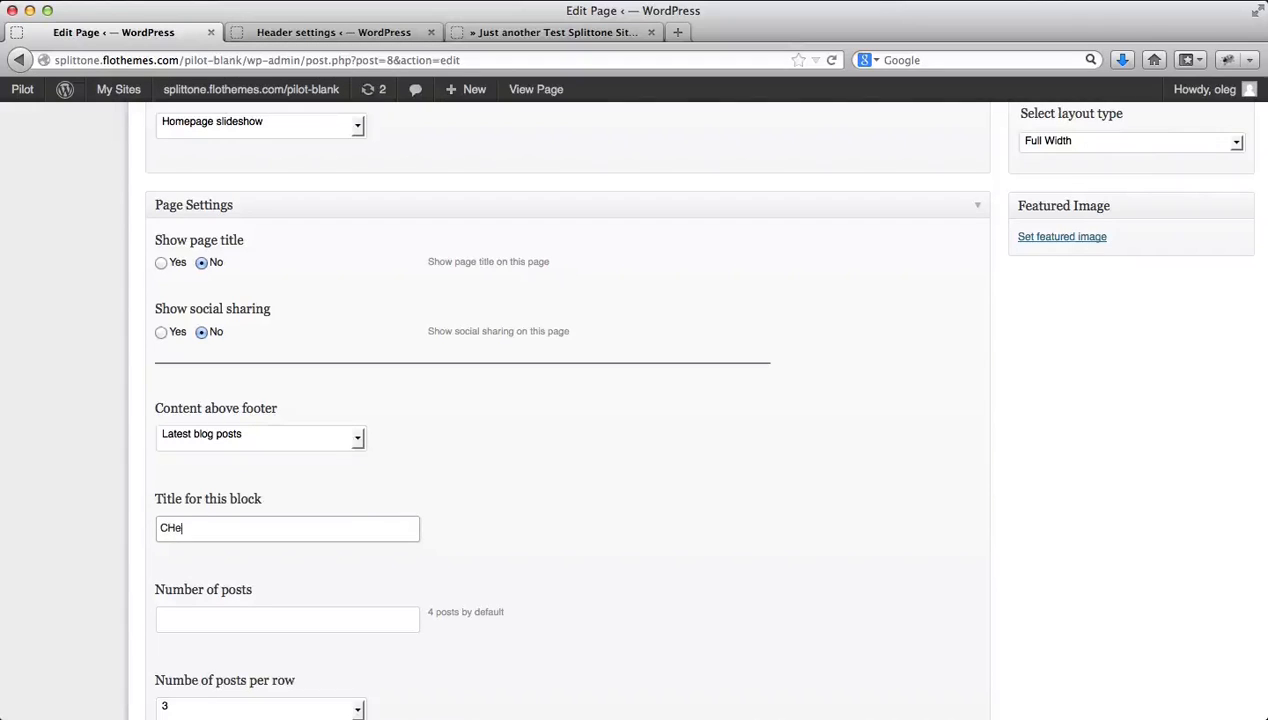
type("Check out")
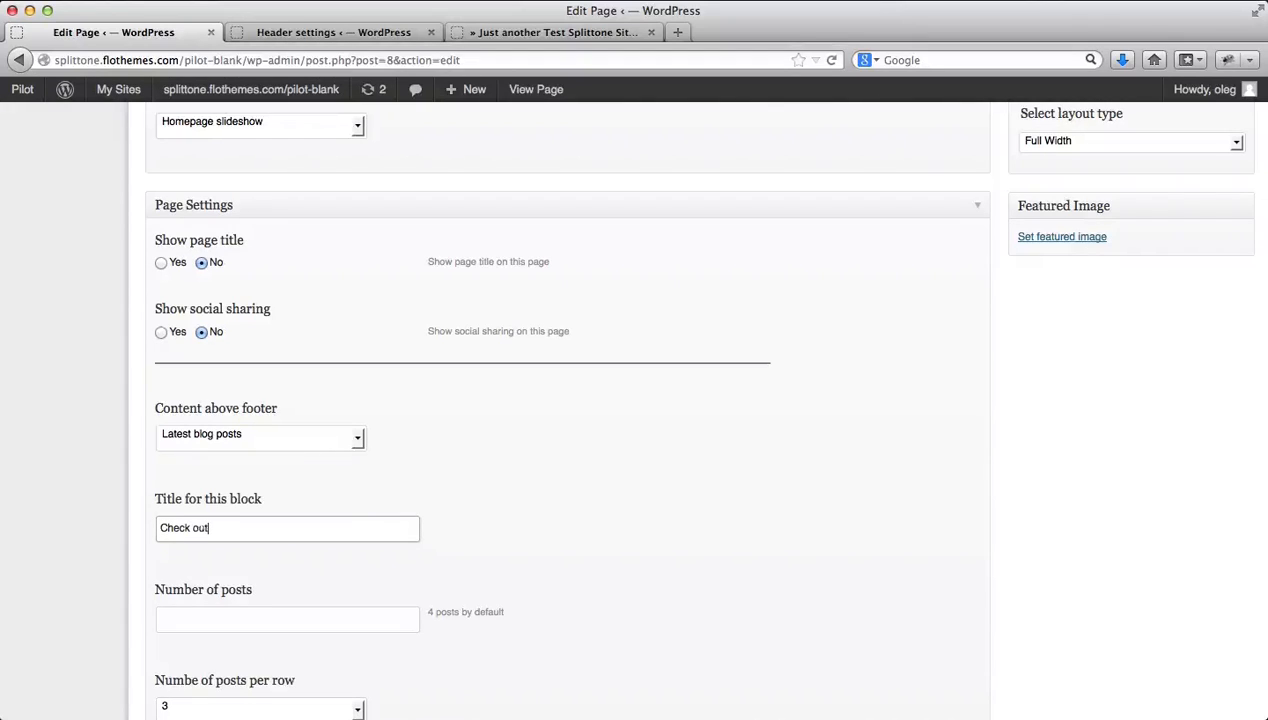
type("my BL")
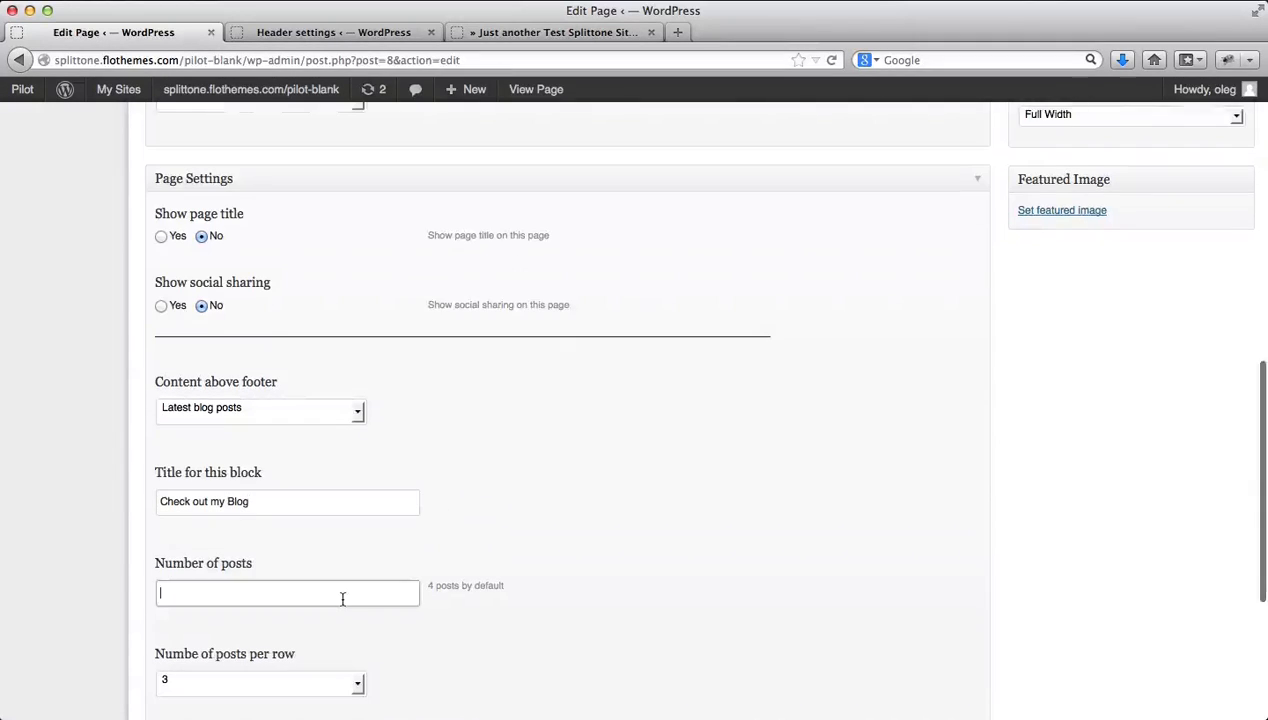
type("4")
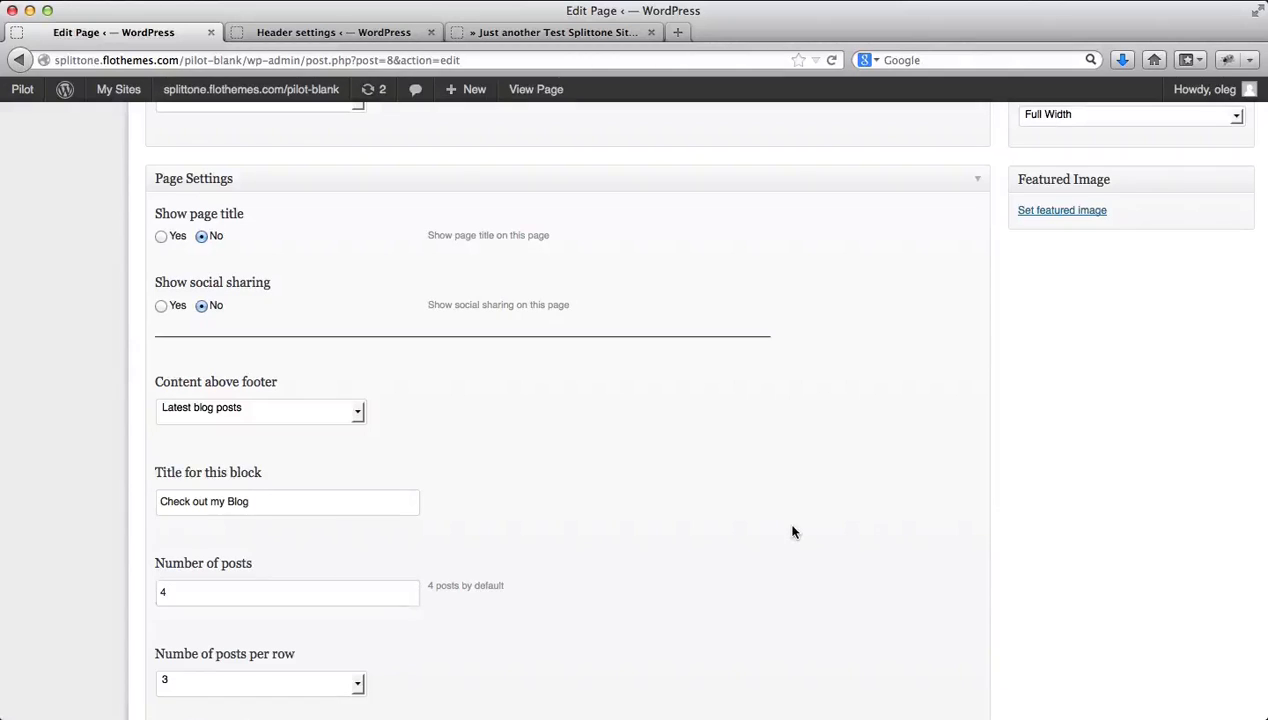
scroll("down", 3)
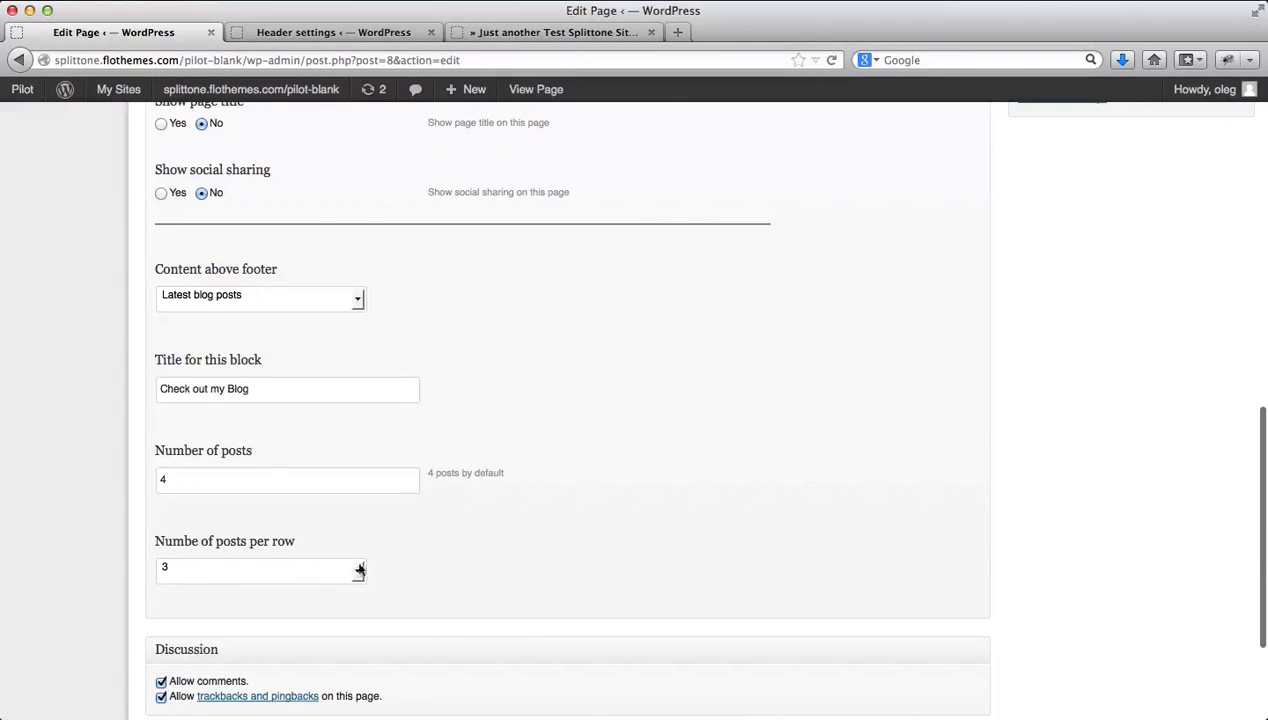
left_click(260, 570)
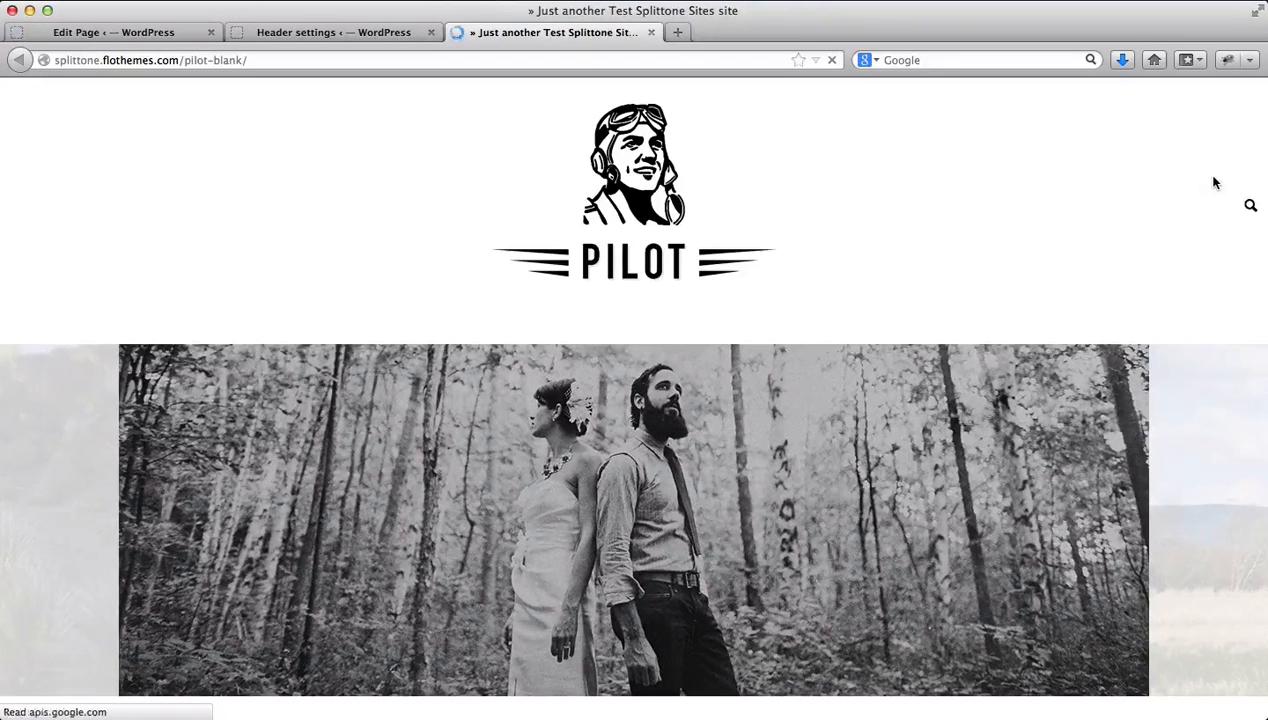
Scroll through the reloaded homepage to check the new Check out my Blog block.
scroll("down", 3)
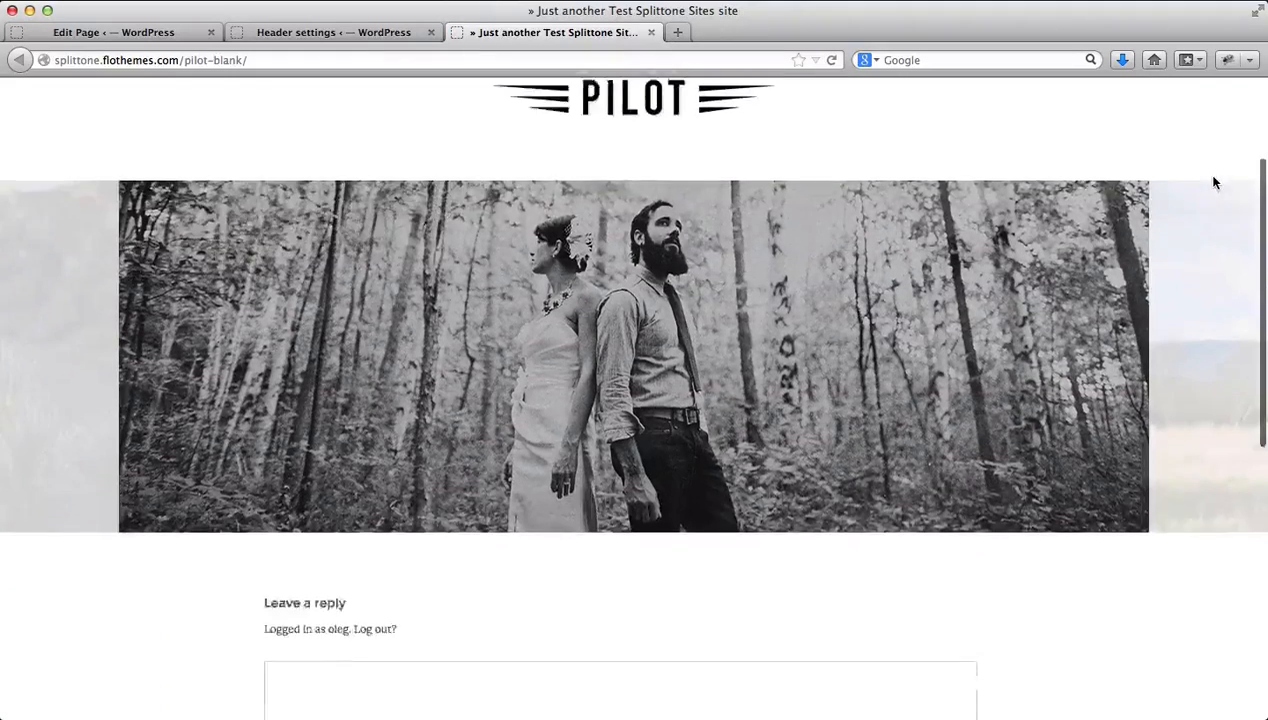
scroll("down", 3)
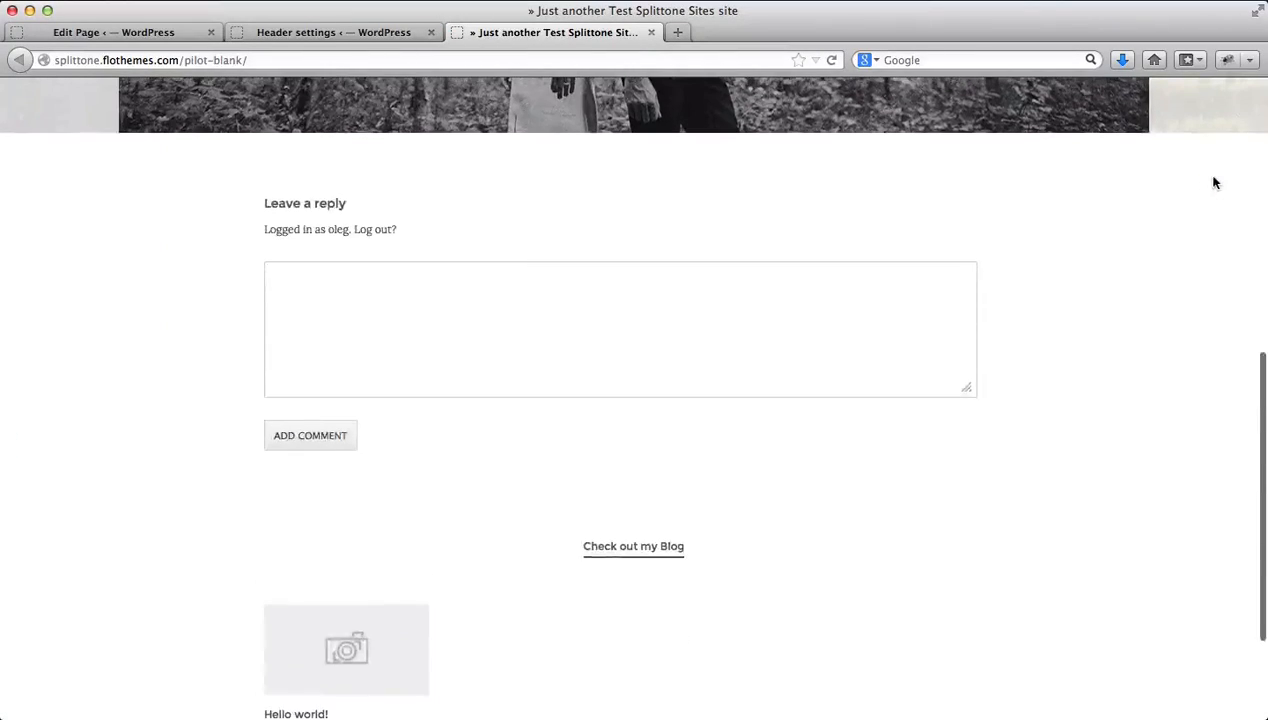
scroll("down", 3)
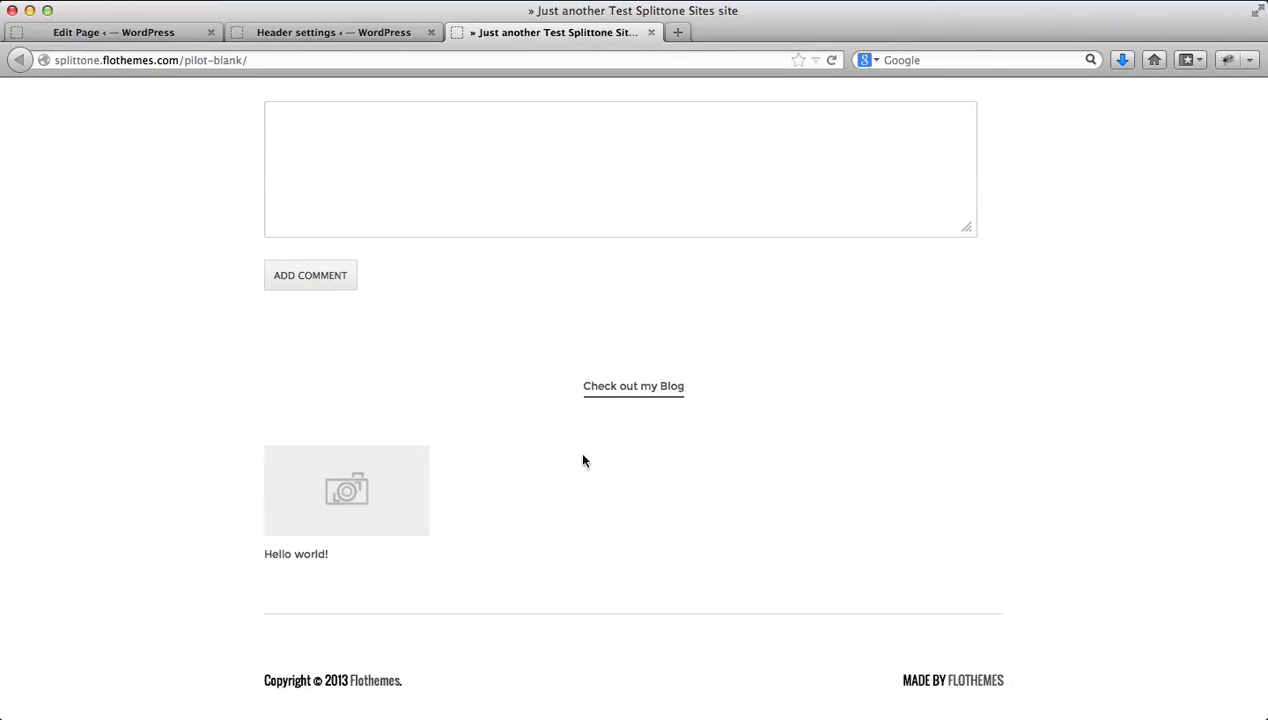
mouse_move(344, 504)
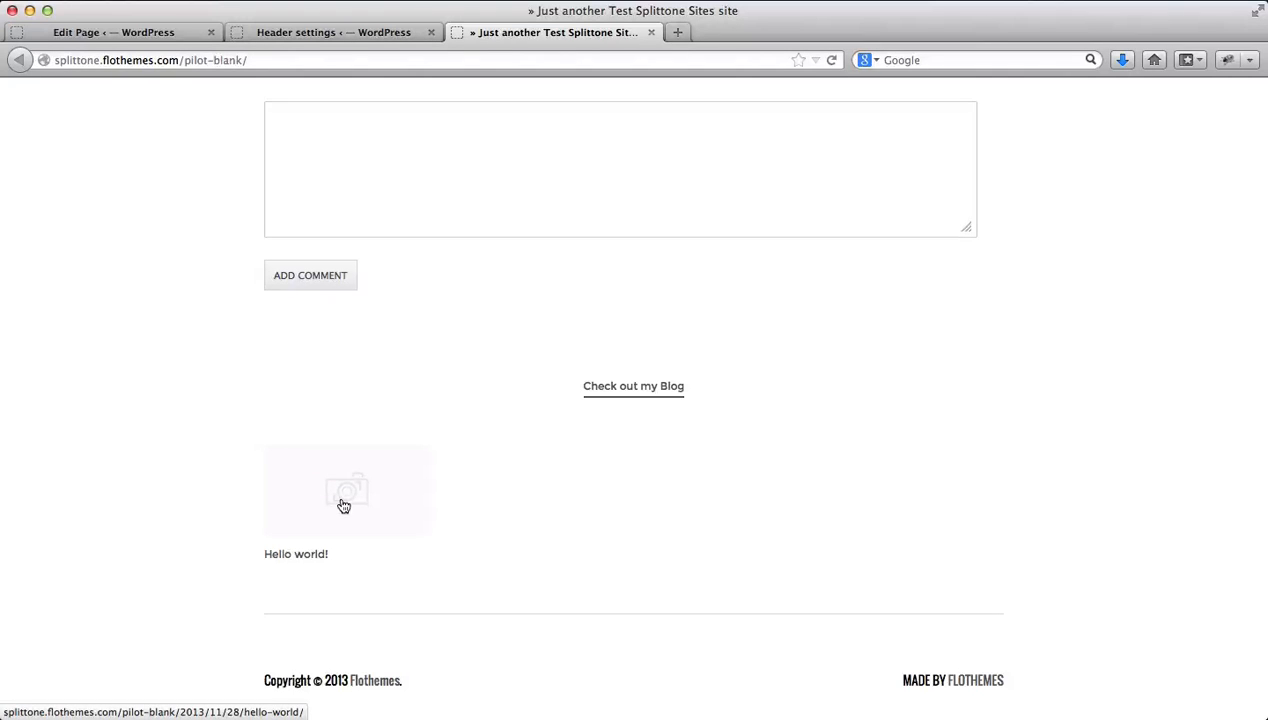
mouse_move(396, 534)
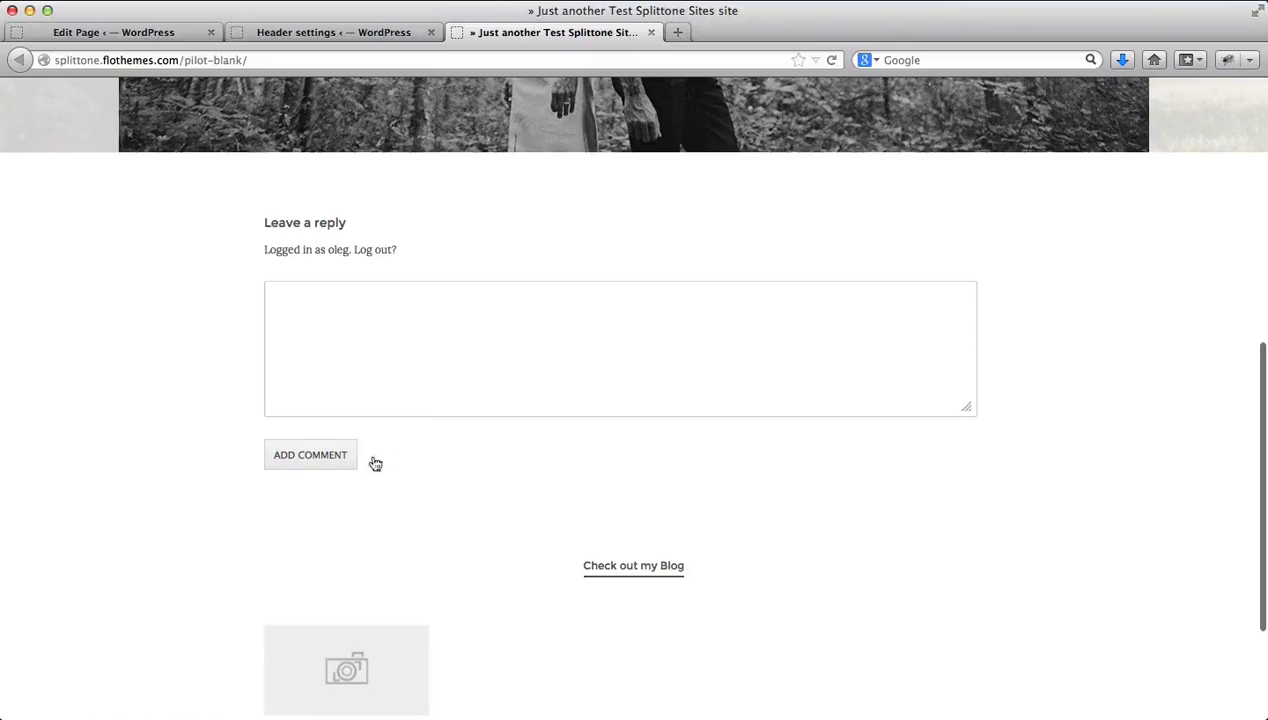
scroll("up", 3)
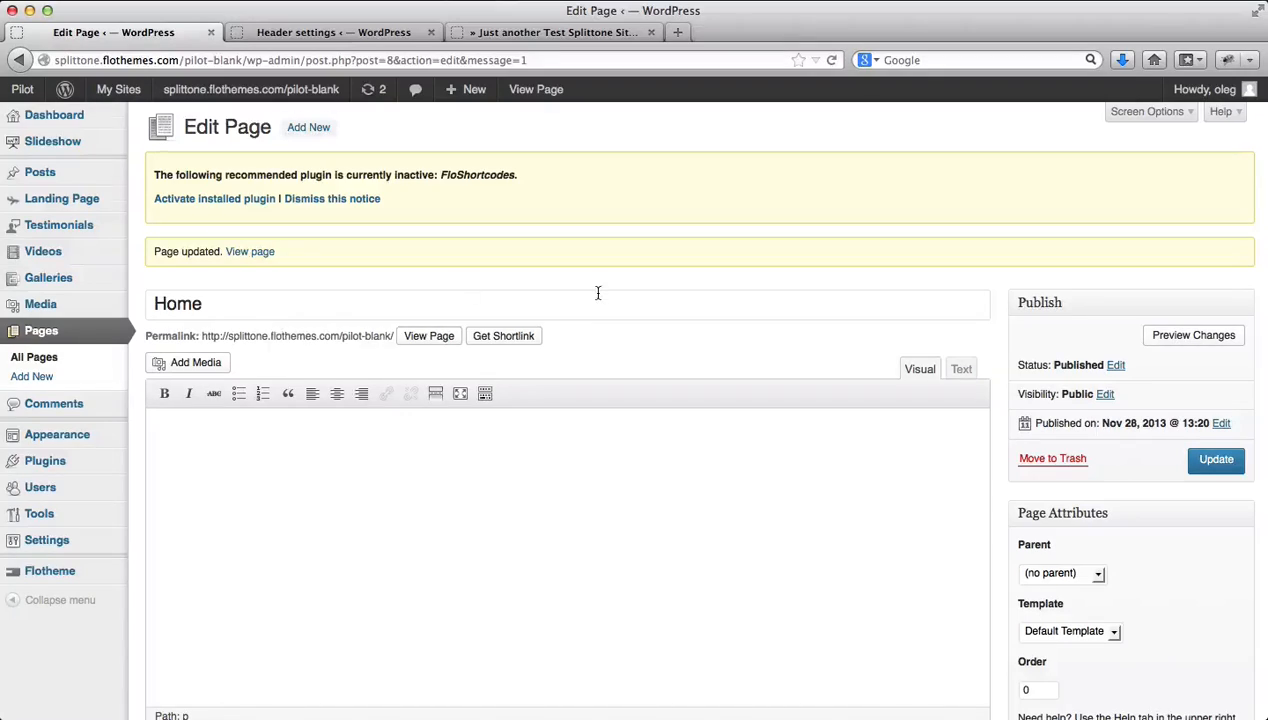
Uncheck Allow comments under Discussion and update the Home page.
scroll("down", 3)
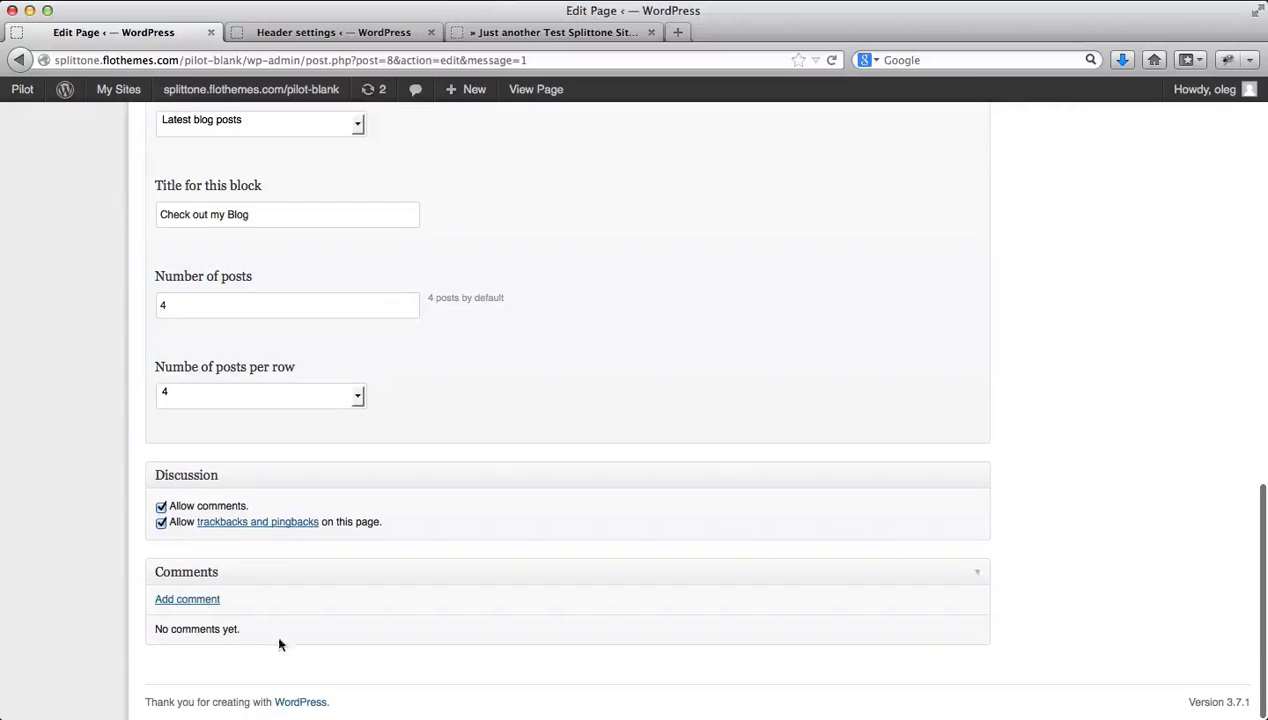
left_click(160, 506)
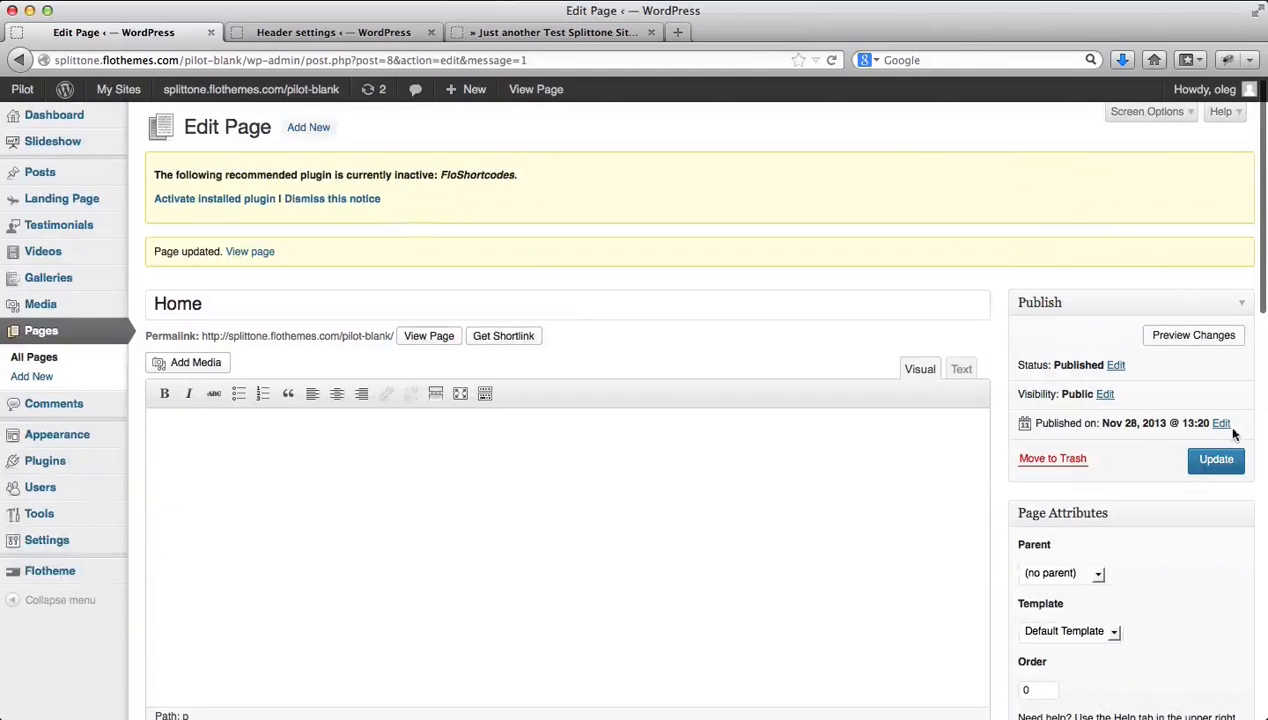
left_click(1216, 458)
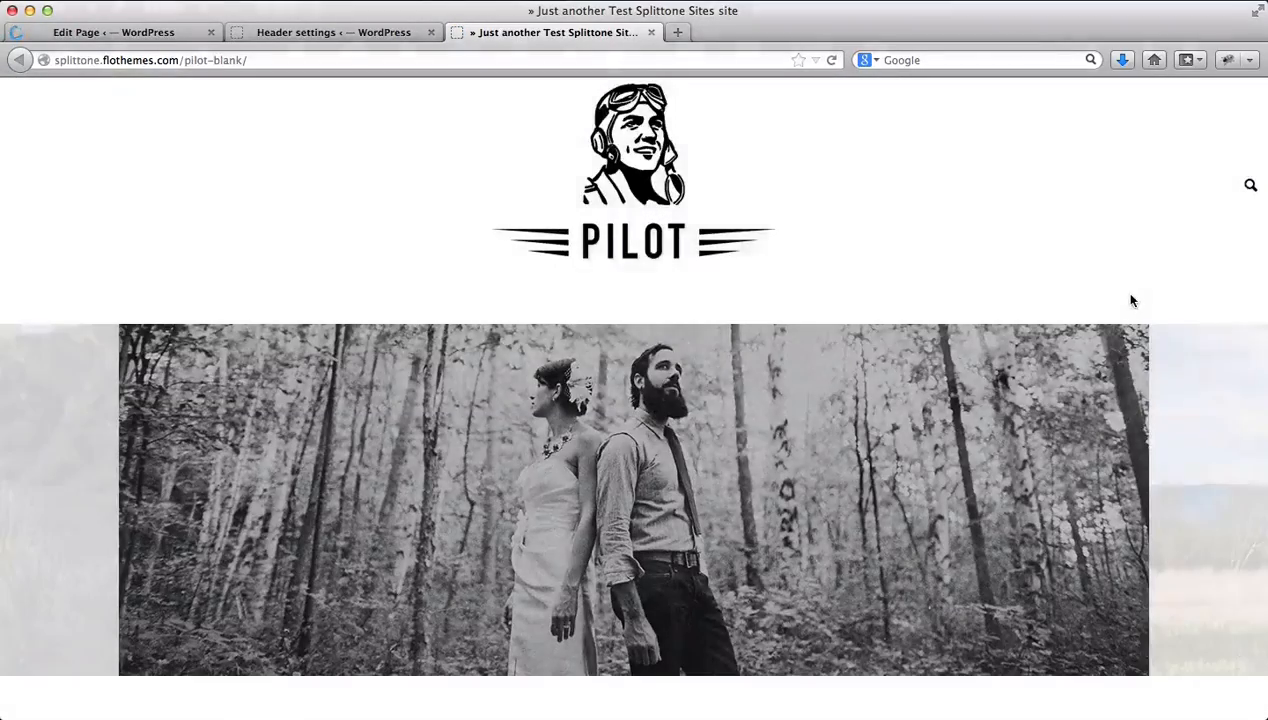
Scroll the reloaded homepage to confirm the reply form is gone.
scroll("down", 3)
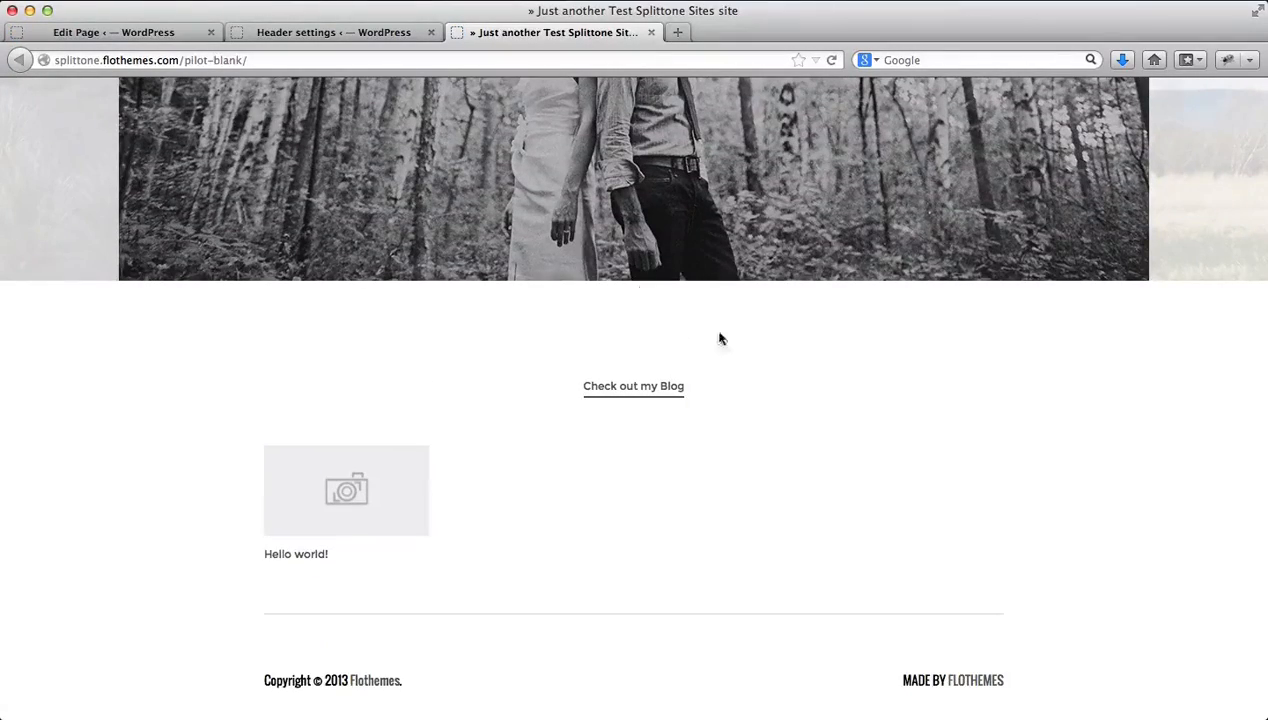
mouse_move(604, 452)
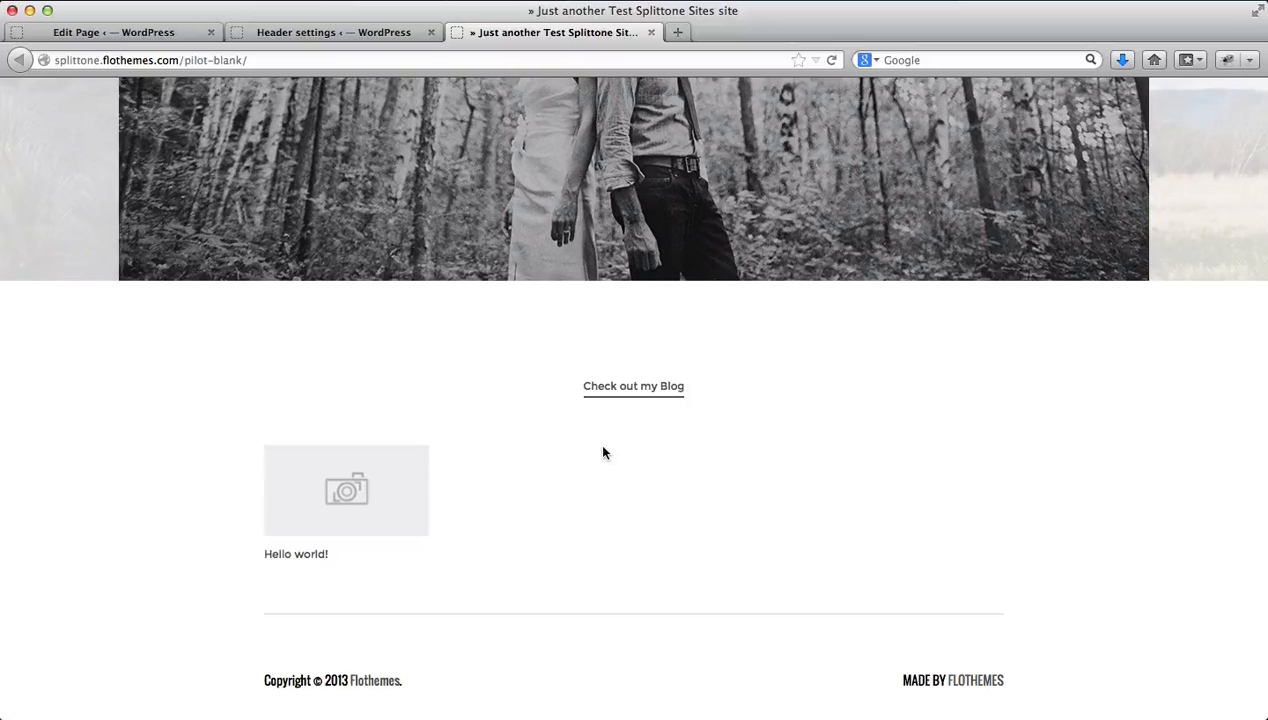